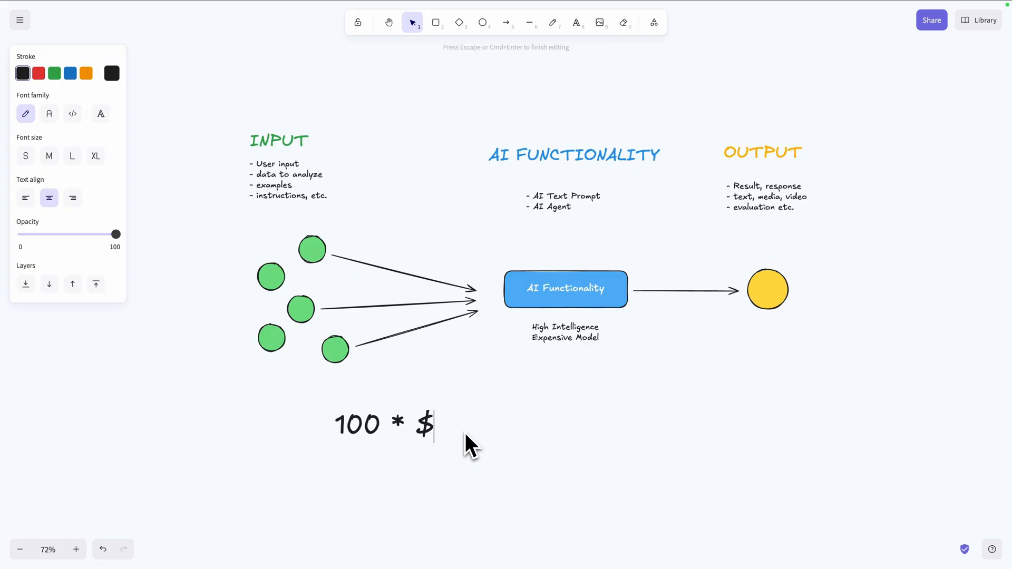
# Add the '100 * $0.01 =' cost text and a 'HARD' label below the diagram.
pyautogui.write('0.01 =')
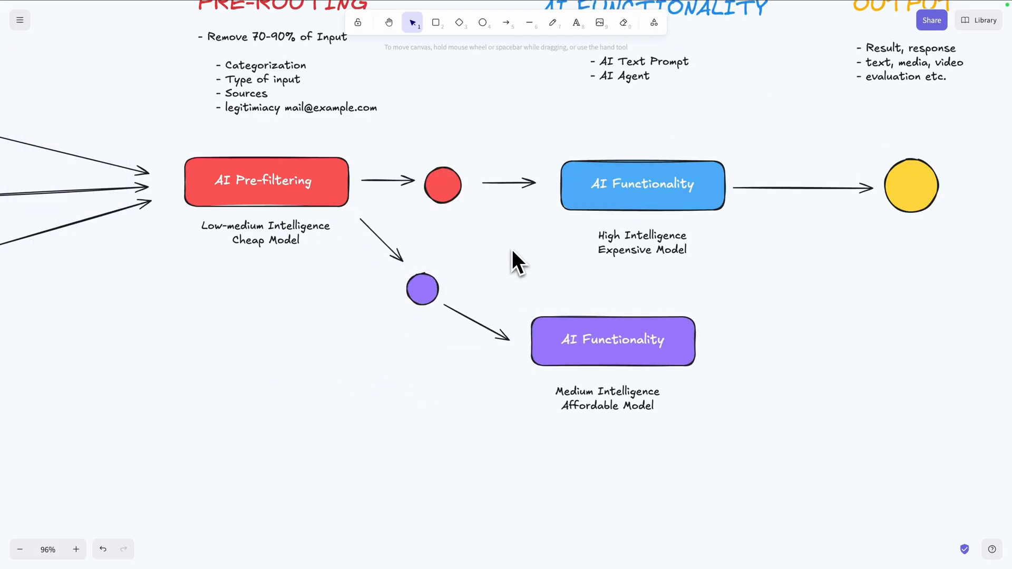
pyautogui.write('HARD')
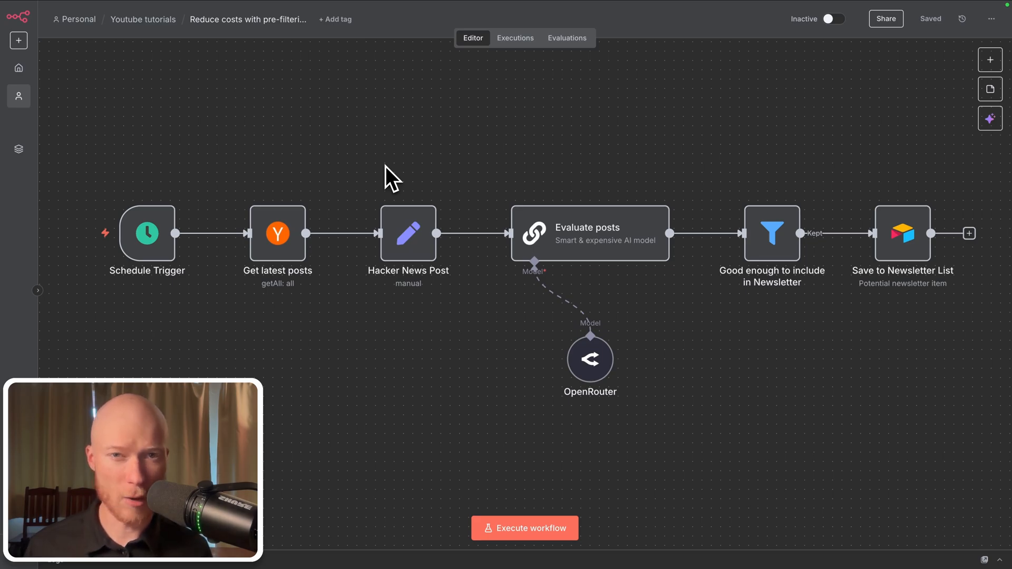
pyautogui.moveTo(403, 103)
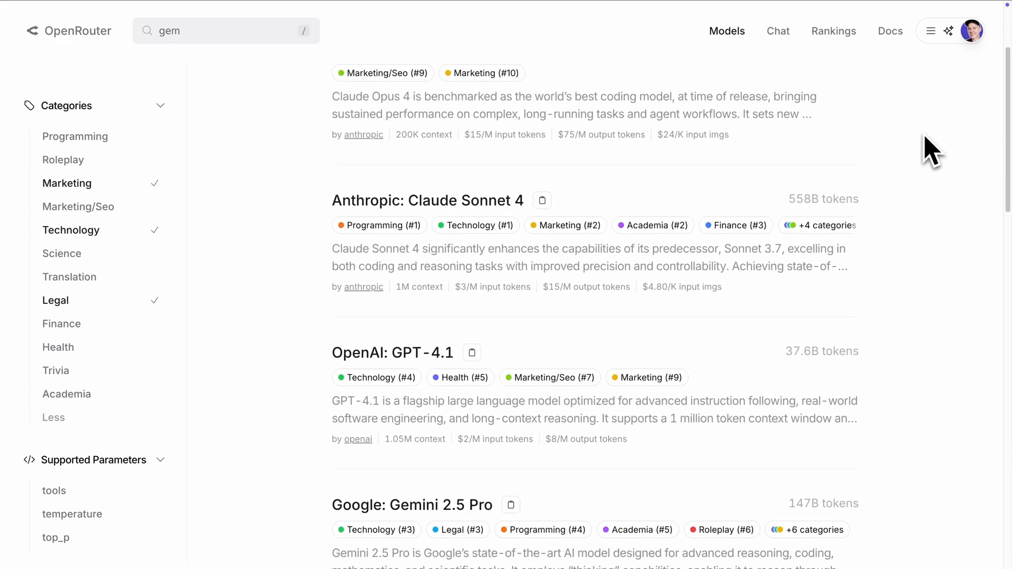
# Scroll the OpenRouter model list to compare Claude Sonnet 4, GPT-4.1 and Gemini 2.5 Pro pricing.
pyautogui.scroll(-3)
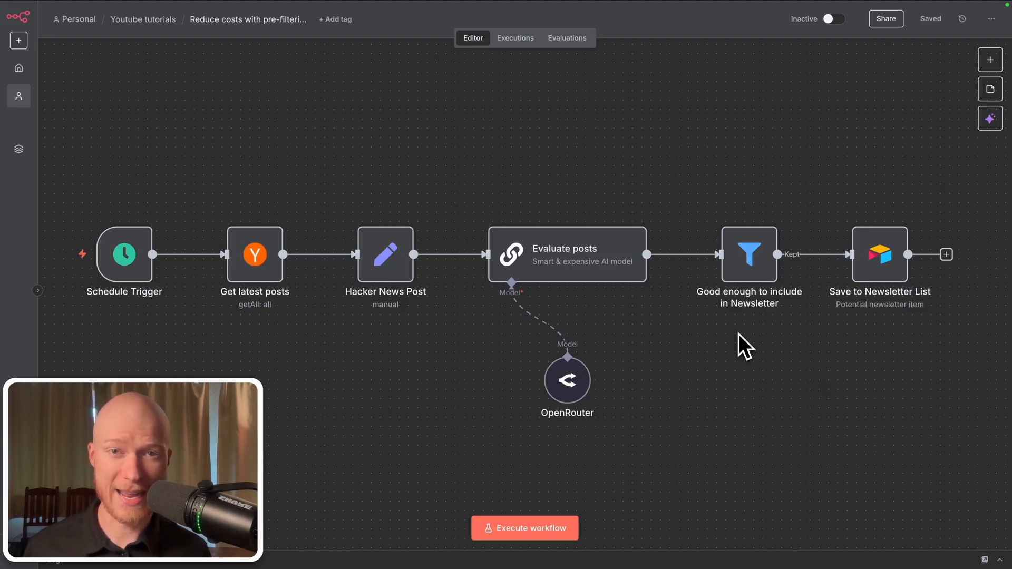
pyautogui.click(524, 528)
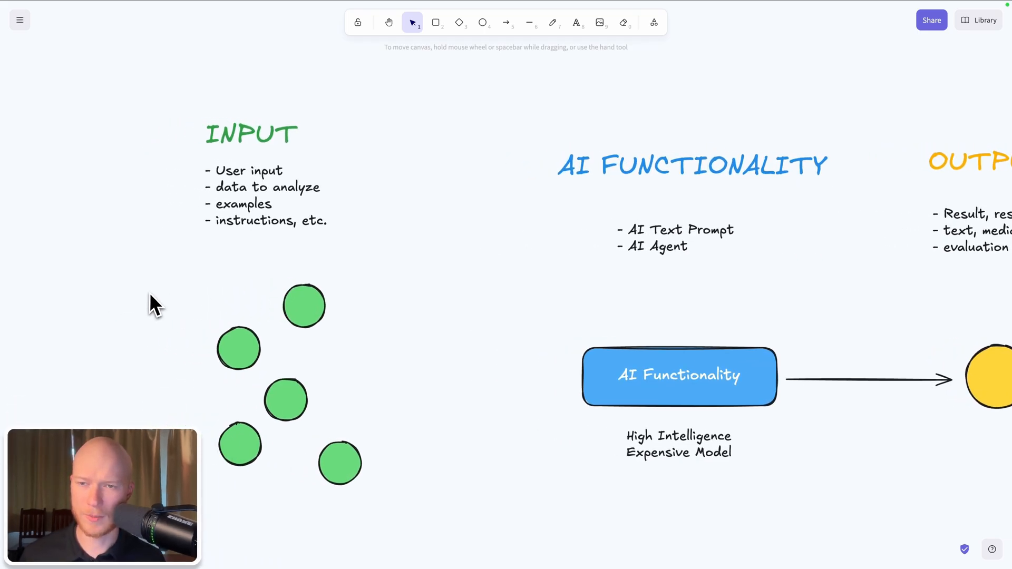
pyautogui.moveTo(242, 190)
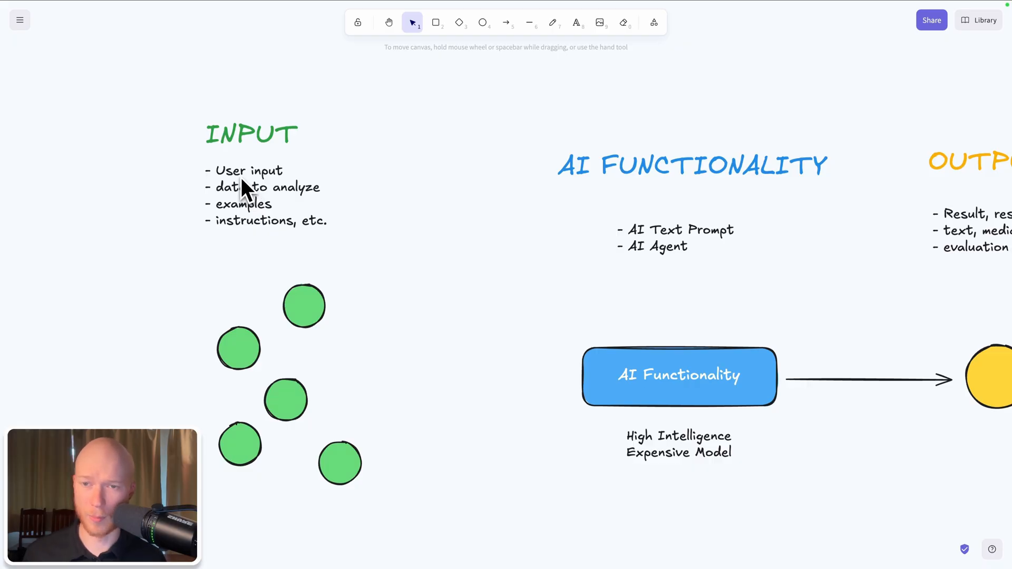
pyautogui.moveTo(281, 227)
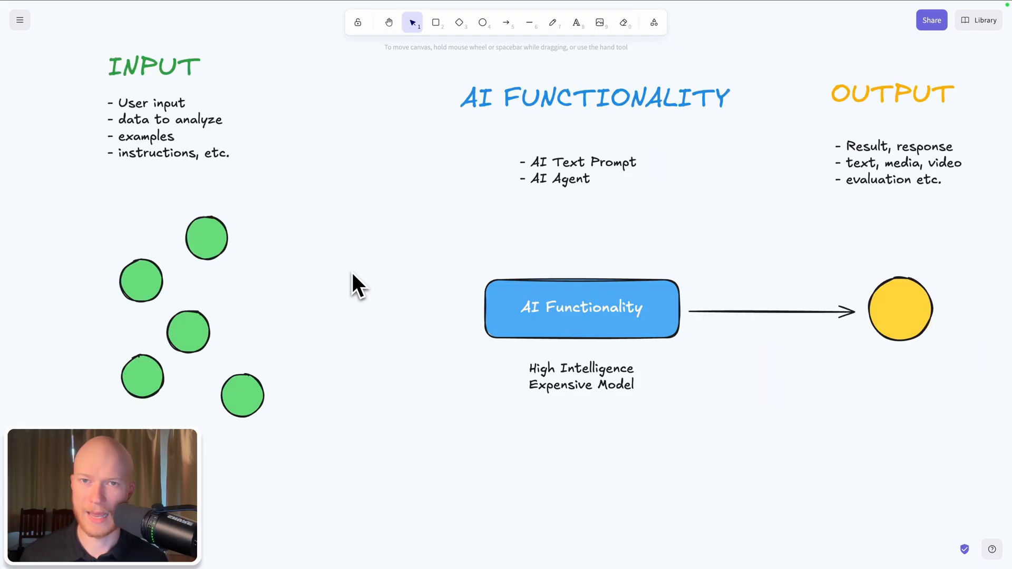
# Draw two arrows from the green input circles into the AI Functionality box.
pyautogui.click(506, 22)
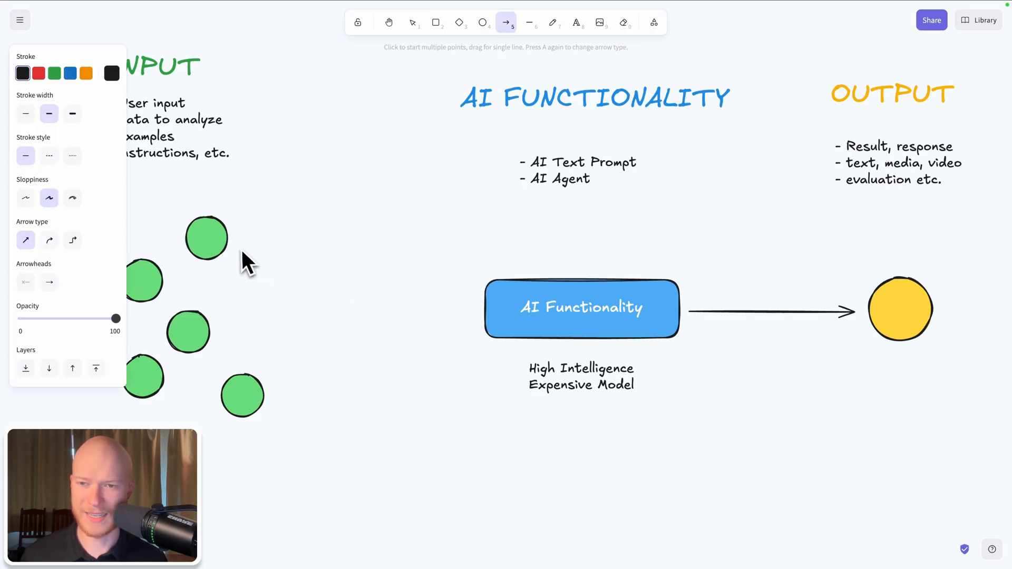
pyautogui.moveTo(235, 248); pyautogui.dragTo(462, 301)
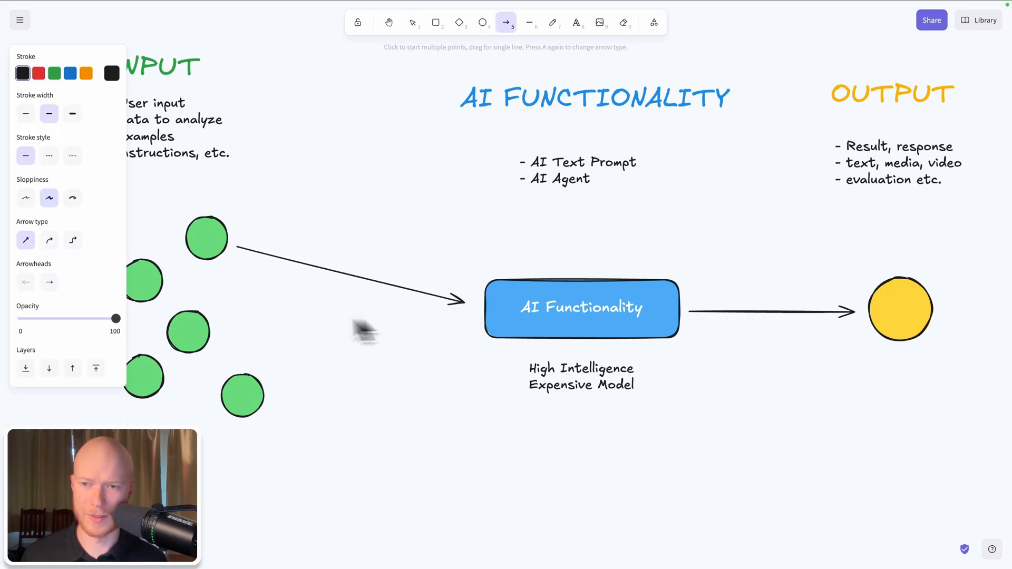
pyautogui.moveTo(213, 333); pyautogui.dragTo(458, 319)
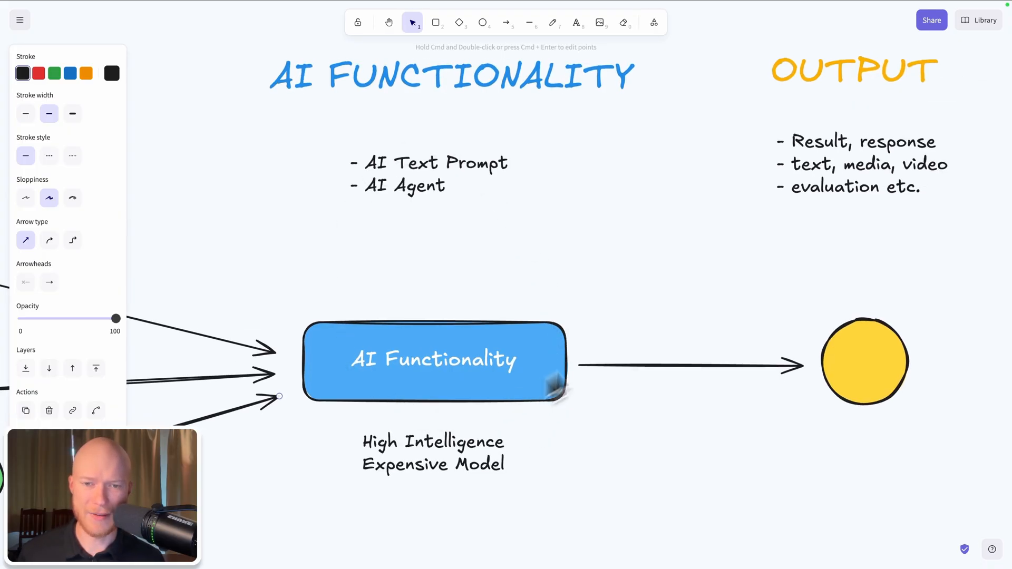
pyautogui.moveTo(603, 342)
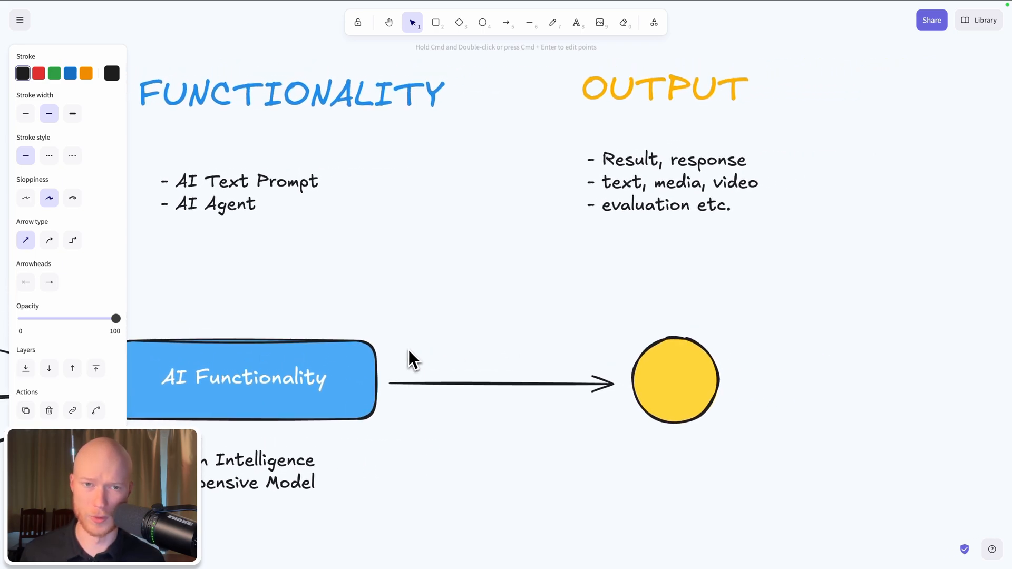
pyautogui.moveTo(726, 164)
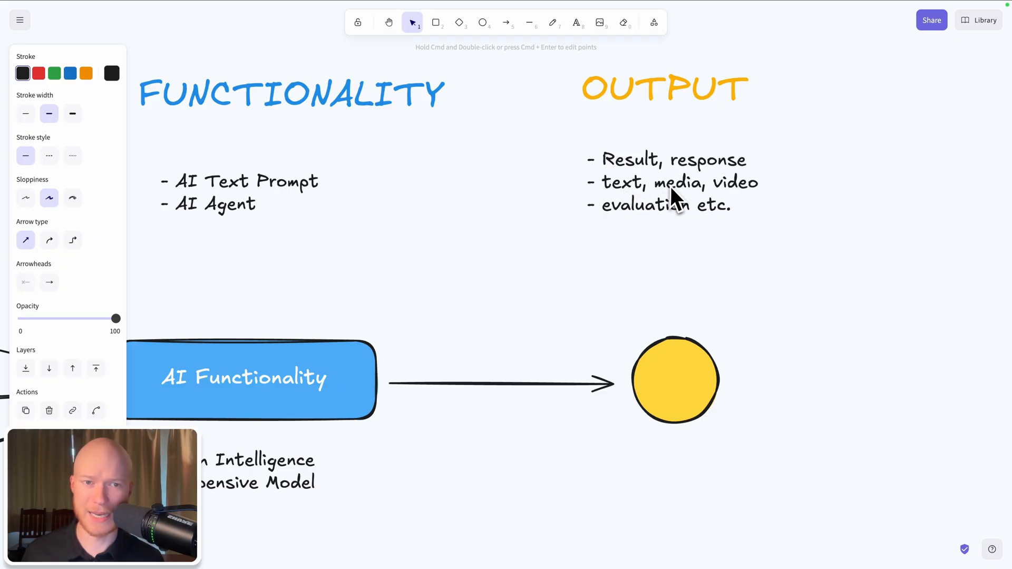
pyautogui.moveTo(700, 226)
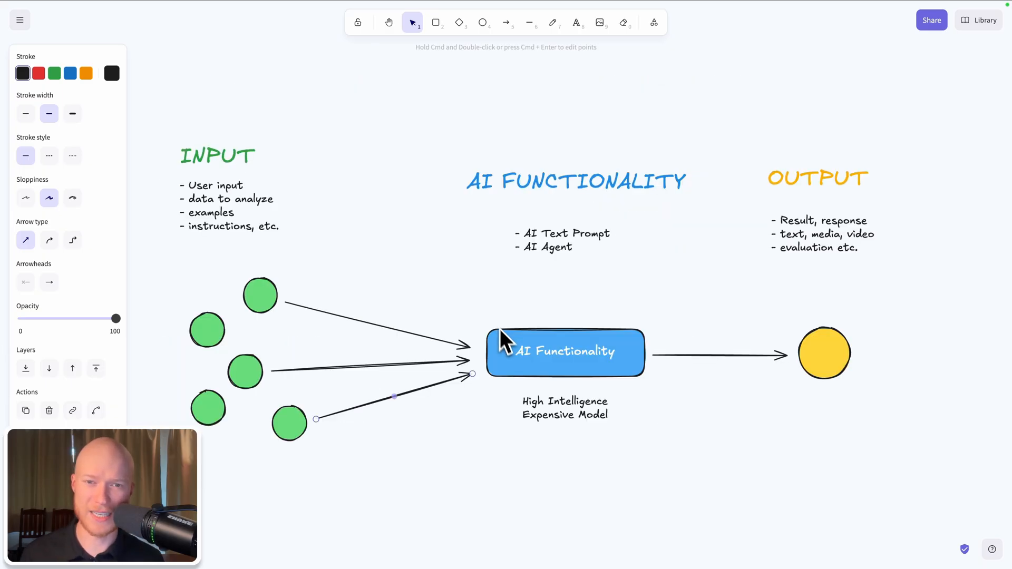
pyautogui.moveTo(465, 304)
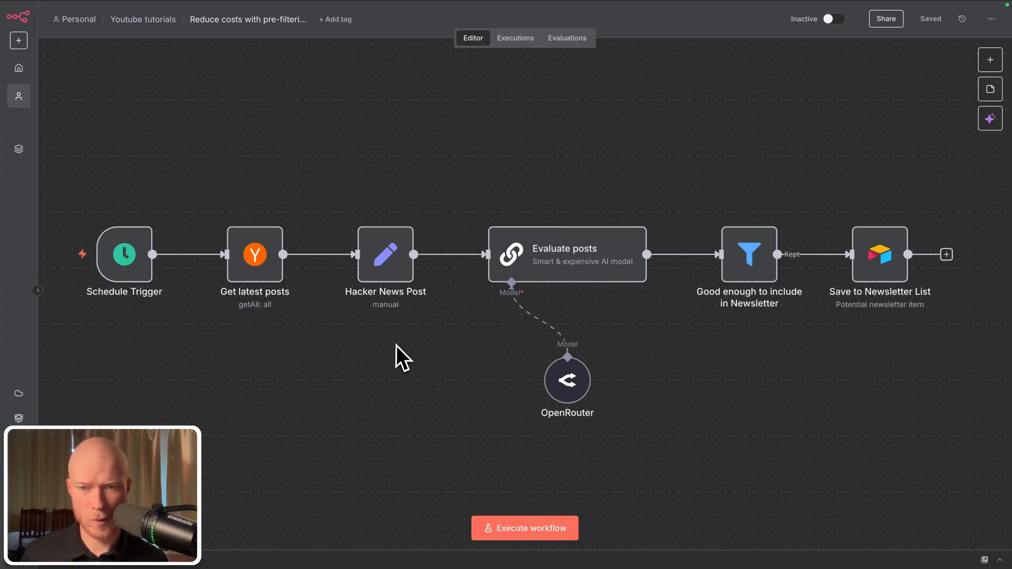
pyautogui.moveTo(392, 355)
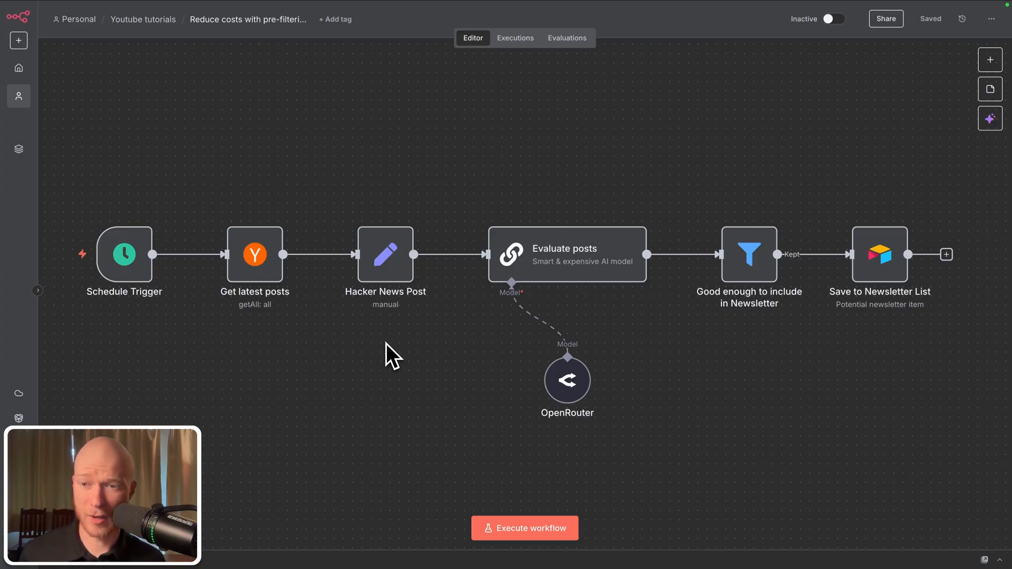
pyautogui.moveTo(204, 339)
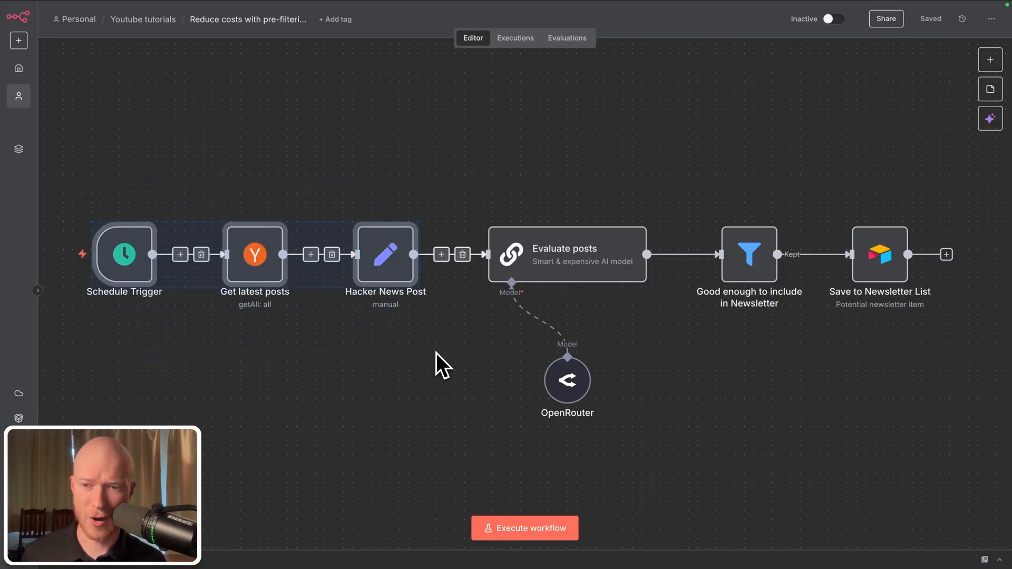
pyautogui.moveTo(439, 362); pyautogui.dragTo(233, 362)
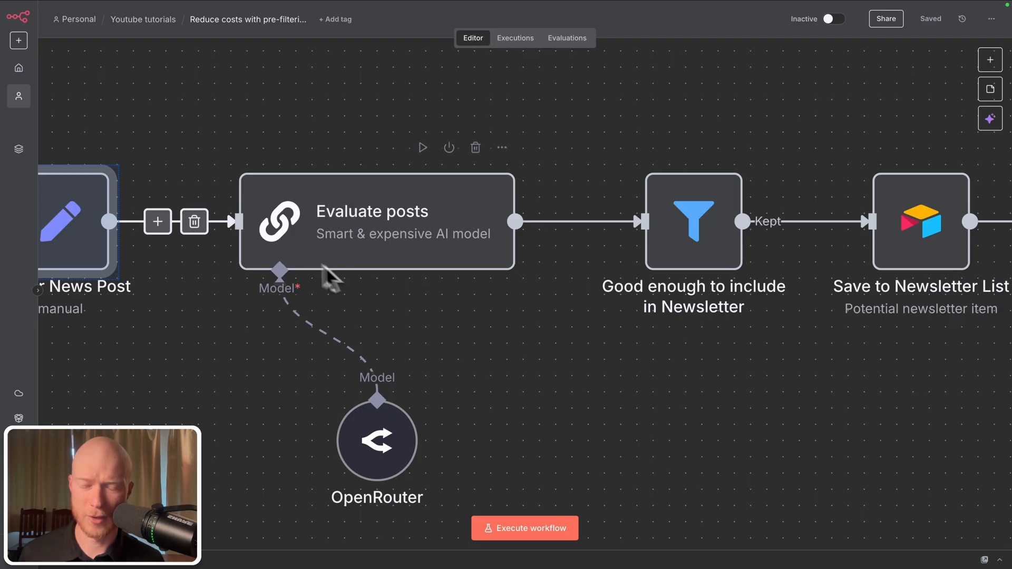
pyautogui.moveTo(355, 271)
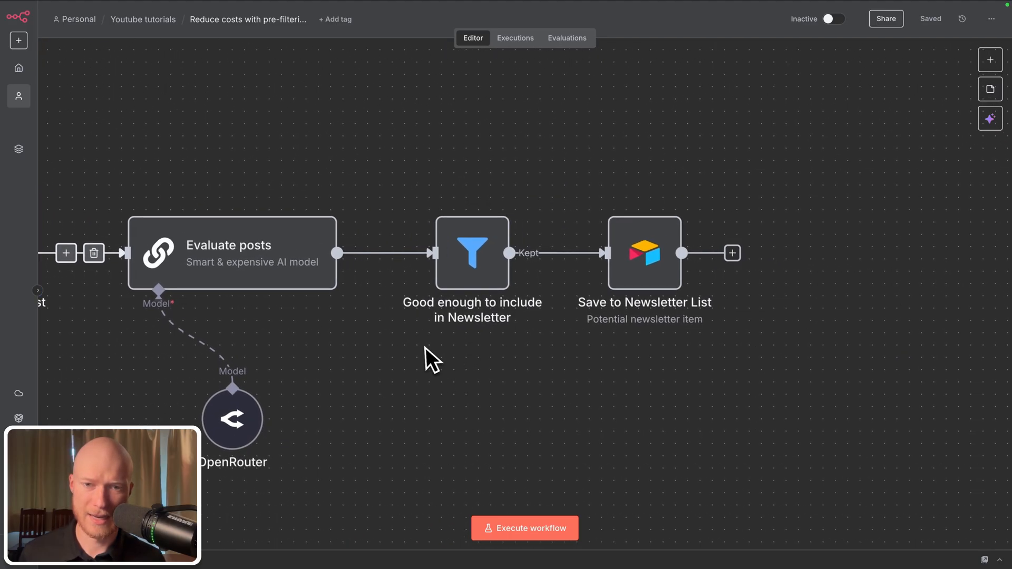
pyautogui.moveTo(660, 292)
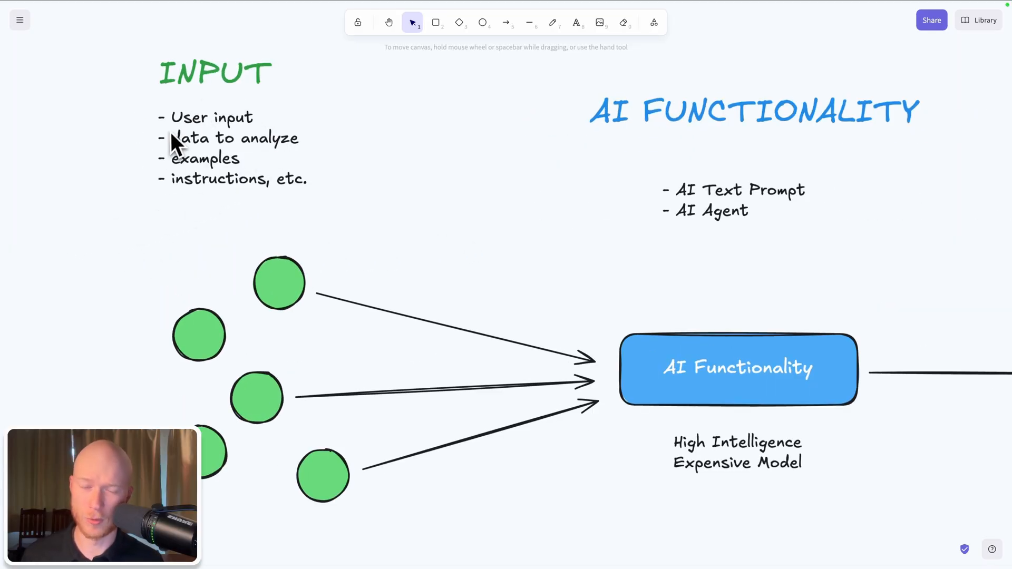
pyautogui.moveTo(291, 448)
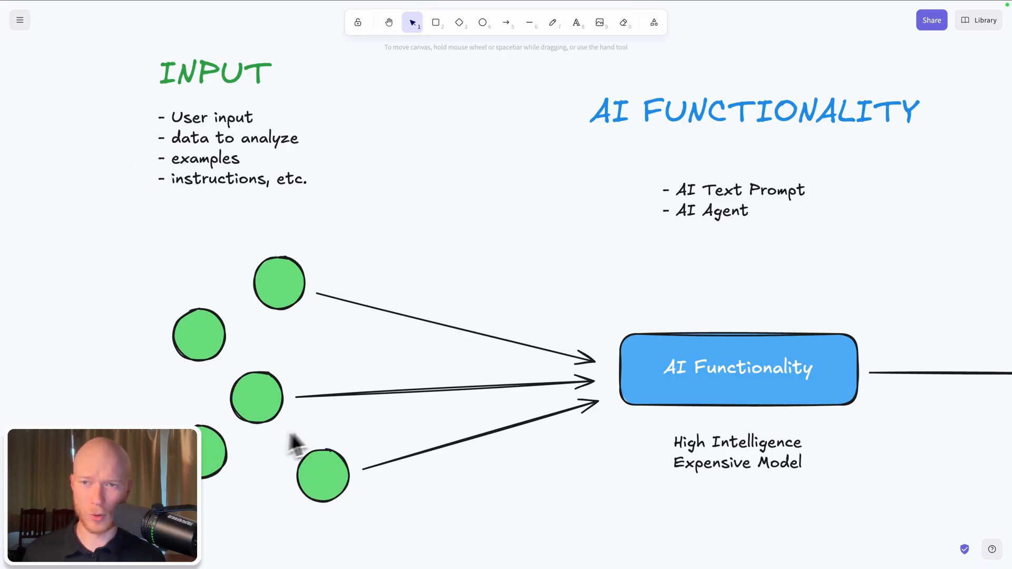
pyautogui.moveTo(332, 436)
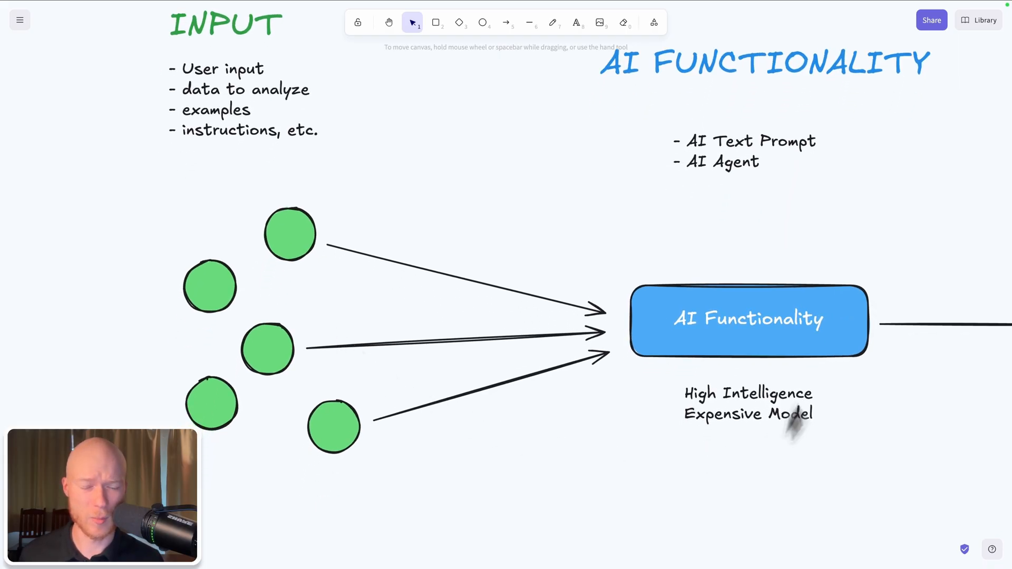
pyautogui.moveTo(381, 307)
pyautogui.write('1')
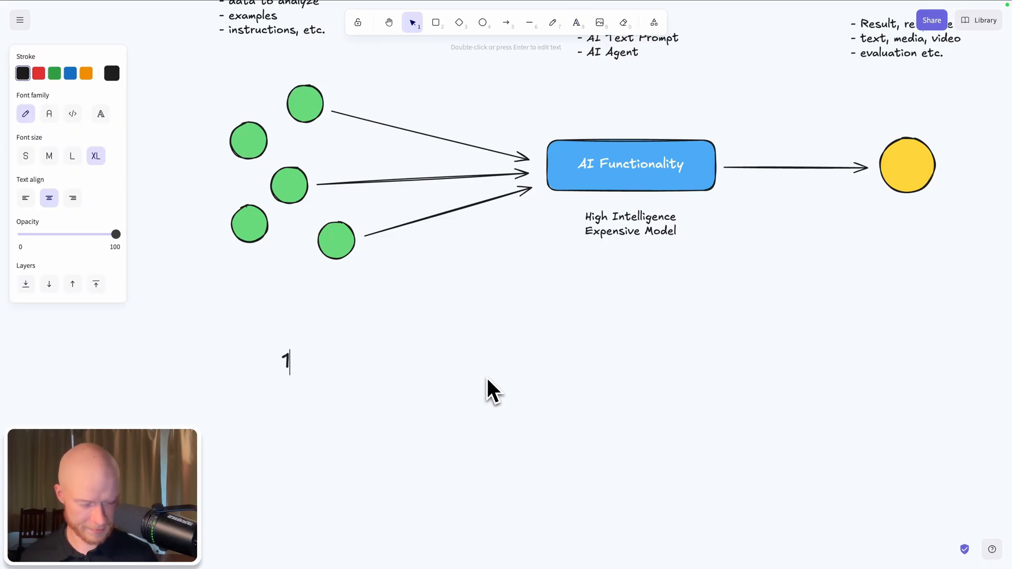
# Finish the geography questions text and arrow it to a 'geography professor' label.
pyautogui.write('0 random questions about geography')
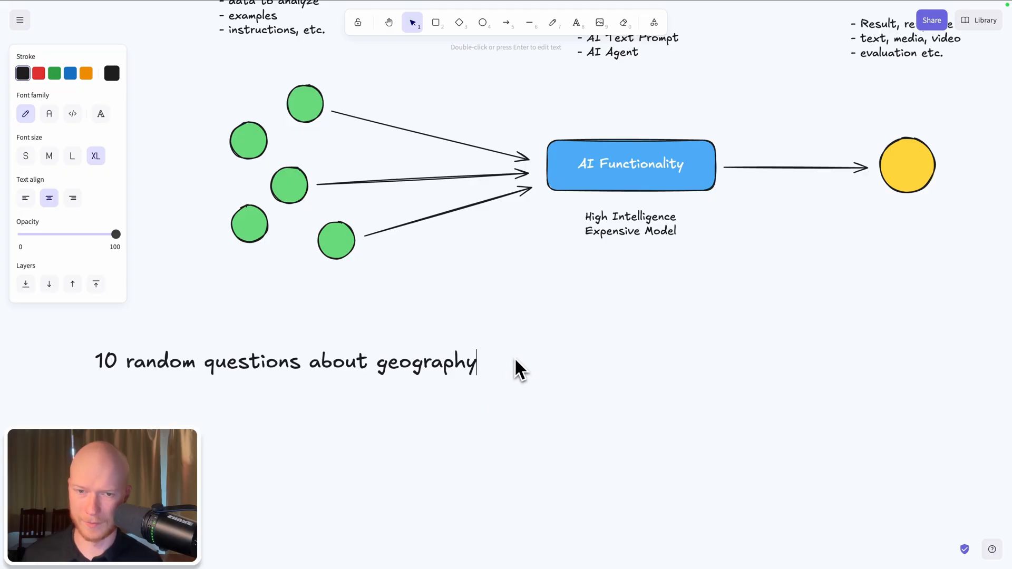
pyautogui.click(506, 23)
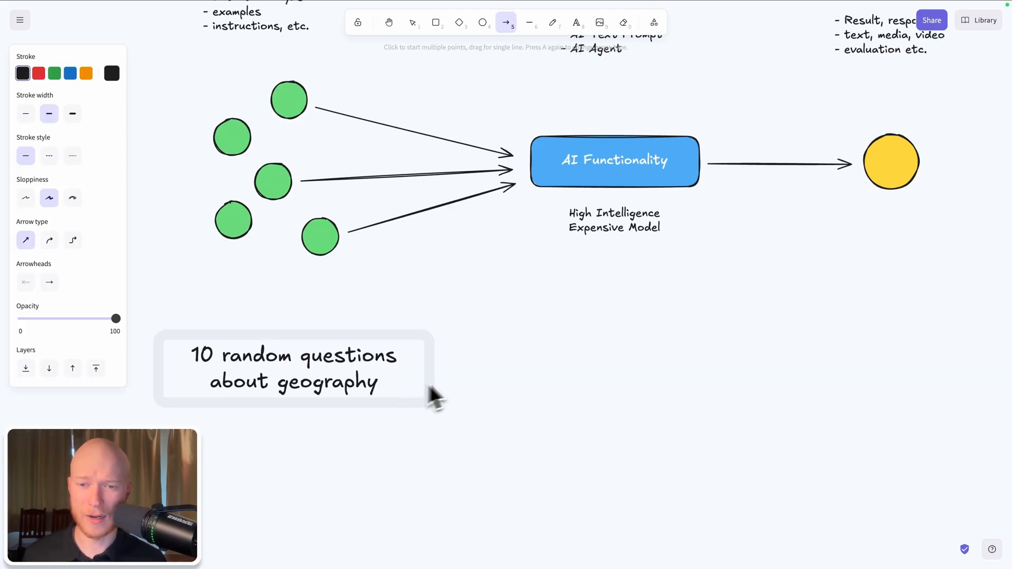
pyautogui.moveTo(444, 377); pyautogui.dragTo(589, 376)
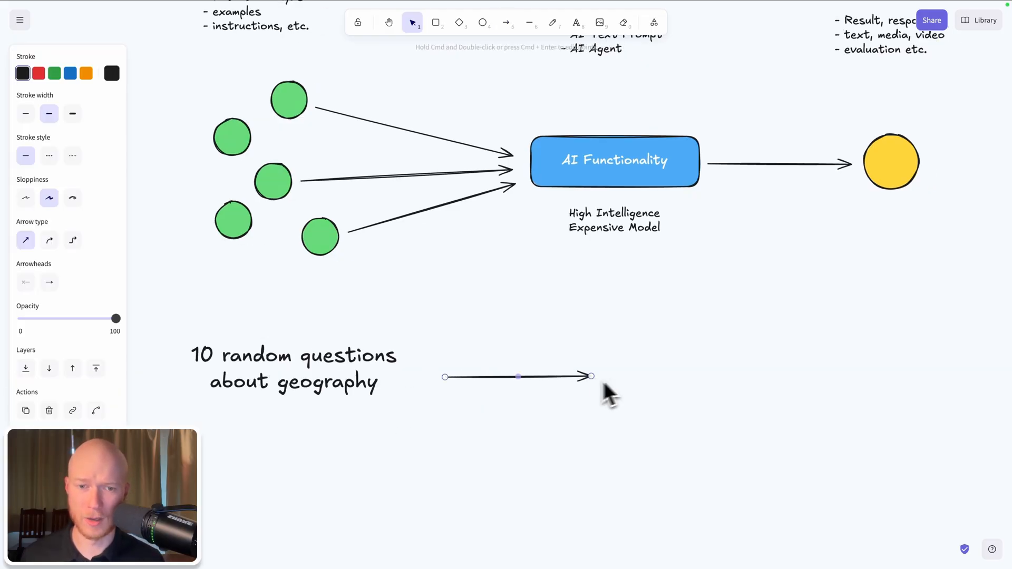
pyautogui.write('geography professor')
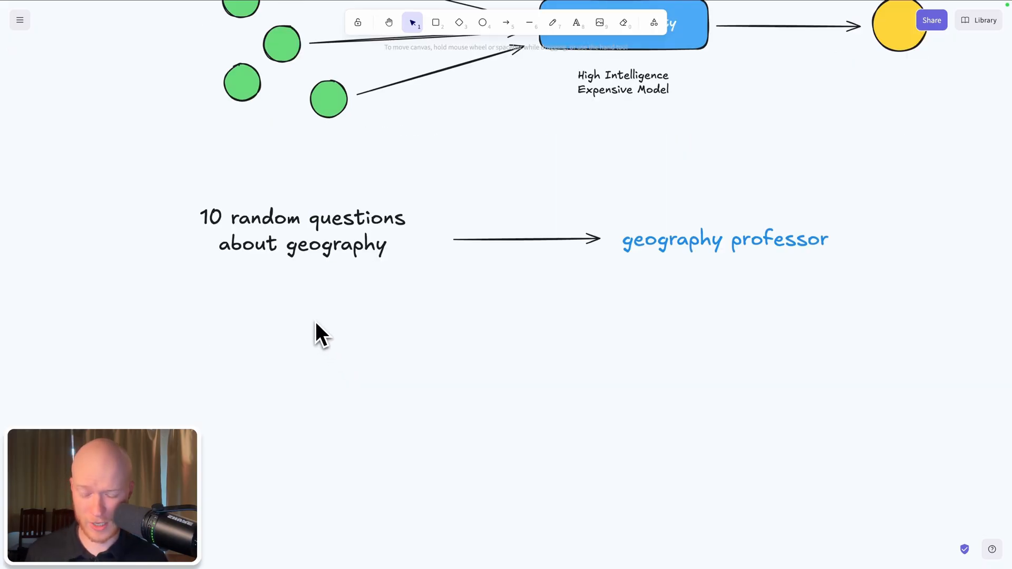
# Write 'What is the capital of Spain?' with a 'smart high-school student' label.
pyautogui.click(302, 231)
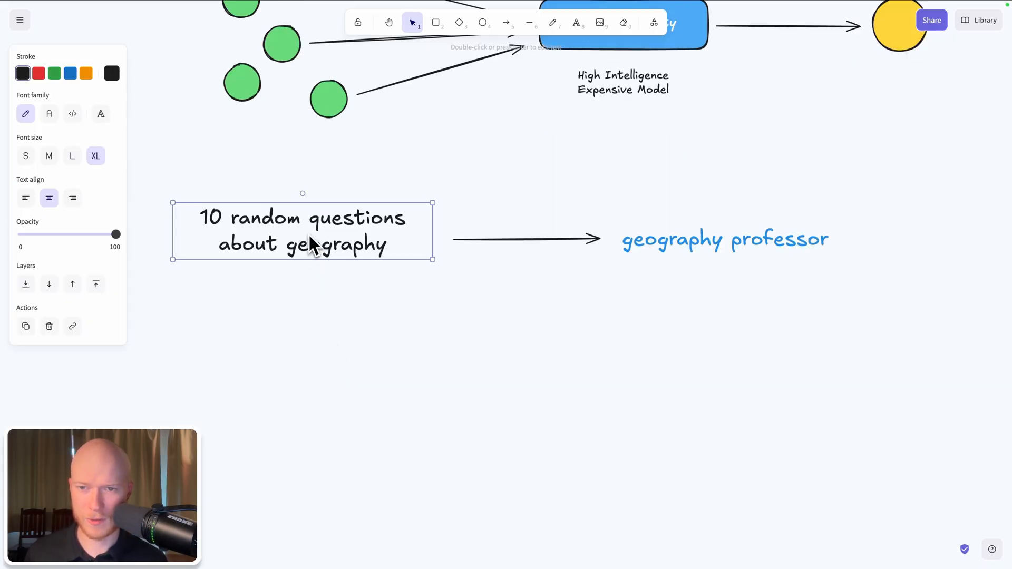
pyautogui.write('What is the capital of')
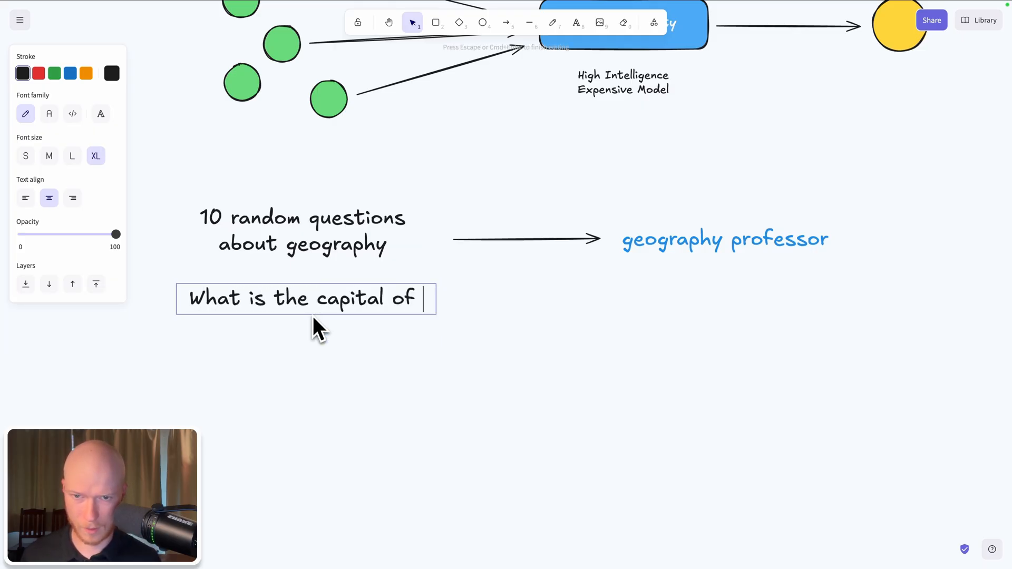
pyautogui.write('Spain?')
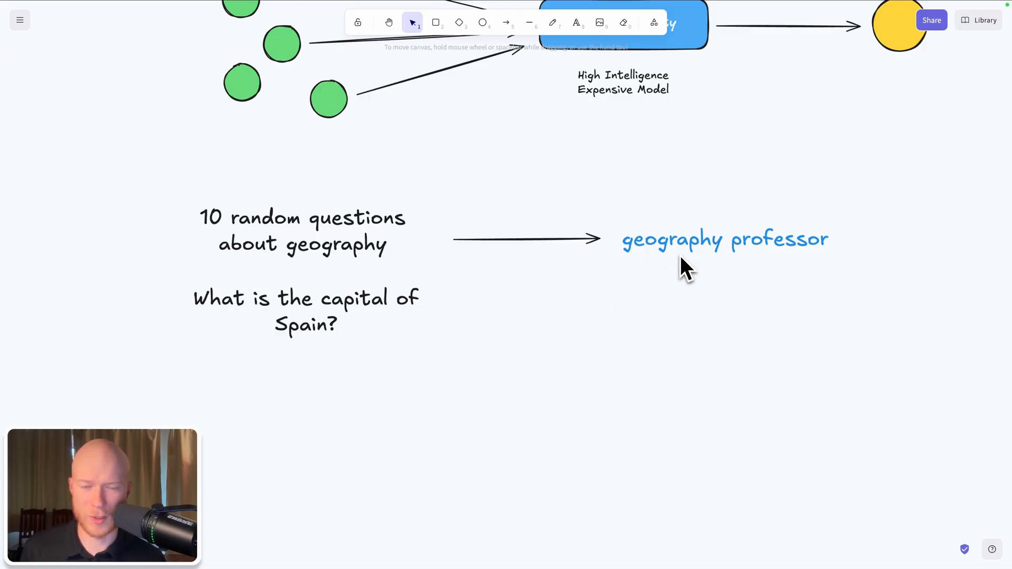
pyautogui.moveTo(532, 262)
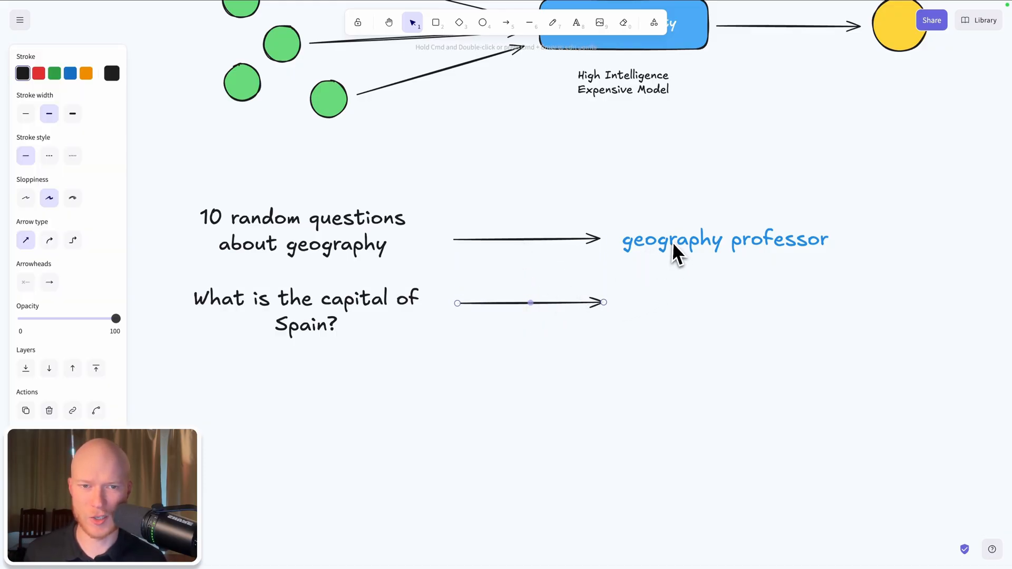
pyautogui.write('s')
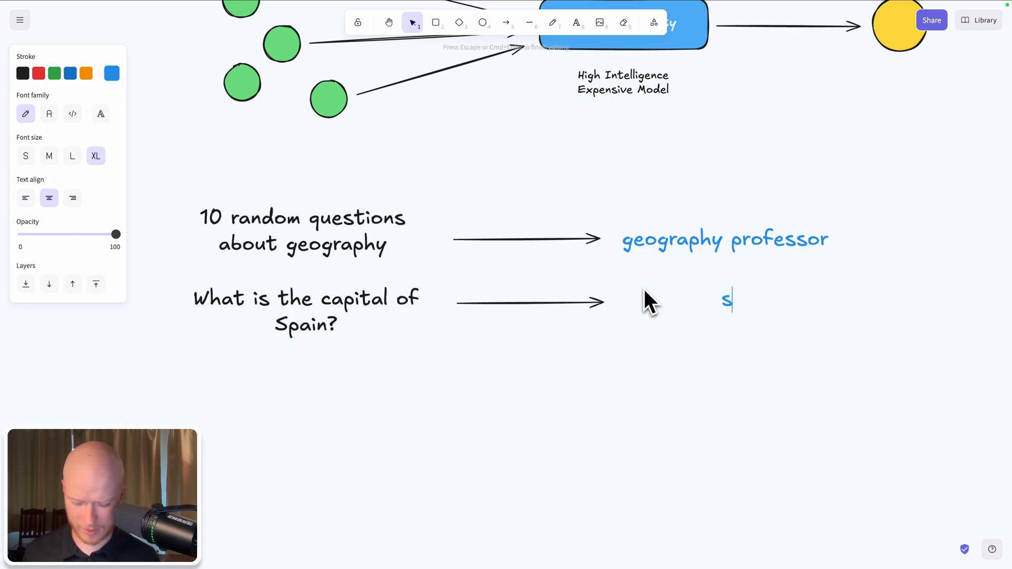
pyautogui.write('mart high-school')
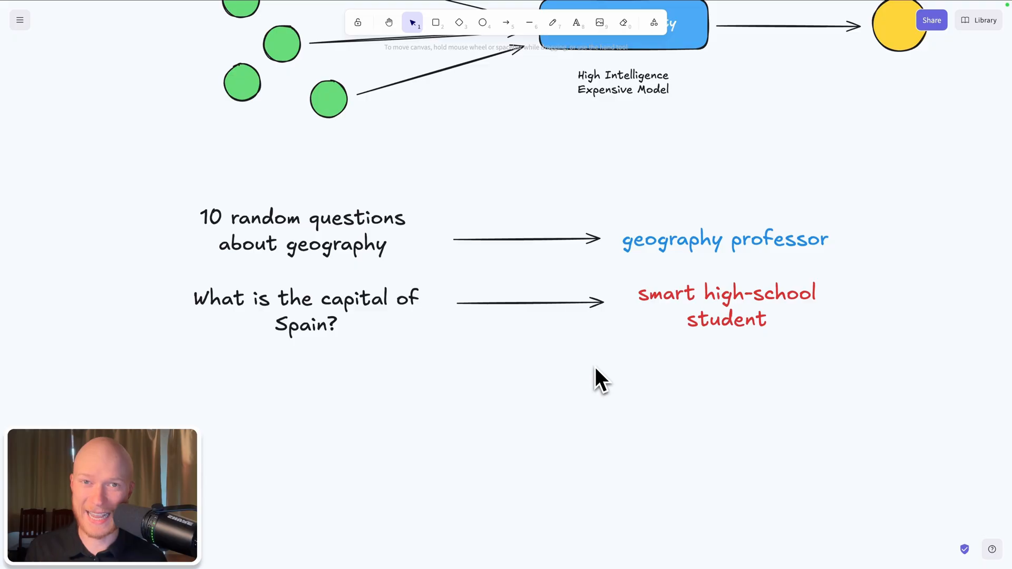
pyautogui.moveTo(606, 368)
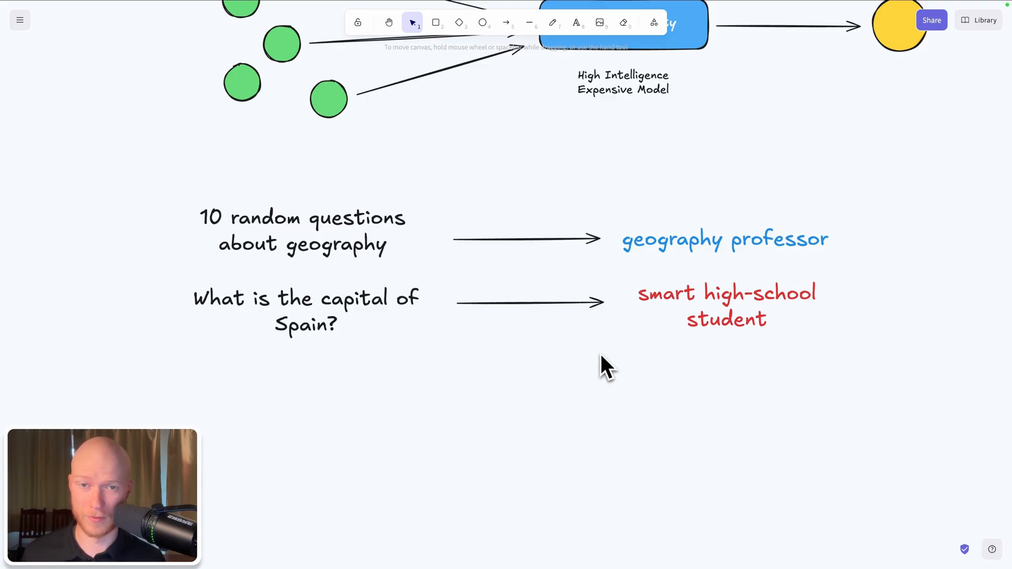
pyautogui.moveTo(630, 346)
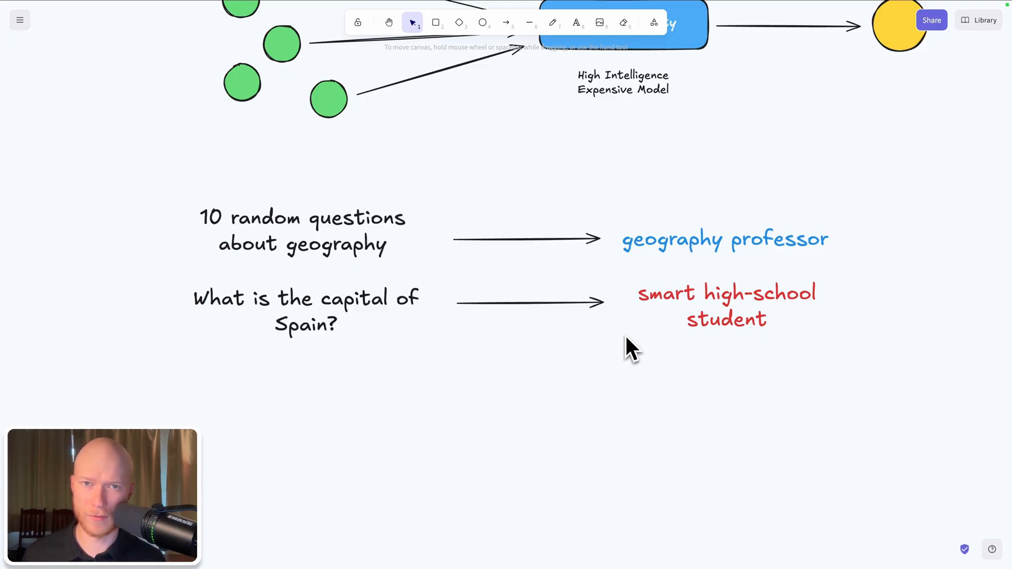
pyautogui.moveTo(423, 355)
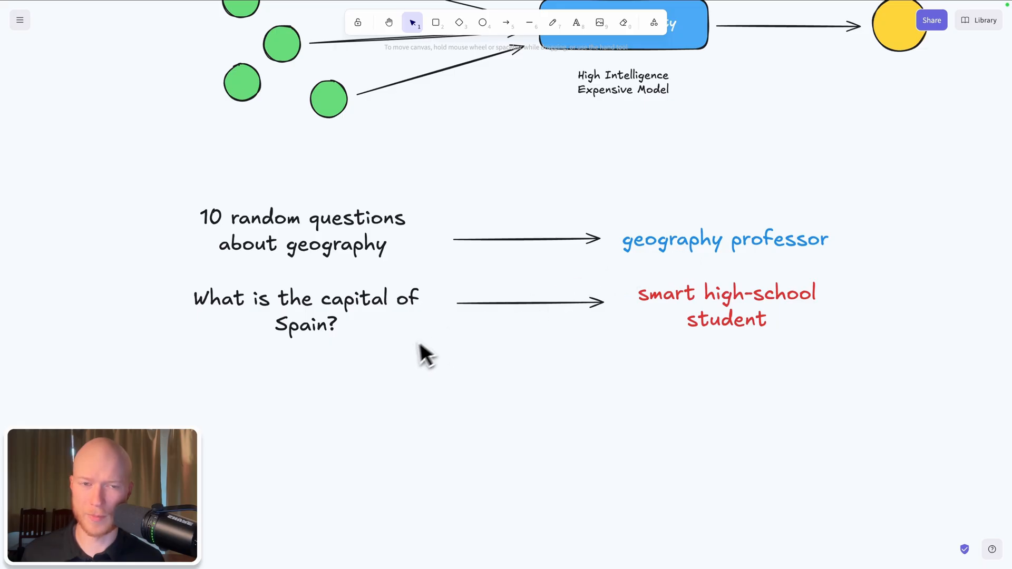
pyautogui.moveTo(262, 268)
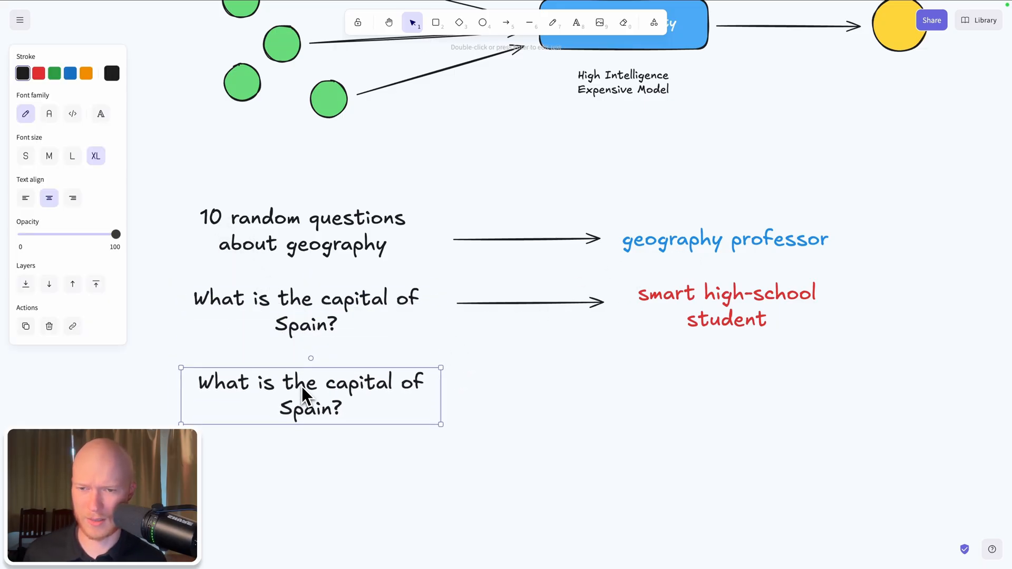
# Enter the question 'Which country contains the antipodal point of its own capital?'.
pyautogui.write('Which country contains the antipodal point of its own capital?')
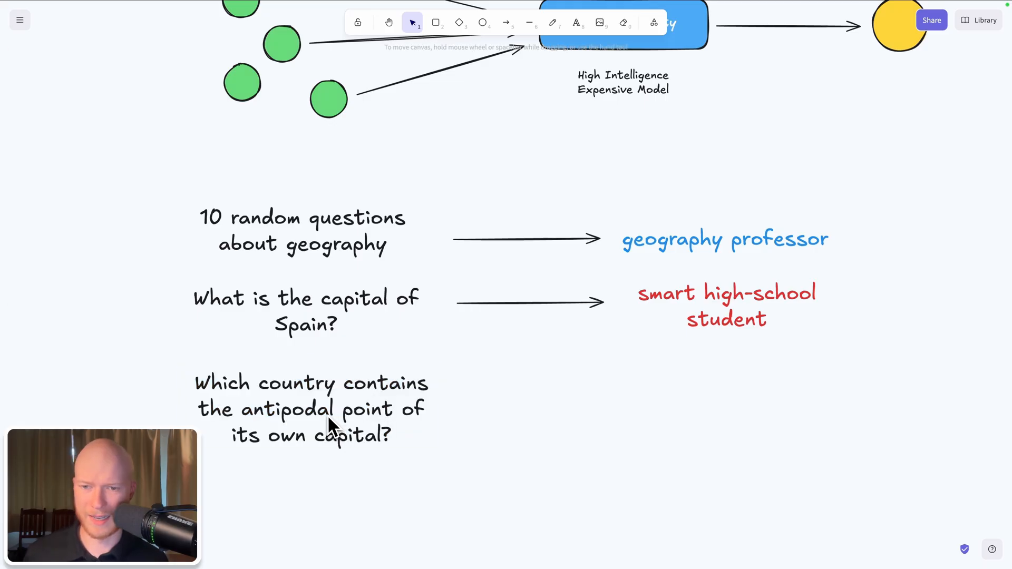
pyautogui.click(310, 406)
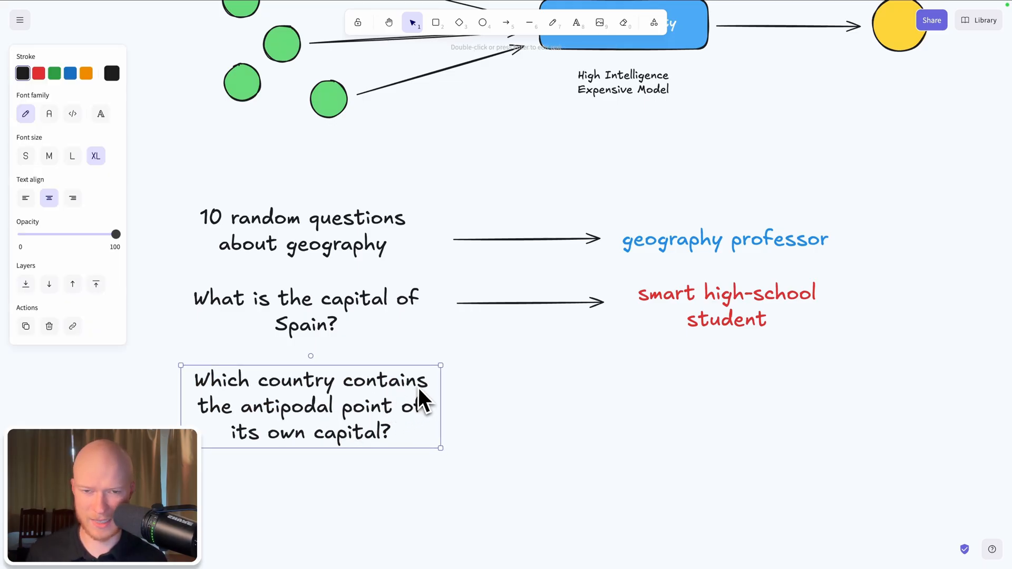
pyautogui.moveTo(294, 419)
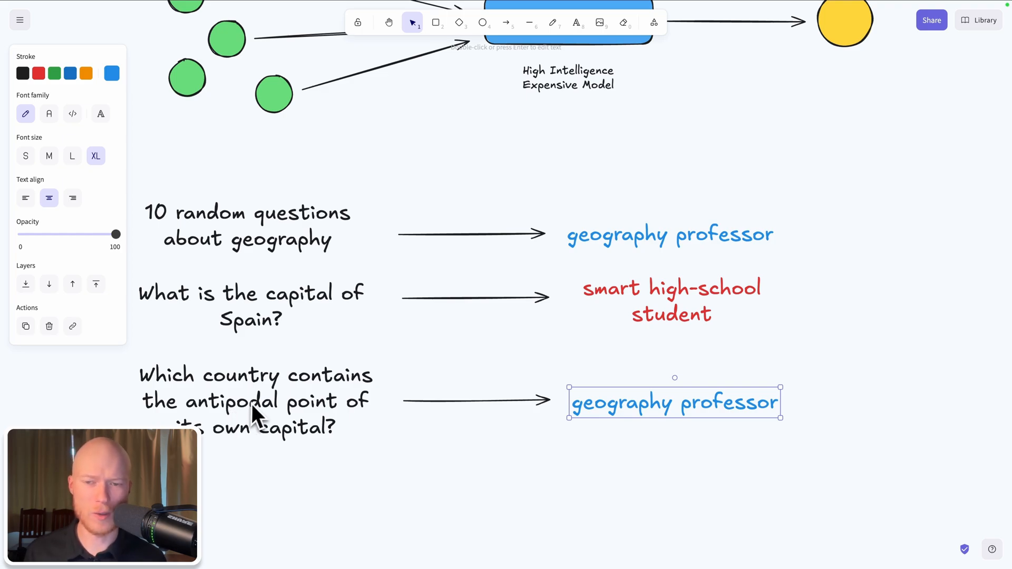
pyautogui.moveTo(250, 403)
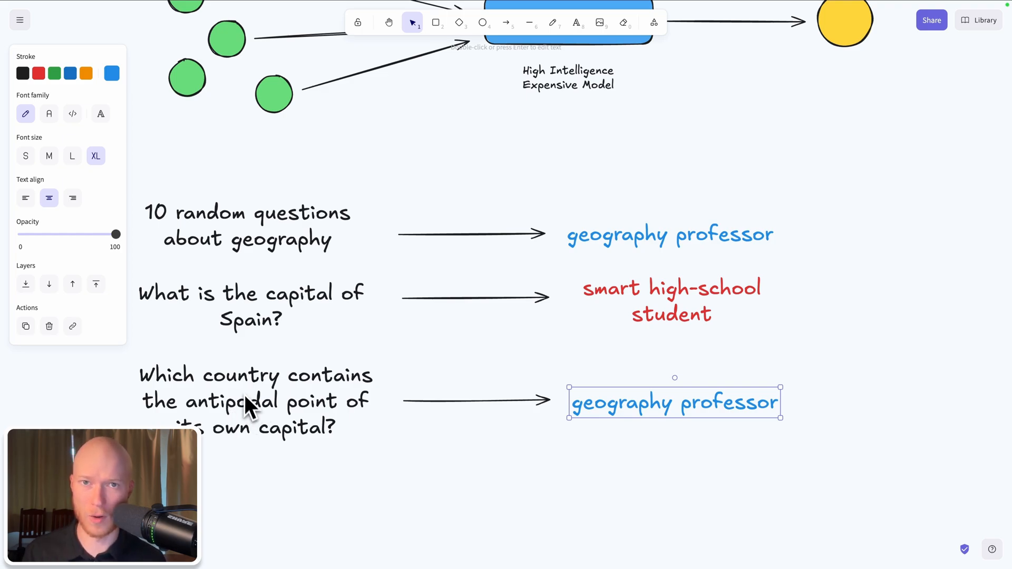
pyautogui.moveTo(362, 339)
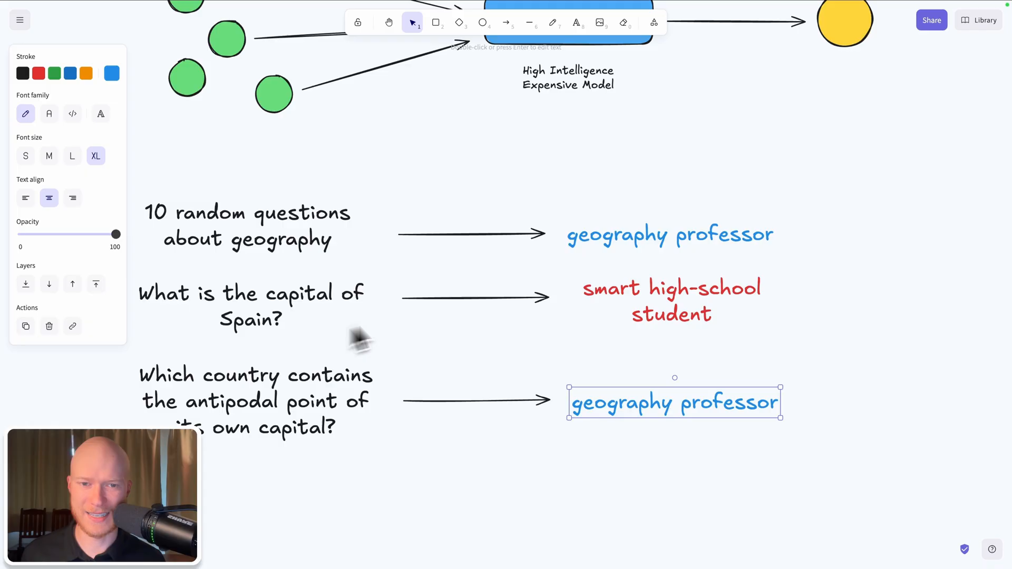
pyautogui.scroll(-3)
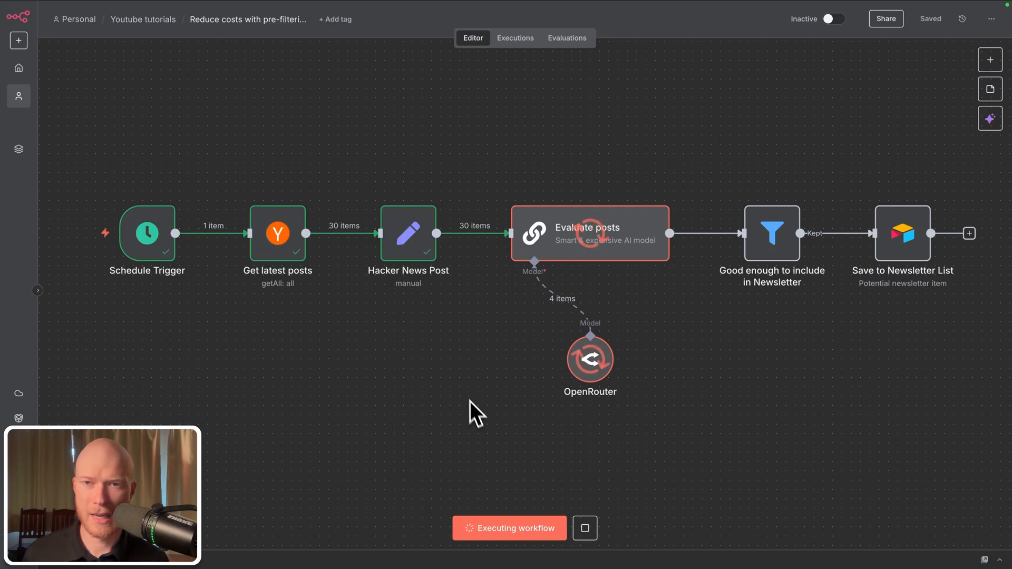
pyautogui.moveTo(484, 429)
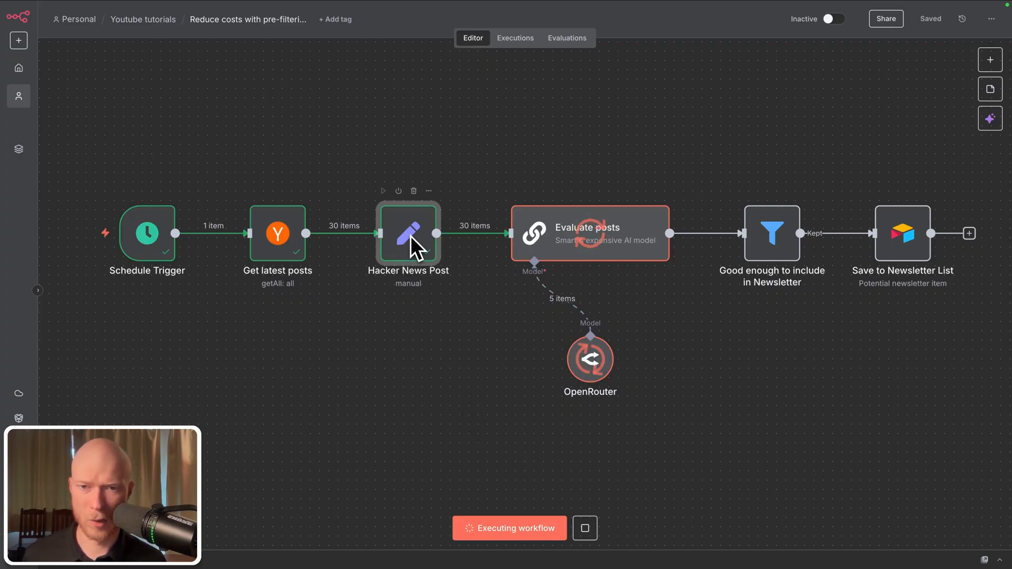
# Open the Hacker News Post node to view its mapped fields and 30 output posts.
pyautogui.doubleClick(408, 233)
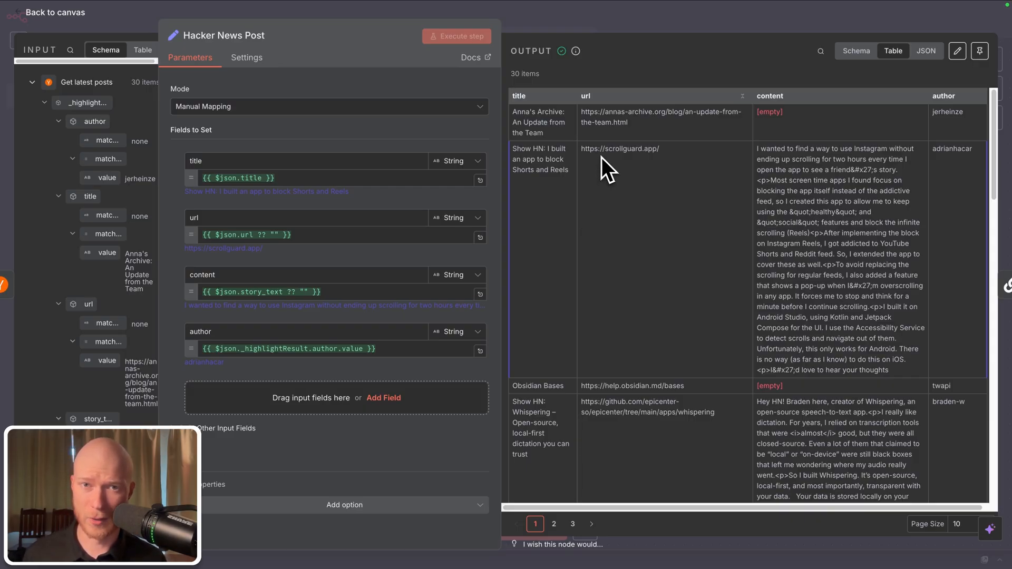
# Scroll the Hacker News Post output to later posts with empty content.
pyautogui.scroll(-3)
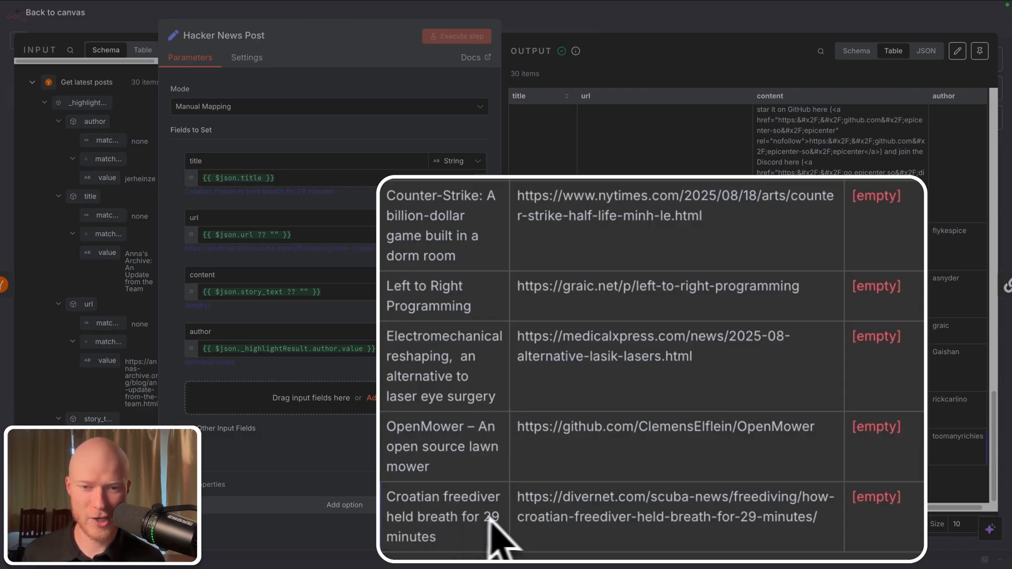
pyautogui.moveTo(490, 542)
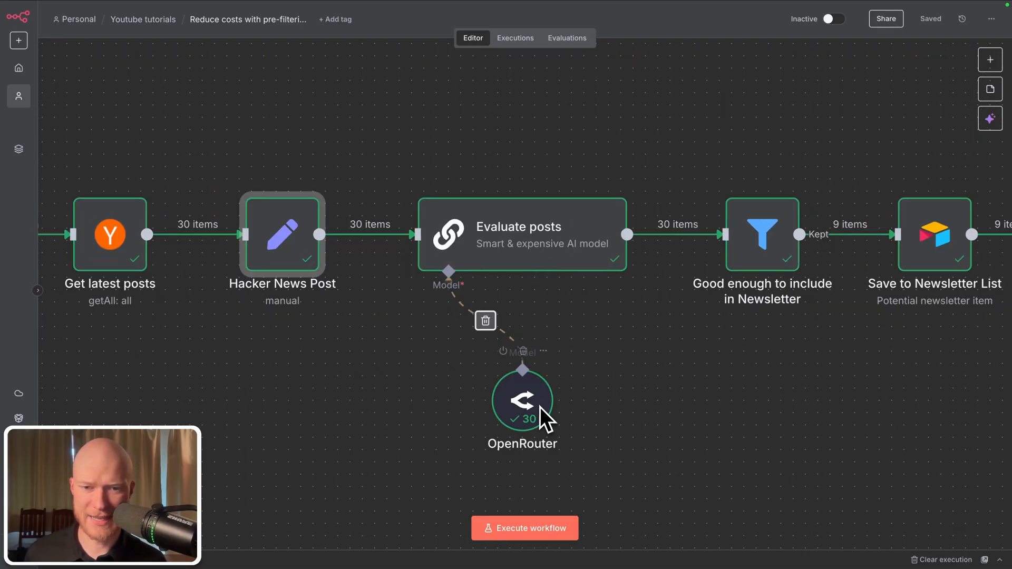
# Open the OpenRouter sub-node to confirm the google/gemini-2.5-pro model, then close it.
pyautogui.doubleClick(523, 400)
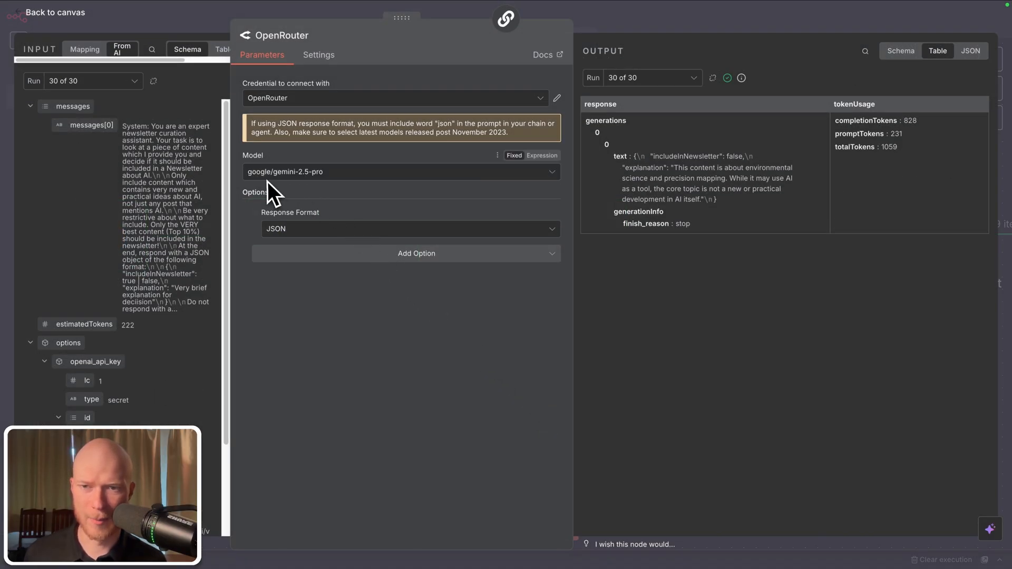
pyautogui.moveTo(342, 184)
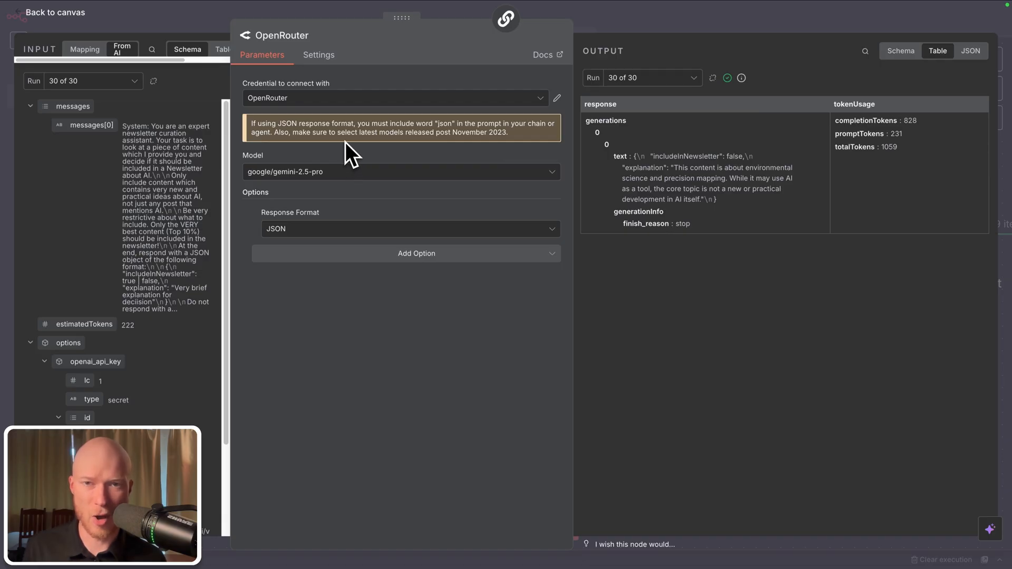
pyautogui.click(55, 12)
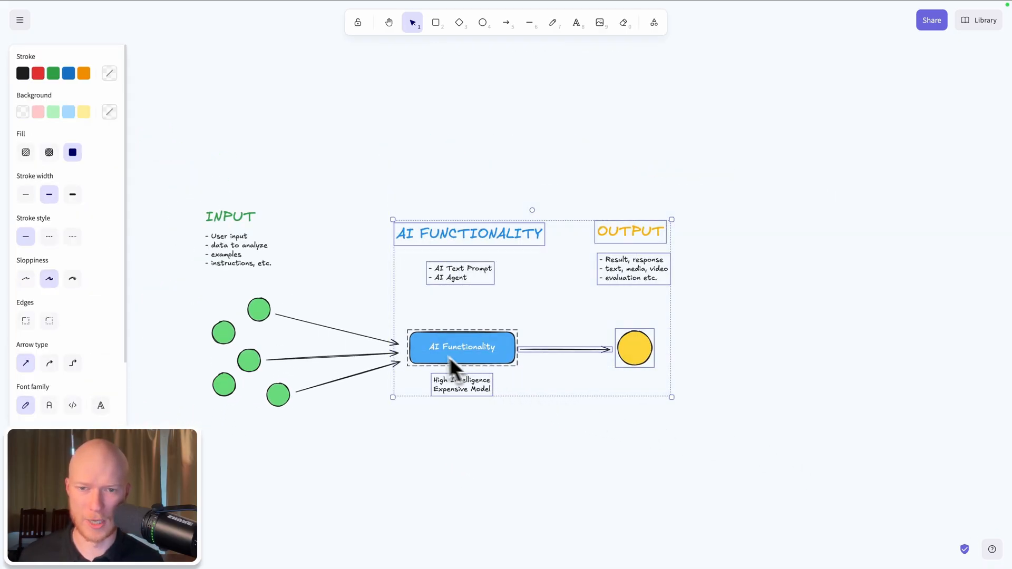
# Drag the AI Functionality section further right to make room for a pre-filter.
pyautogui.moveTo(462, 347); pyautogui.dragTo(669, 347)
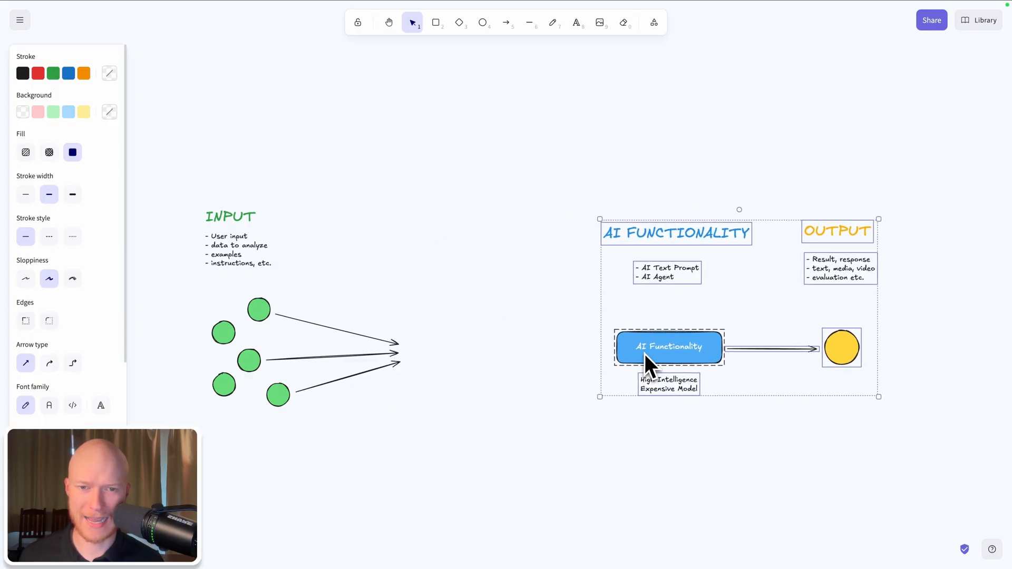
pyautogui.click(509, 308)
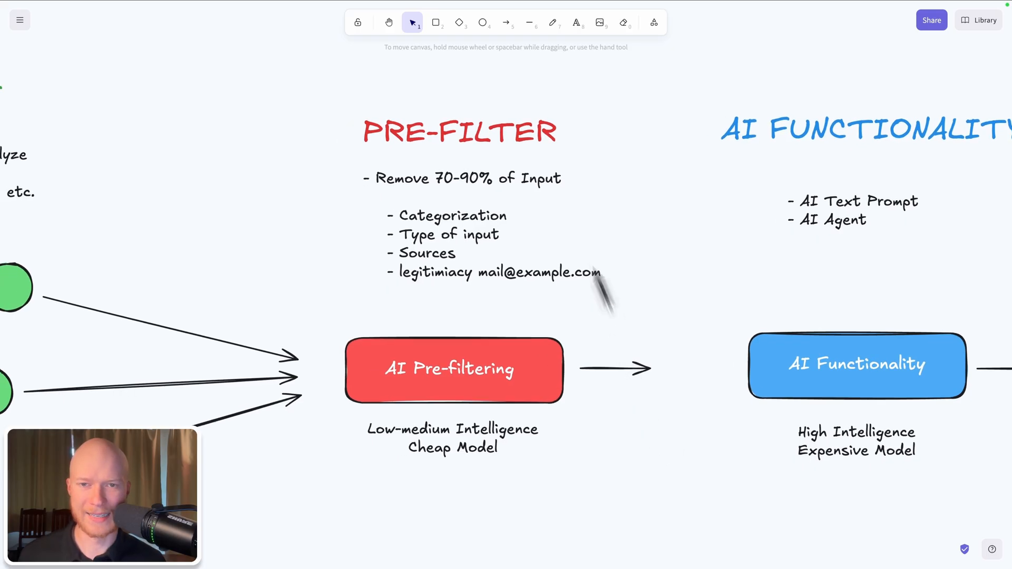
pyautogui.moveTo(487, 179)
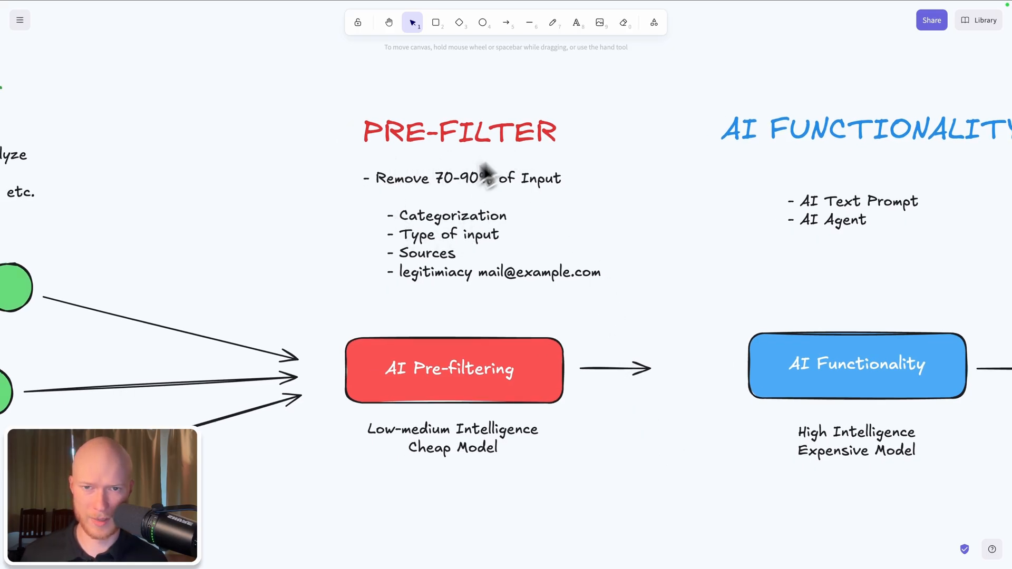
pyautogui.moveTo(422, 232)
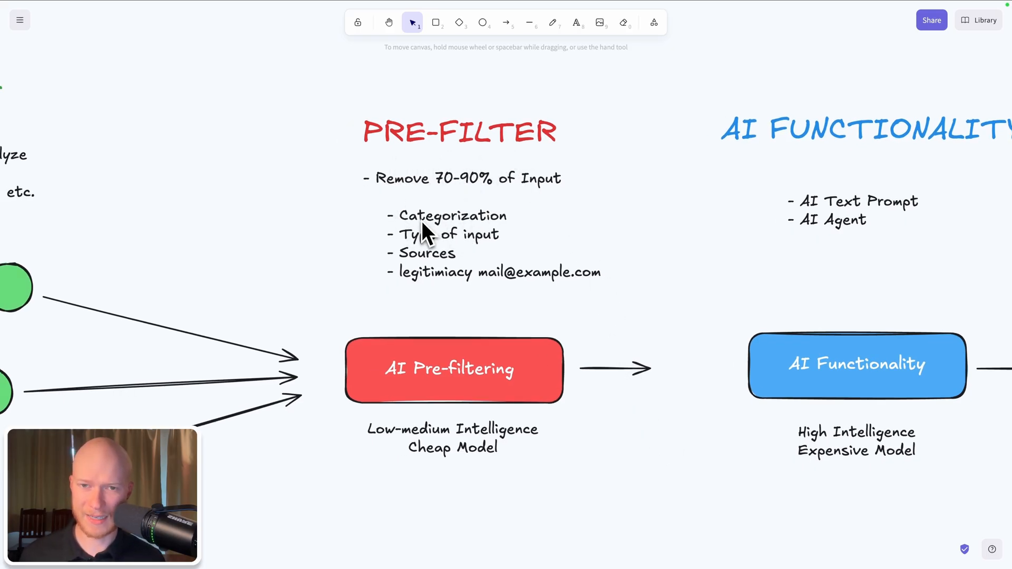
pyautogui.moveTo(532, 281)
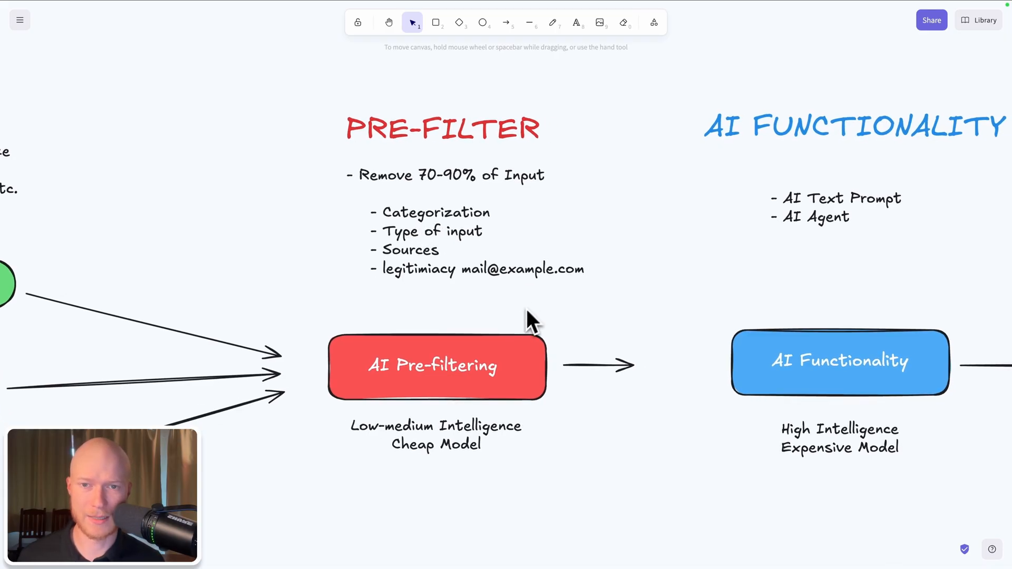
pyautogui.moveTo(397, 306)
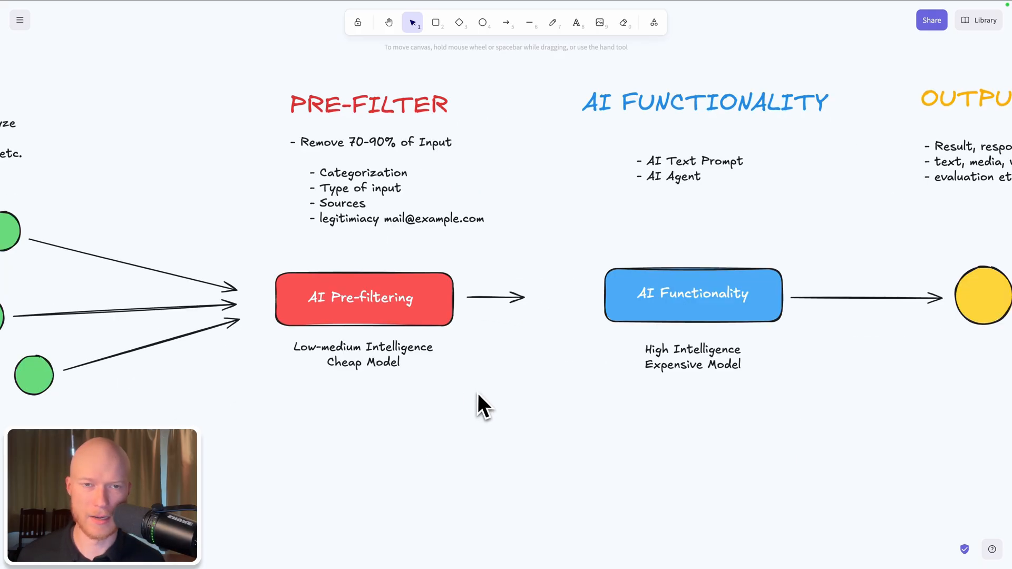
# Move the red circle between AI Pre-filtering and AI Functionality and arrow it onward.
pyautogui.click(487, 387)
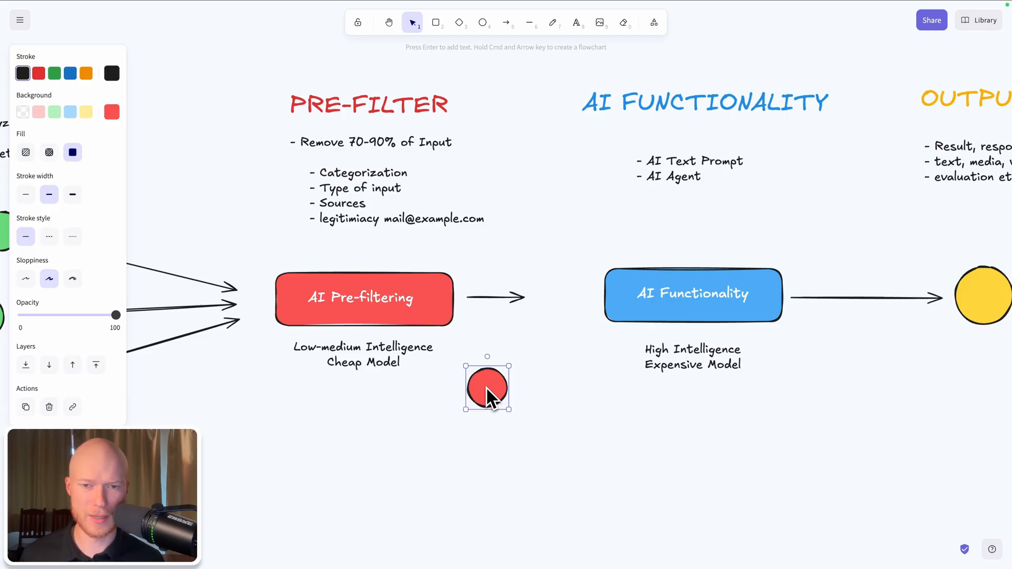
pyautogui.moveTo(487, 387); pyautogui.dragTo(554, 304)
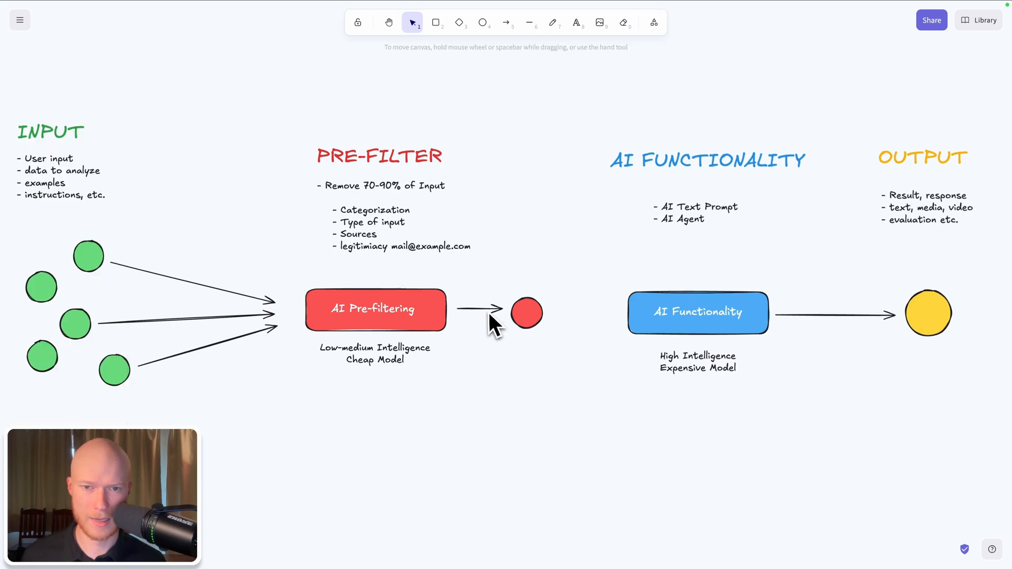
pyautogui.moveTo(552, 312); pyautogui.dragTo(616, 311)
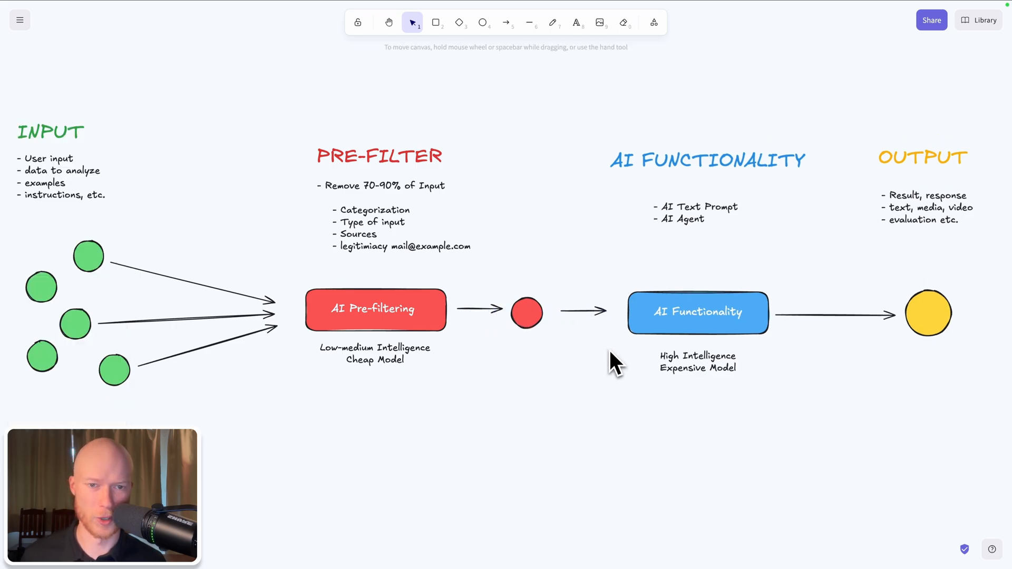
pyautogui.moveTo(594, 368)
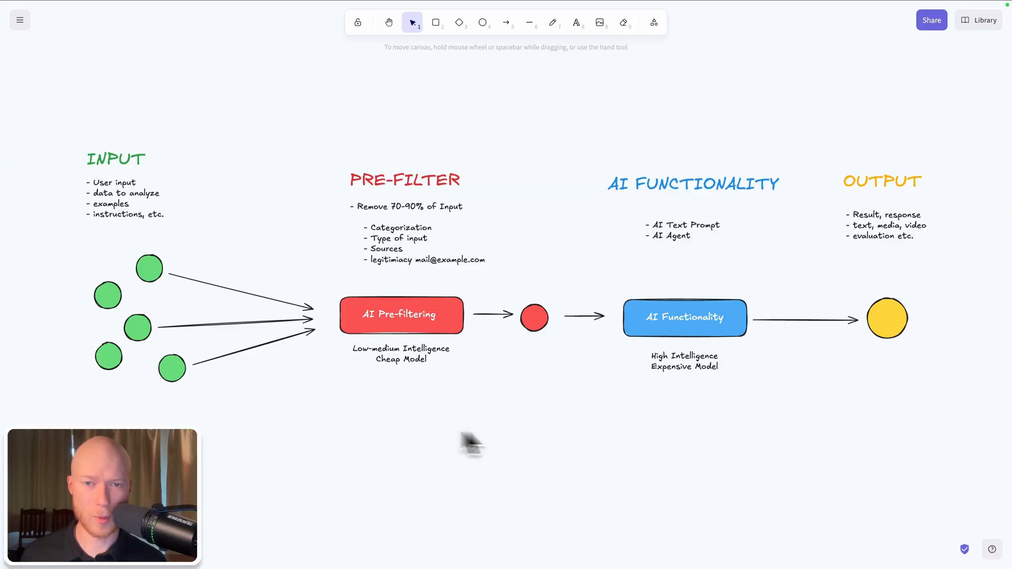
pyautogui.moveTo(522, 416)
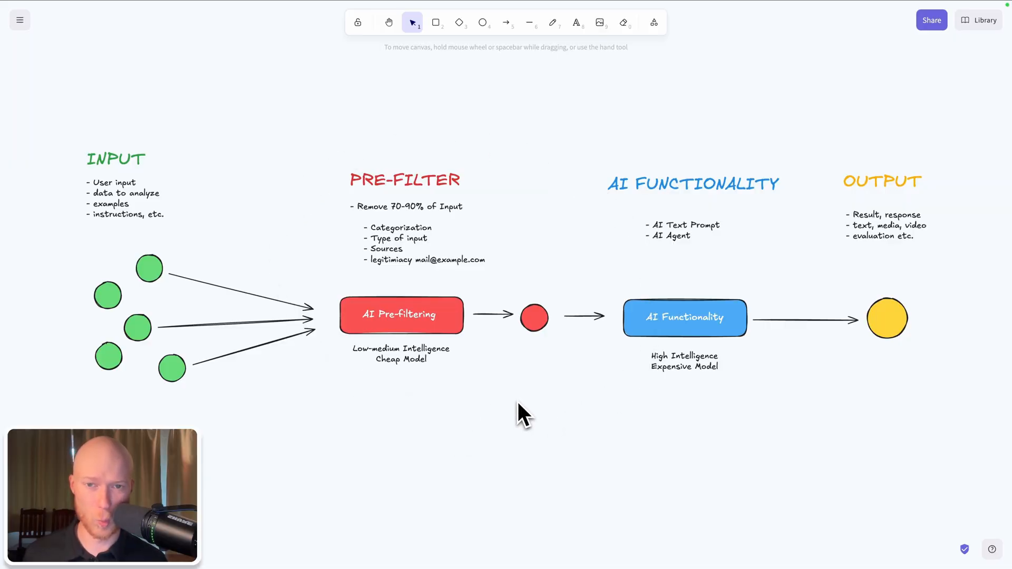
pyautogui.moveTo(468, 200)
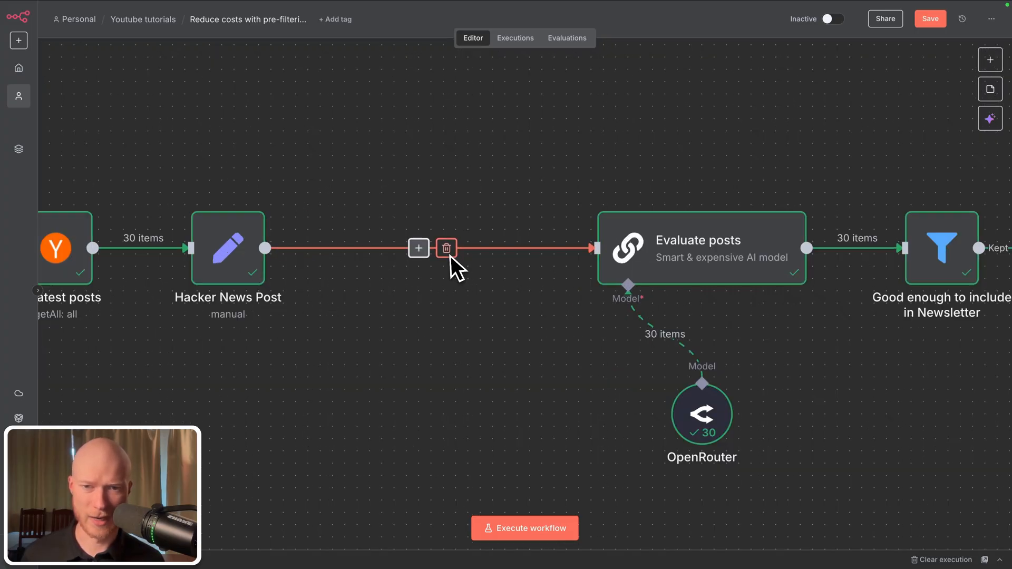
# Search for 'basic' to insert a node between Hacker News Post and Evaluate posts.
pyautogui.click(418, 248)
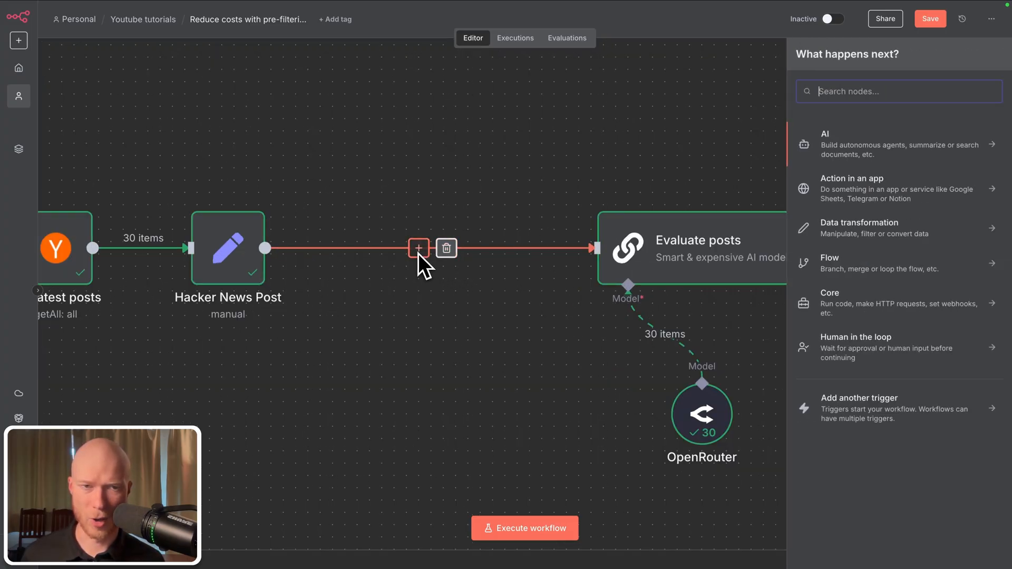
pyautogui.write('basic')
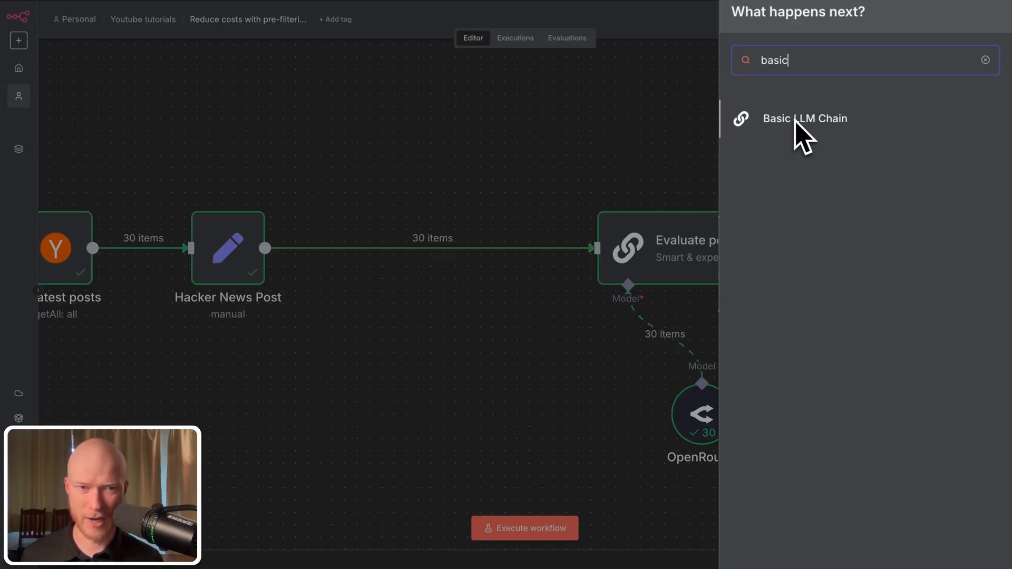
# Add a Basic LLM Chain with prompt defined below and an AI-relevance JSON system message.
pyautogui.click(803, 118)
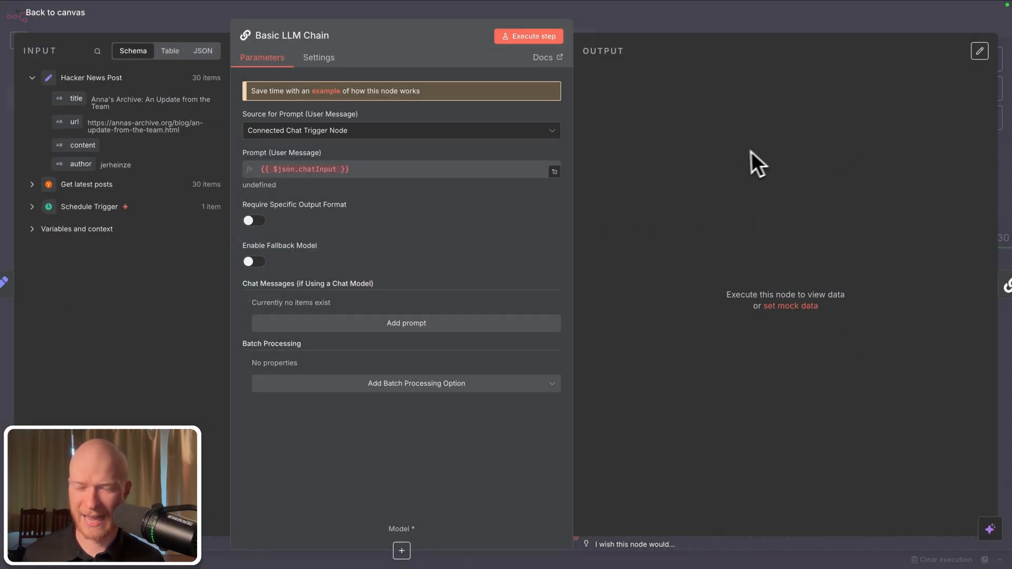
pyautogui.moveTo(287, 153)
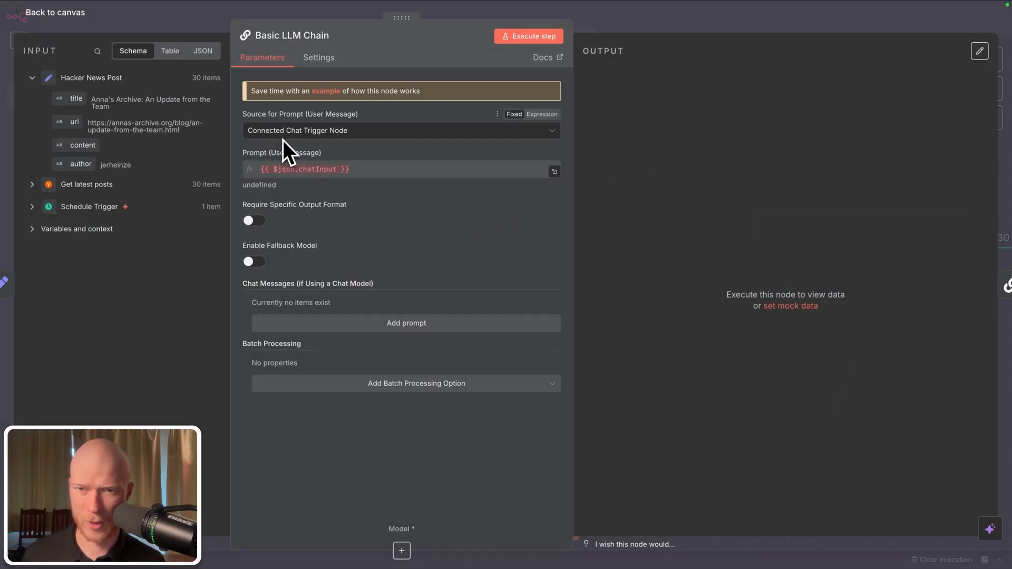
pyautogui.click(400, 130)
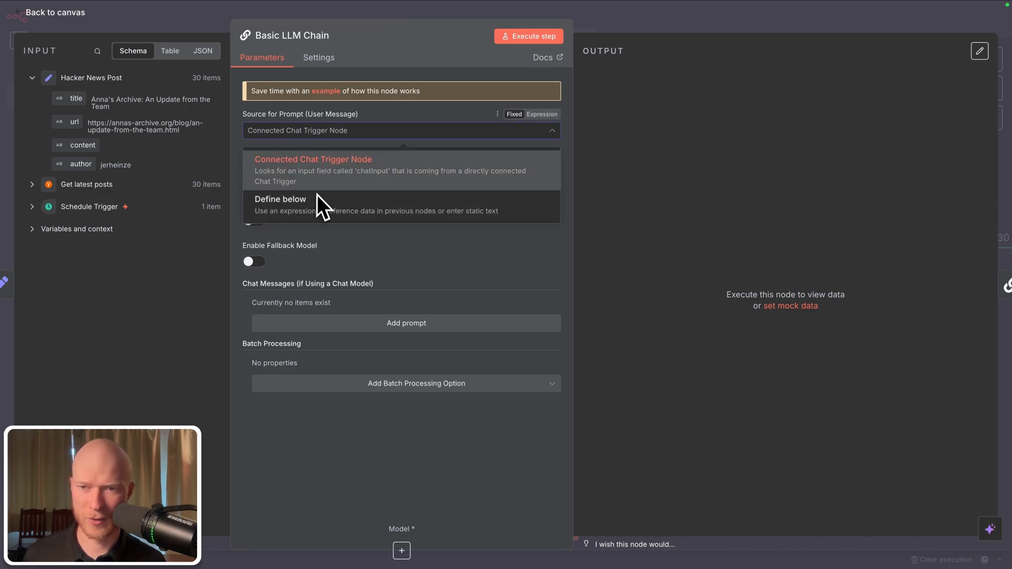
pyautogui.click(279, 199)
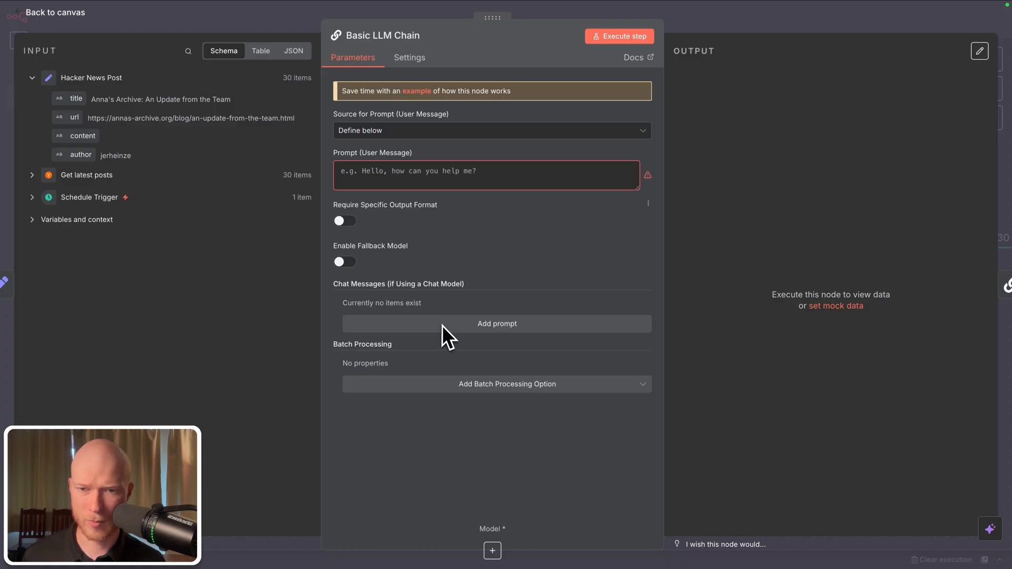
pyautogui.click(496, 323)
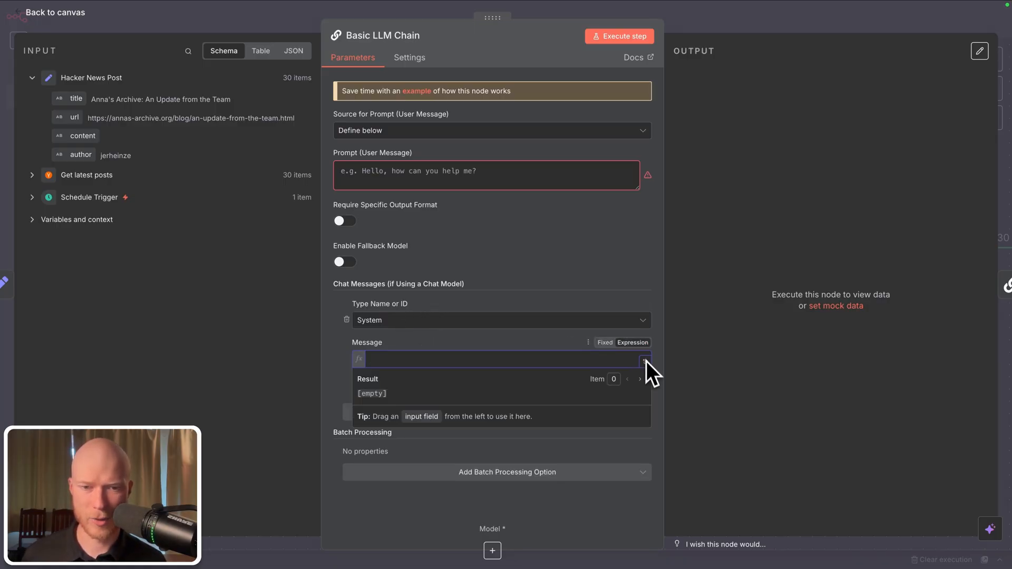
pyautogui.click(644, 359)
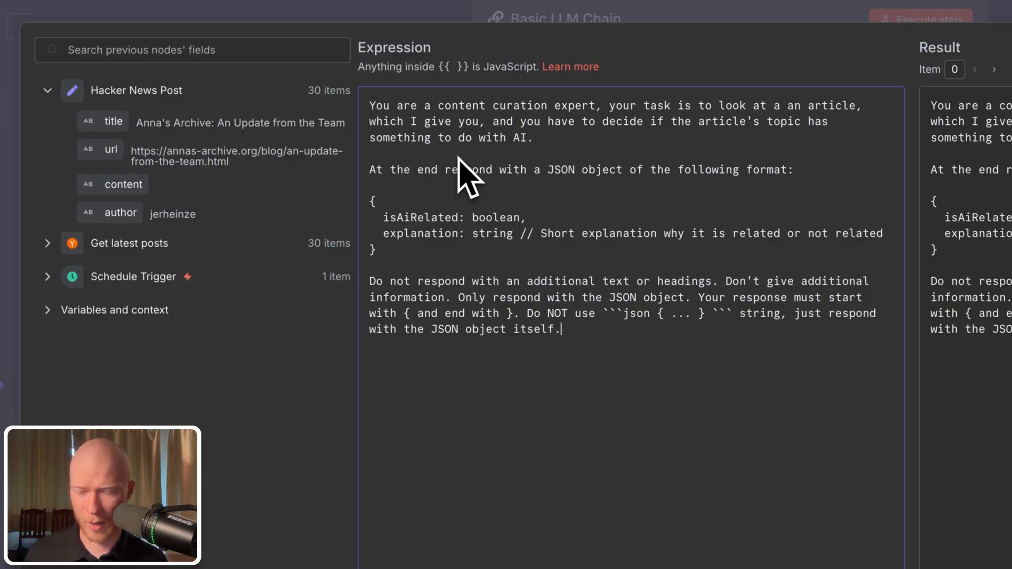
pyautogui.moveTo(446, 139)
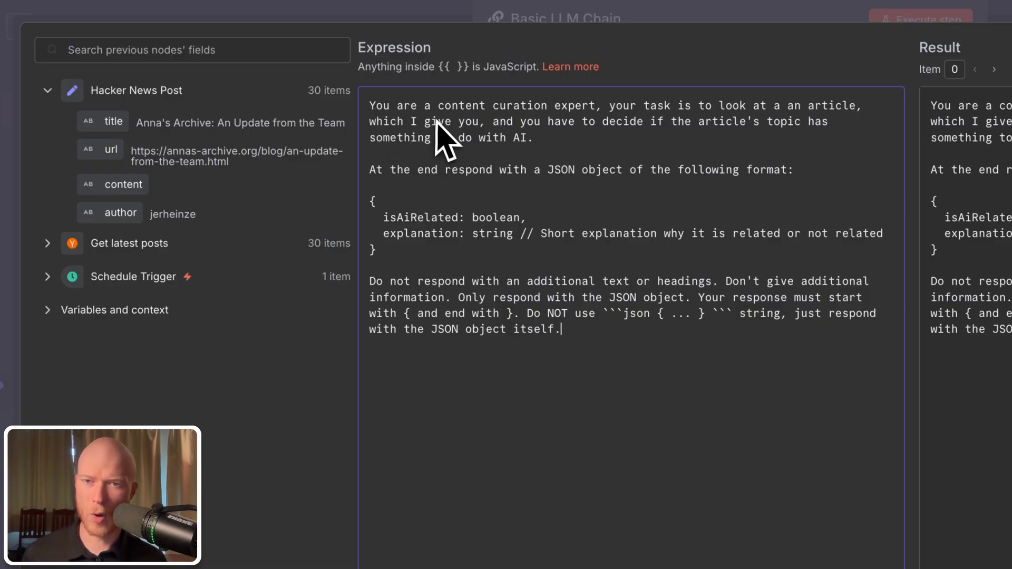
pyautogui.moveTo(761, 142)
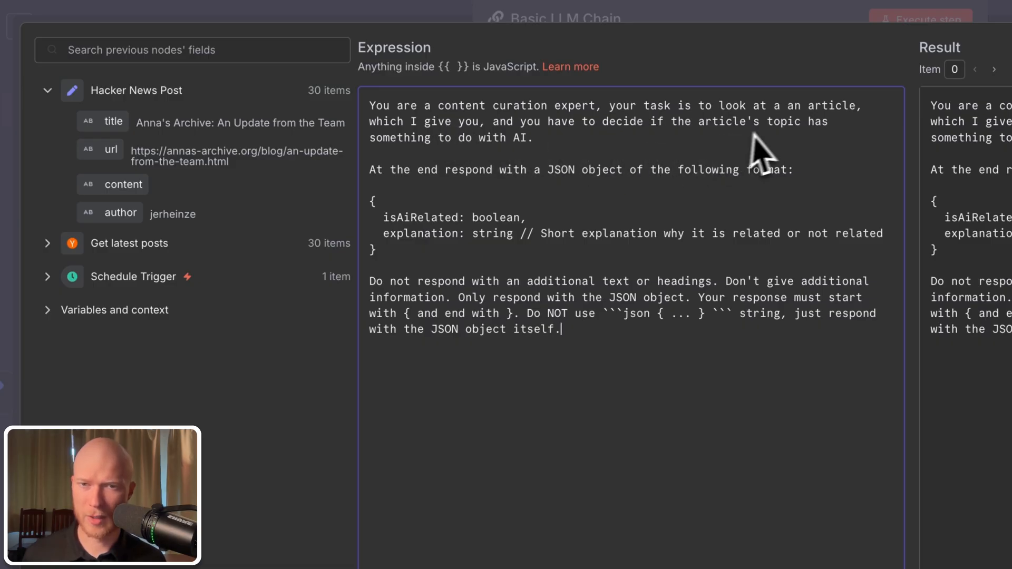
pyautogui.moveTo(765, 152)
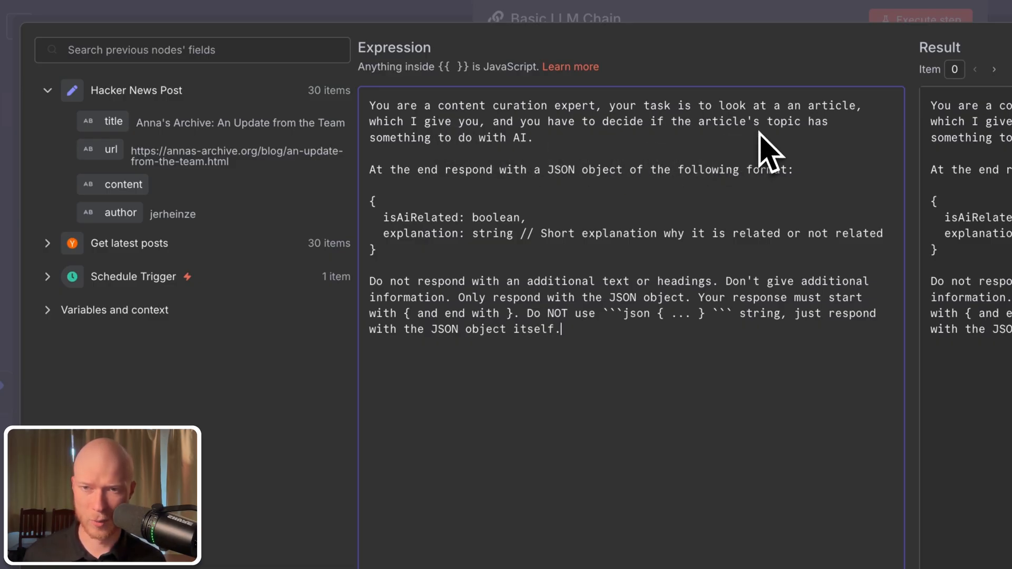
pyautogui.moveTo(673, 170)
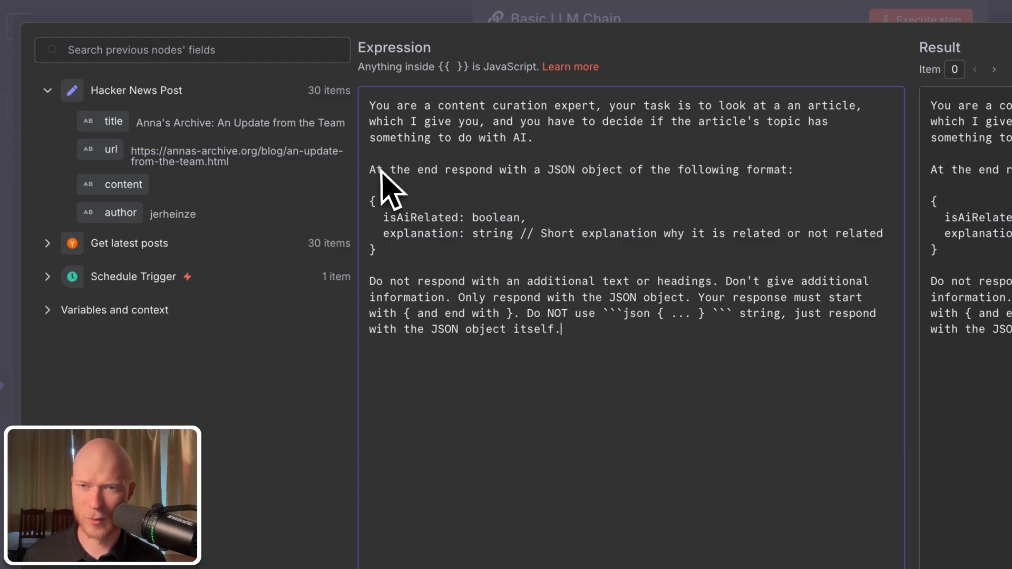
pyautogui.moveTo(516, 200)
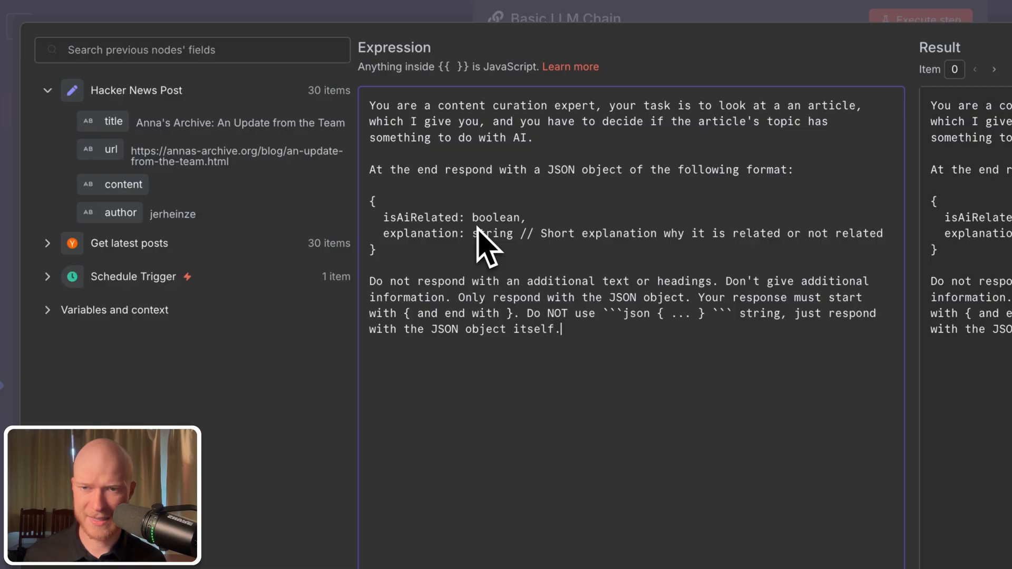
pyautogui.moveTo(465, 258)
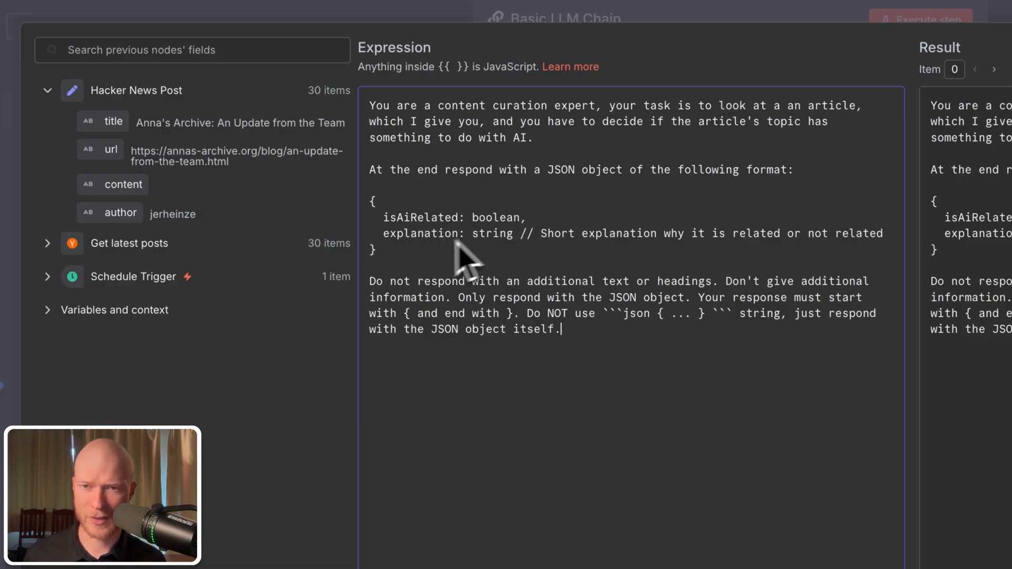
pyautogui.moveTo(507, 274)
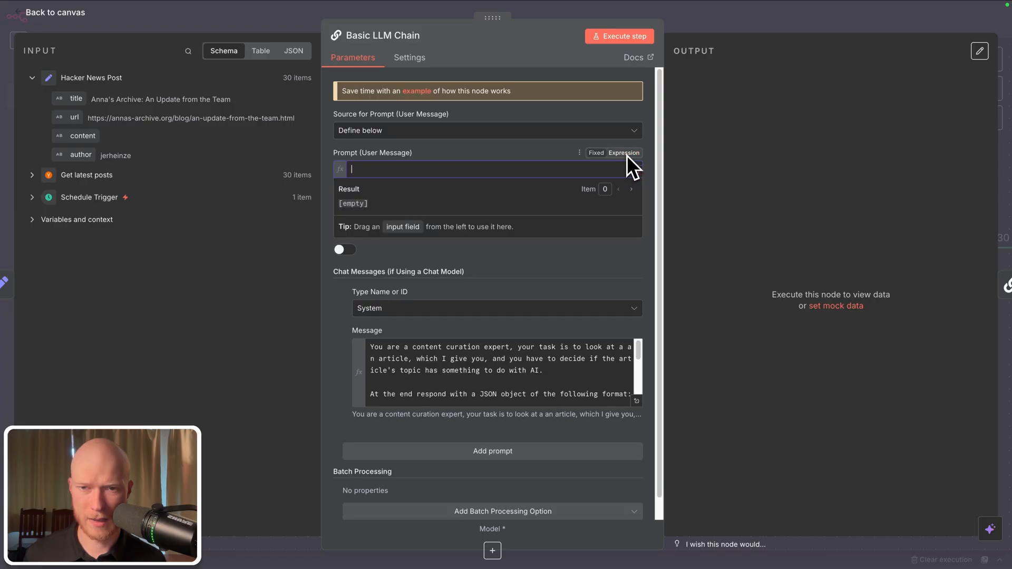
# Write the user prompt template mapping the article's title, url and content fields.
pyautogui.click(622, 152)
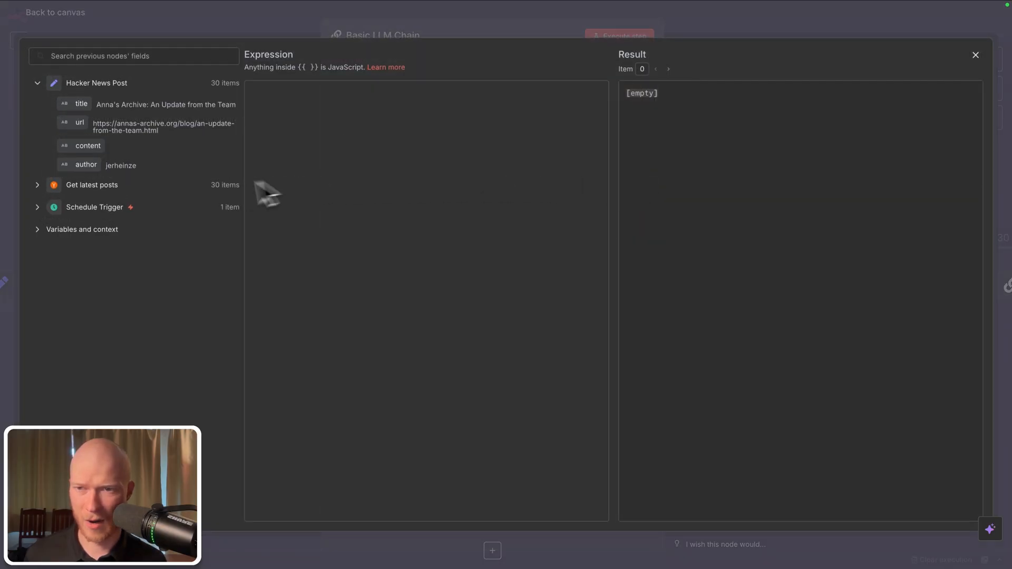
pyautogui.write('Here is the article:')
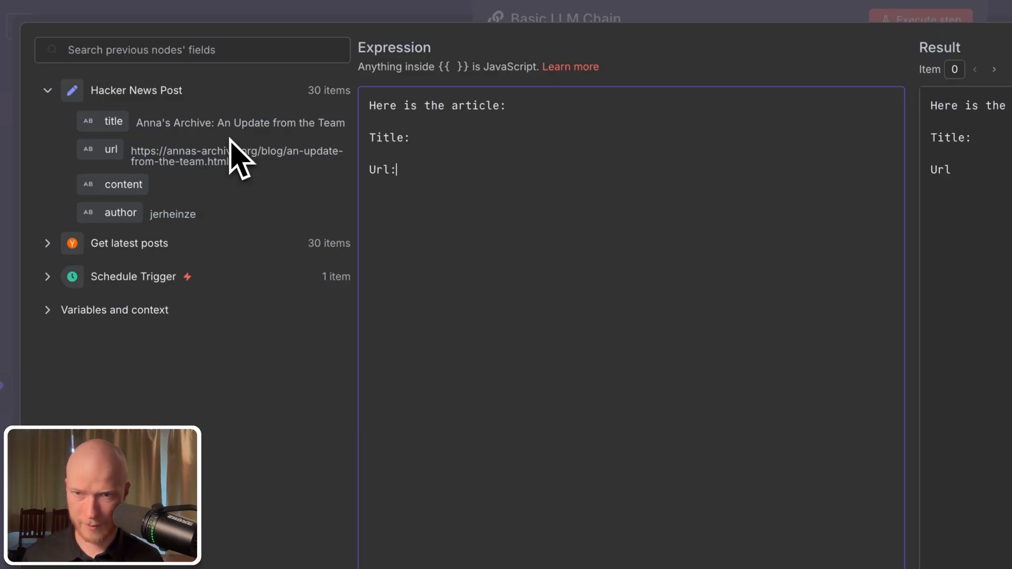
pyautogui.moveTo(123, 184); pyautogui.dragTo(395, 201)
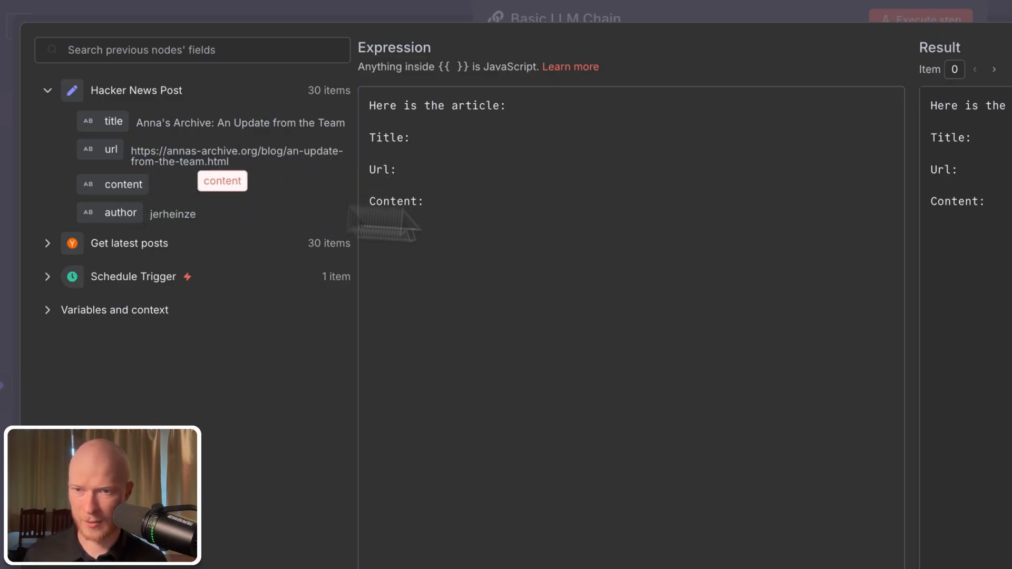
pyautogui.moveTo(222, 181); pyautogui.dragTo(495, 202)
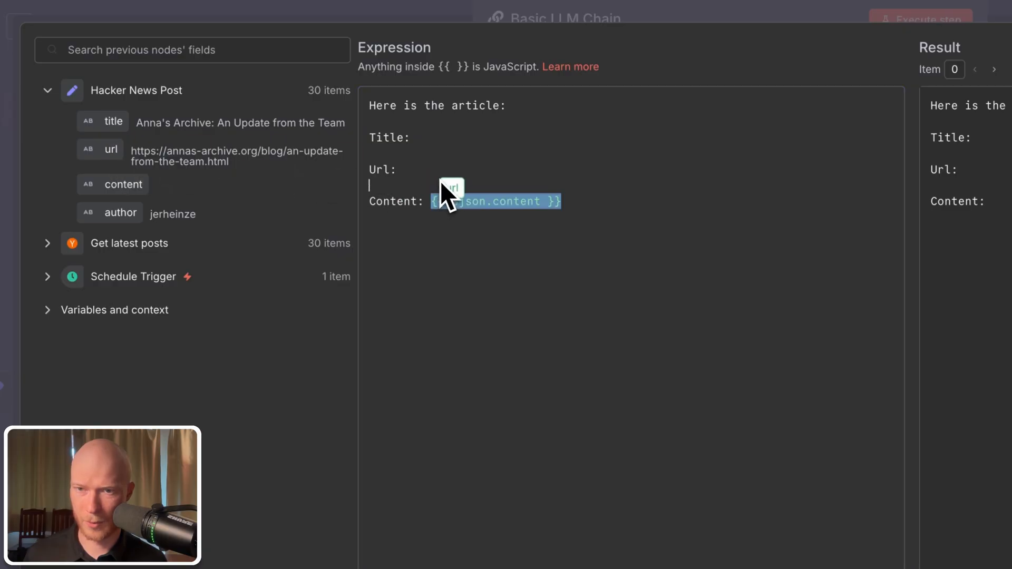
pyautogui.write('{{ $json.url }}')
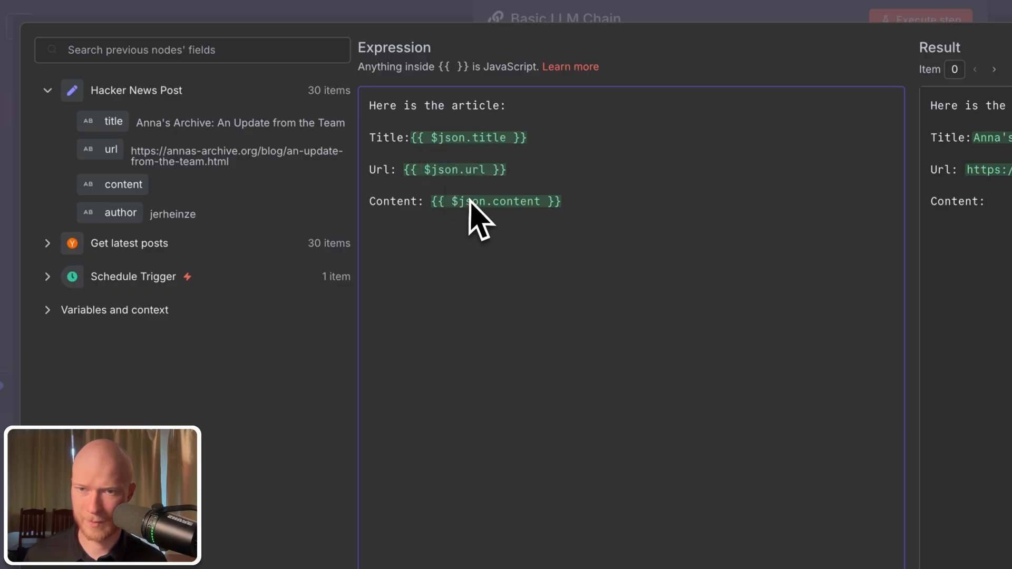
pyautogui.moveTo(487, 203)
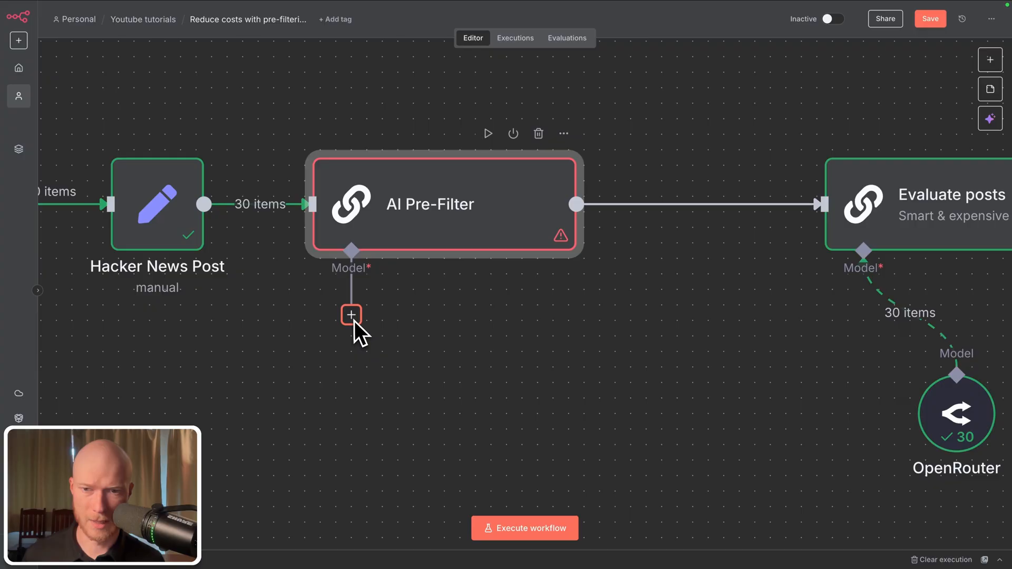
# Attach an OpenRouter Chat Model to AI Pre-Filter's Model connector.
pyautogui.click(351, 316)
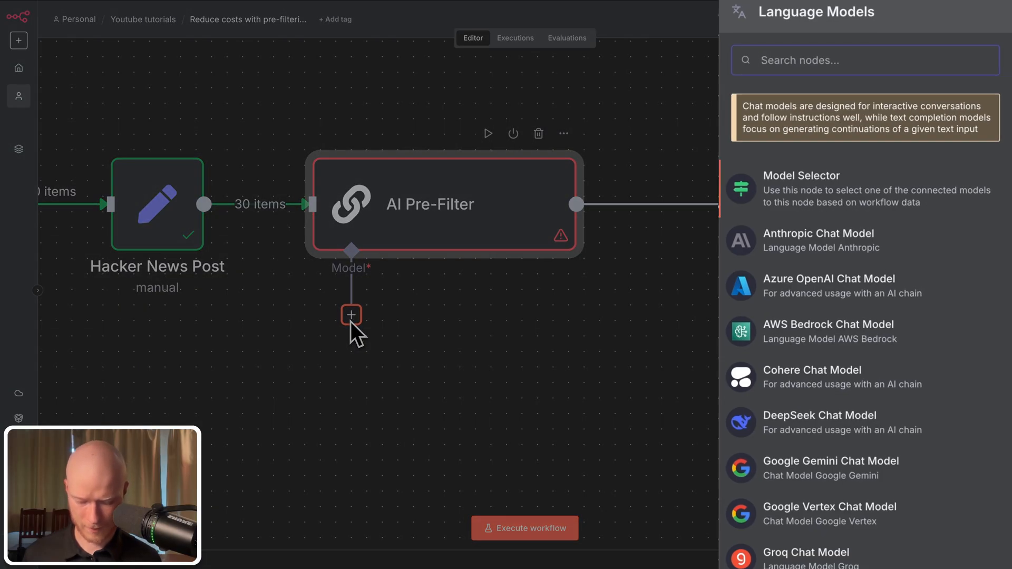
pyautogui.write('open')
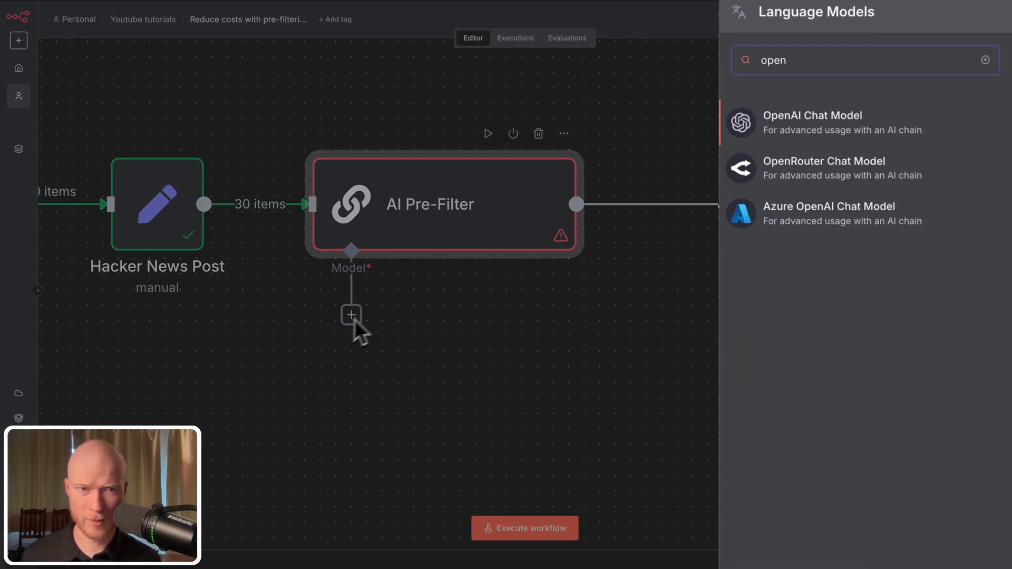
pyautogui.write('gem')
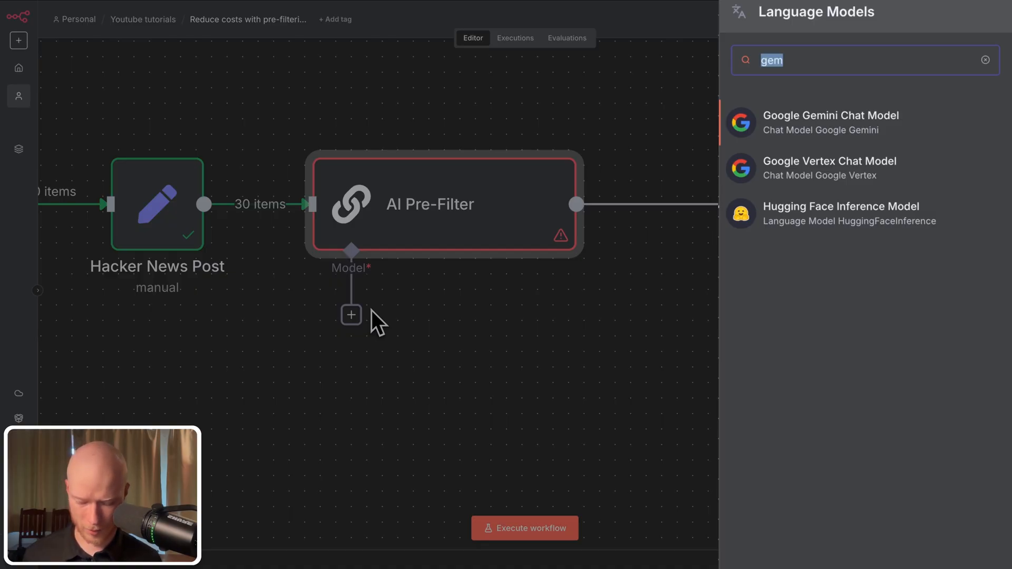
pyautogui.write('open')
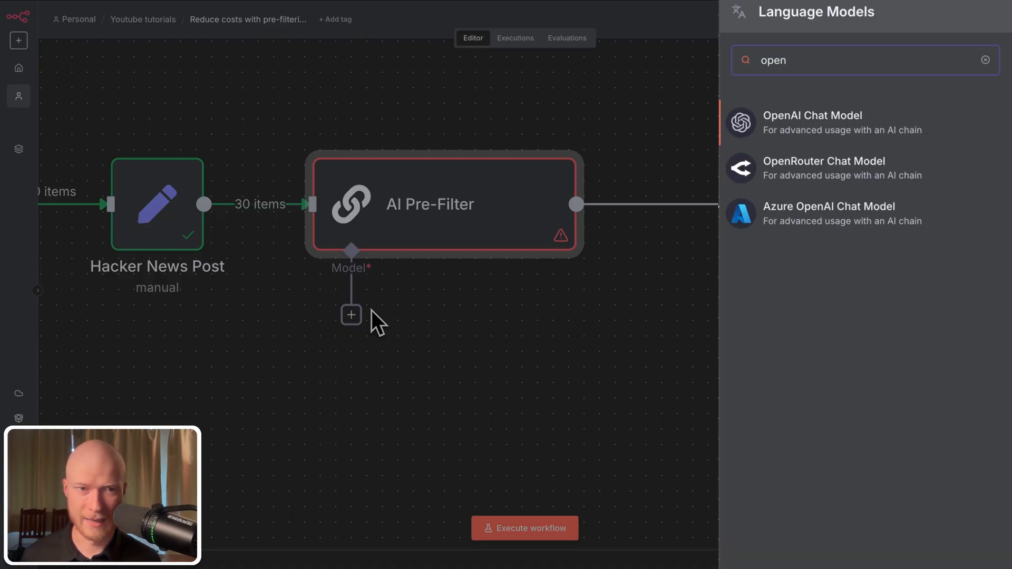
pyautogui.press('Backspace')
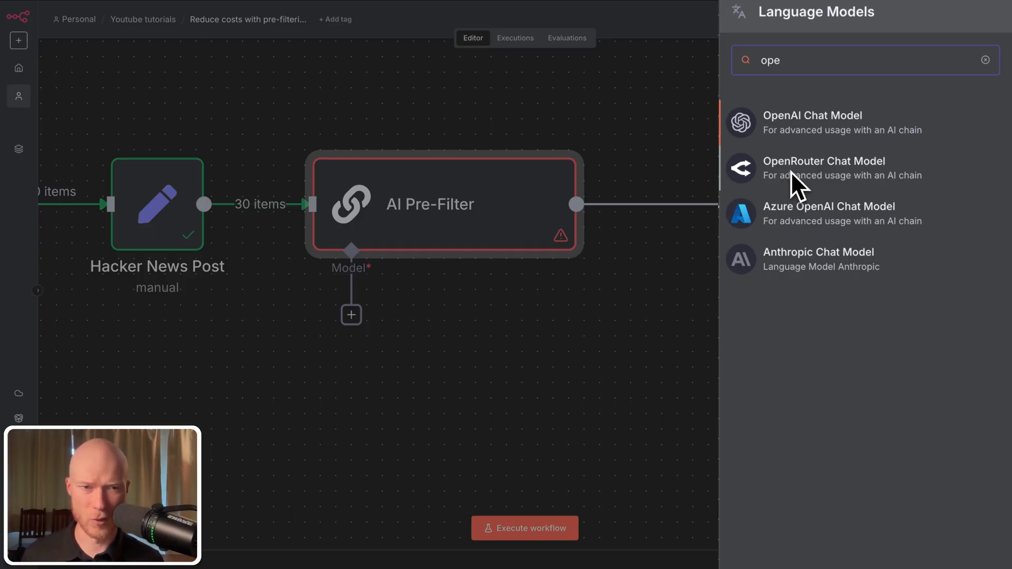
pyautogui.click(823, 168)
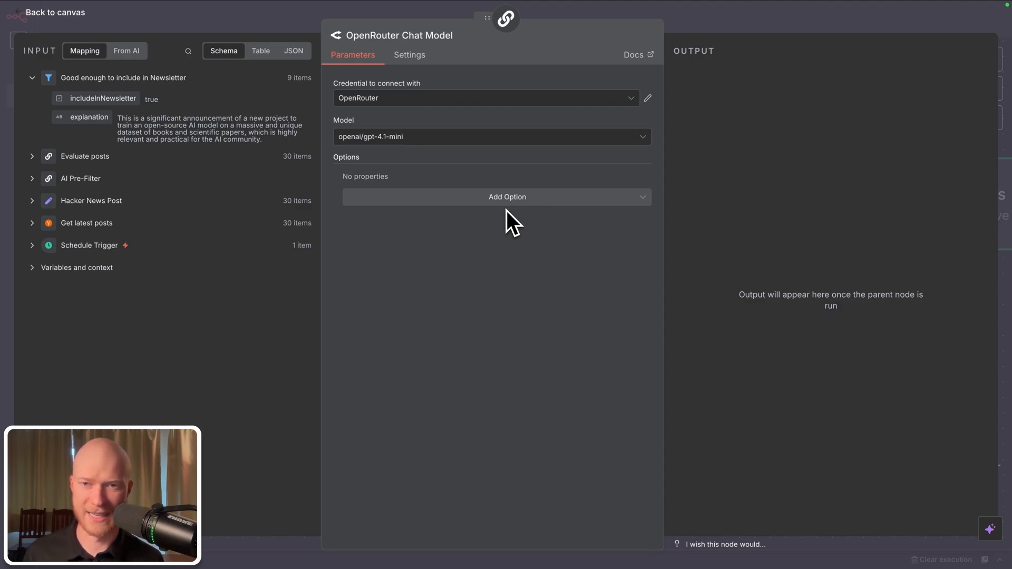
pyautogui.moveTo(425, 158)
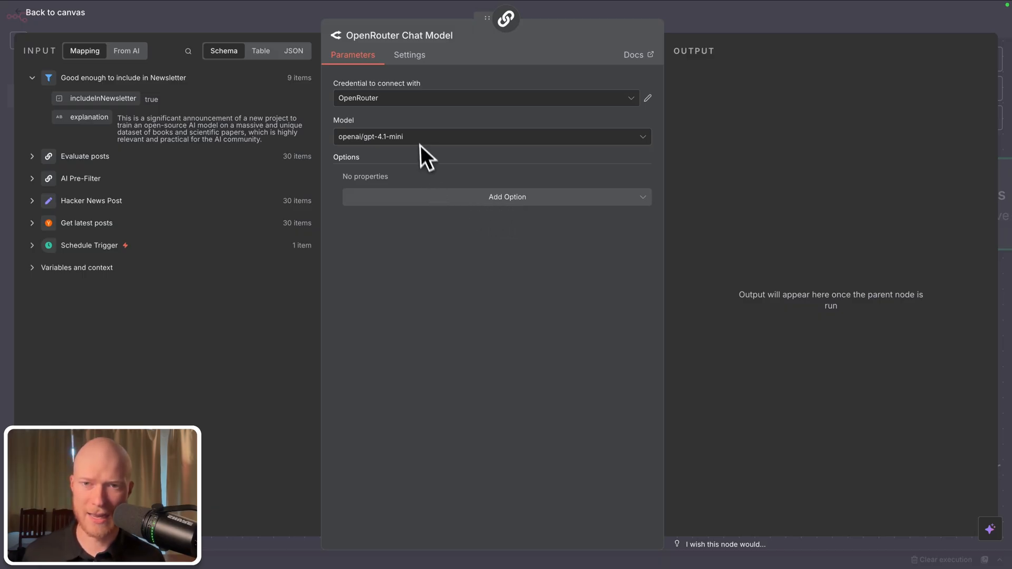
# Select google/gemini-2.5-flash-lite as the OpenRouter model.
pyautogui.click(490, 136)
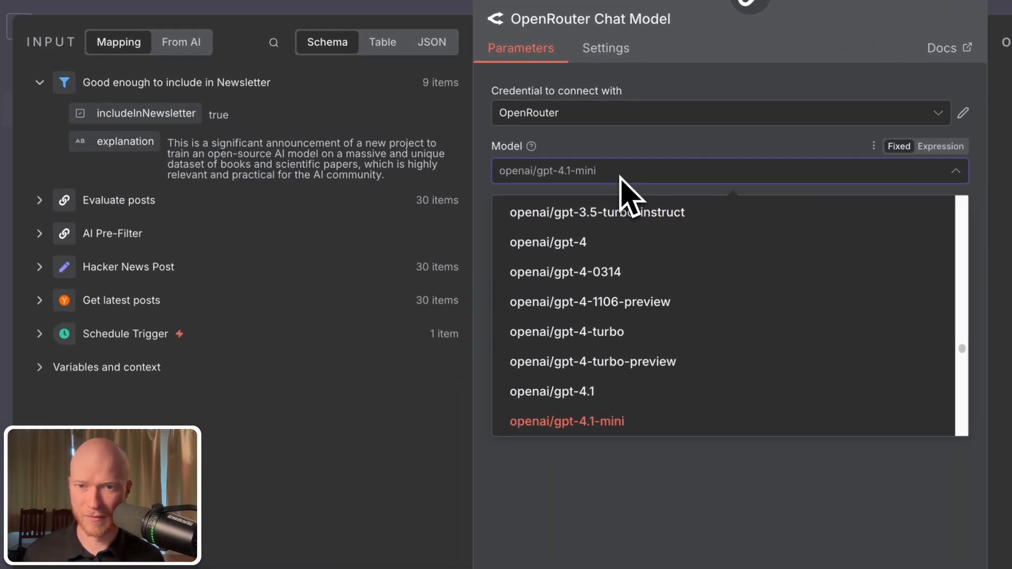
pyautogui.write('gemni')
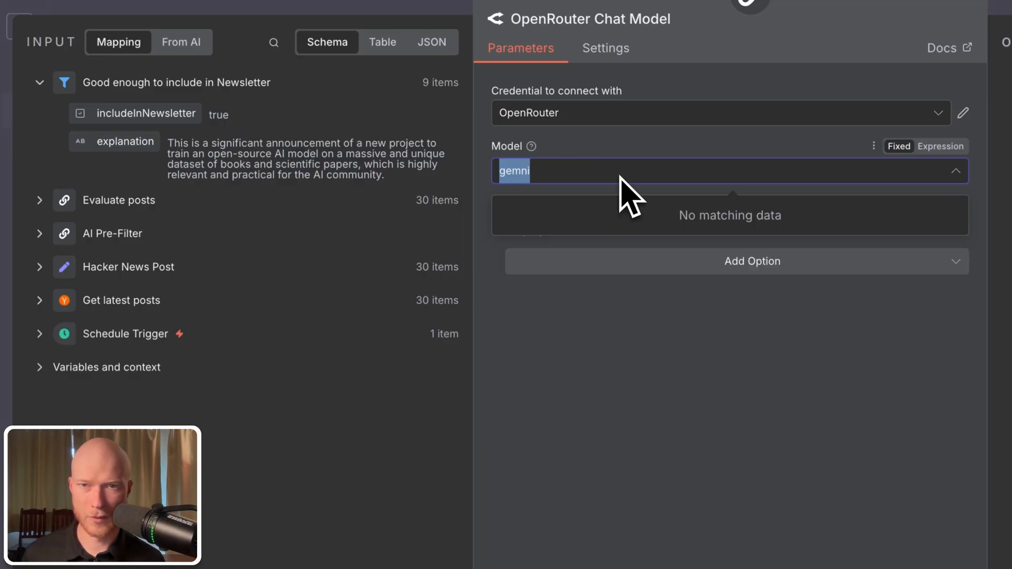
pyautogui.write('flash-lit')
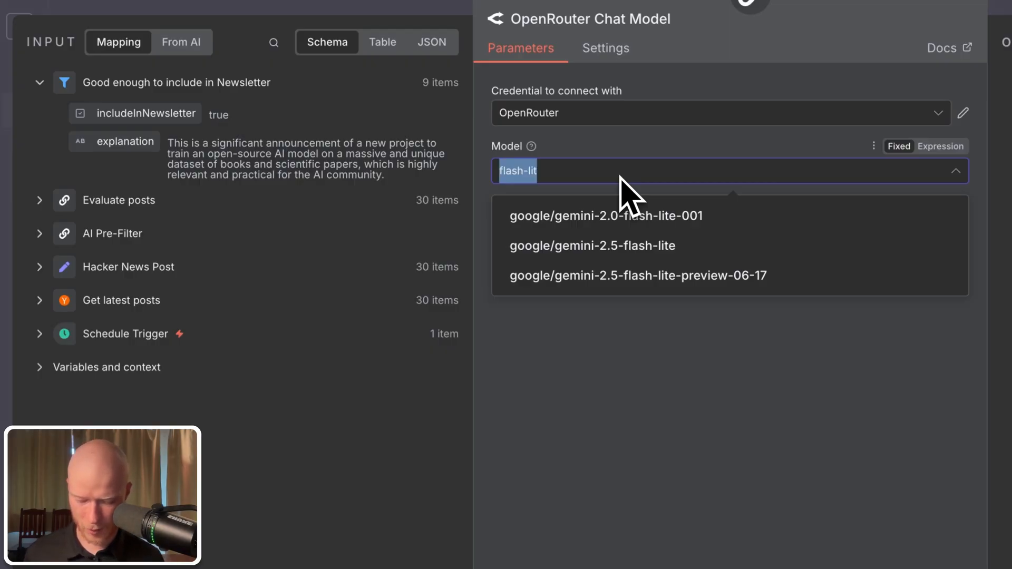
pyautogui.write('gpt-5')
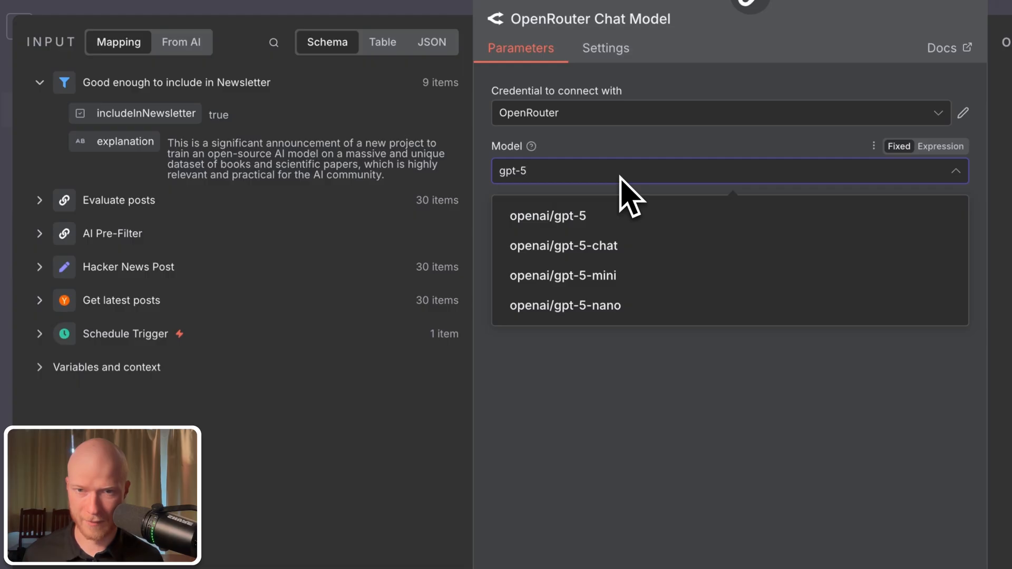
pyautogui.moveTo(565, 305)
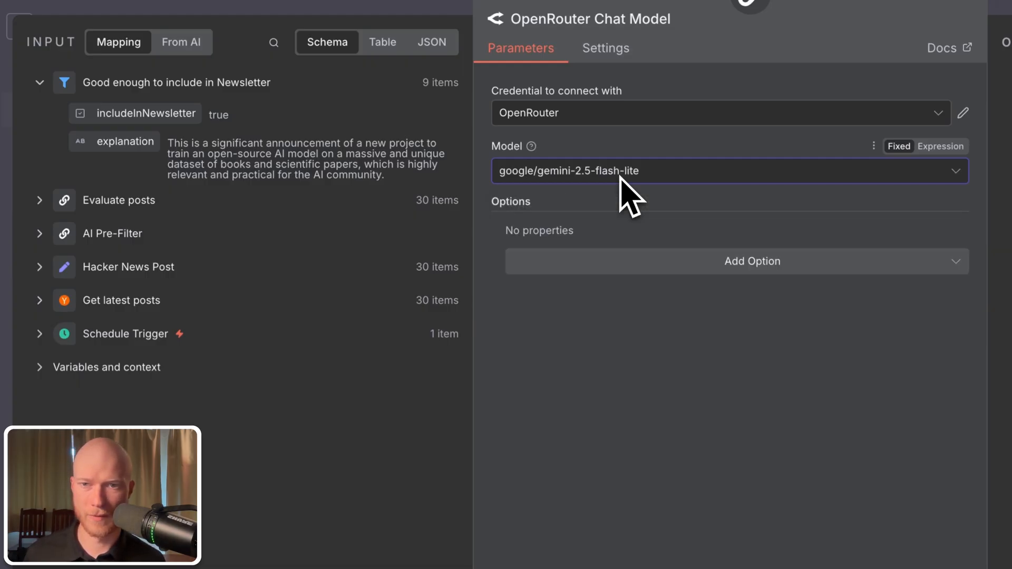
pyautogui.moveTo(638, 339)
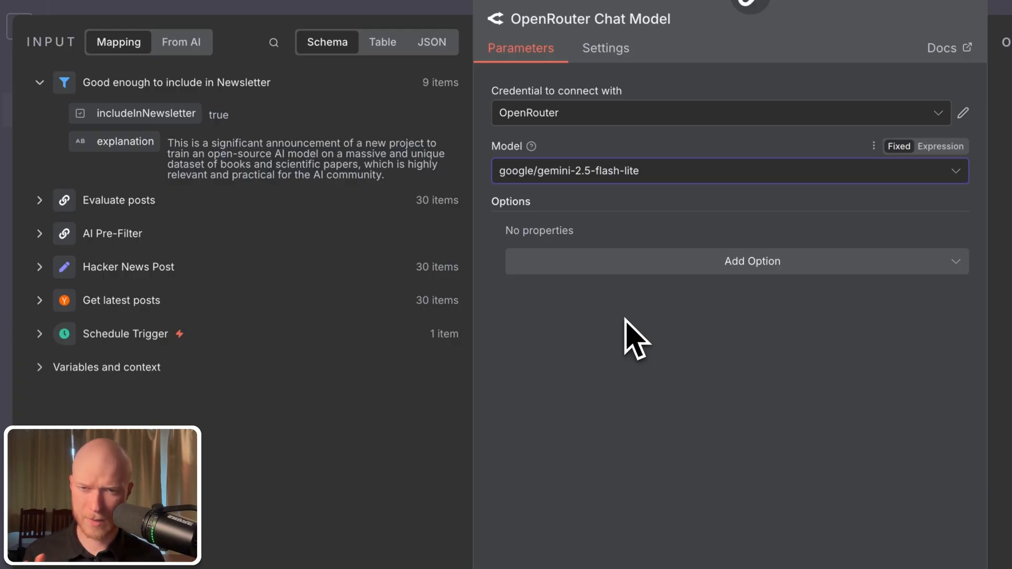
# Add the Response Format option set to JSON.
pyautogui.click(752, 261)
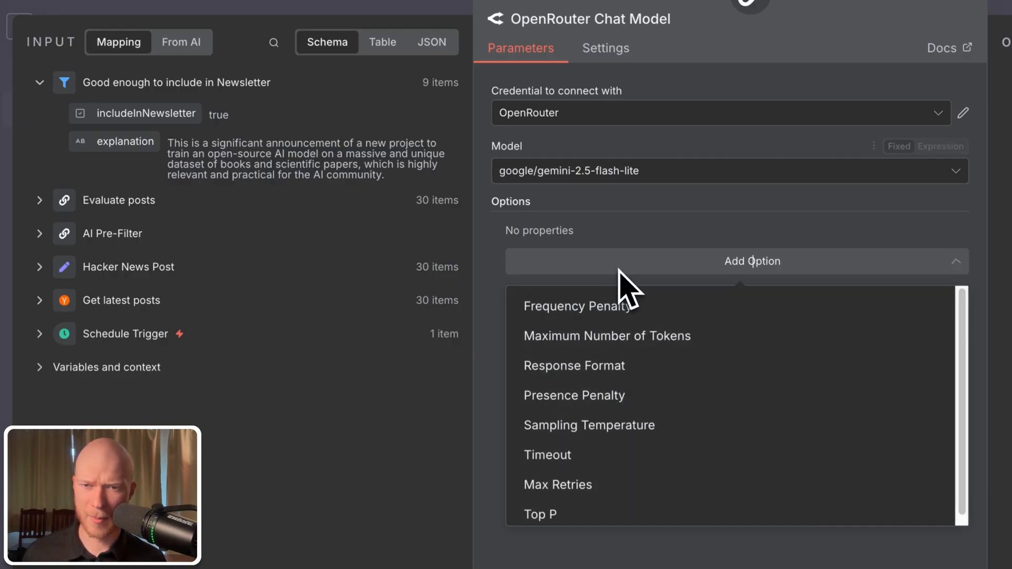
pyautogui.click(573, 366)
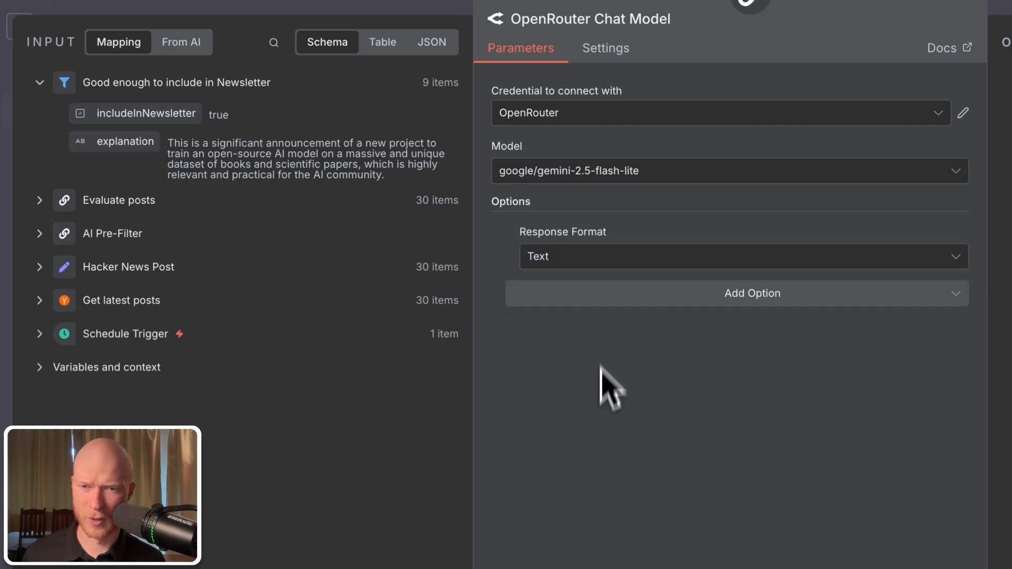
pyautogui.click(742, 256)
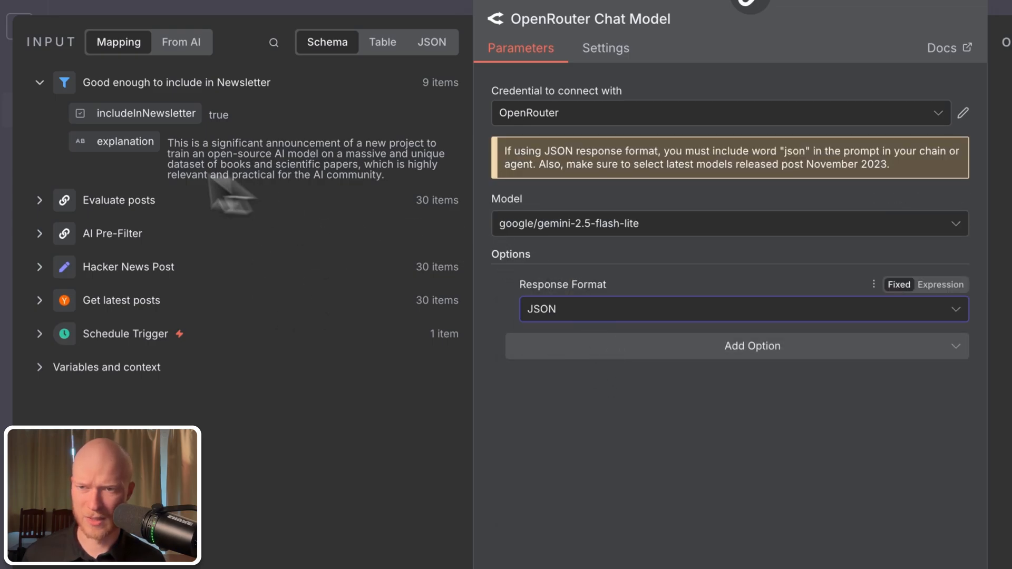
pyautogui.moveTo(418, 159)
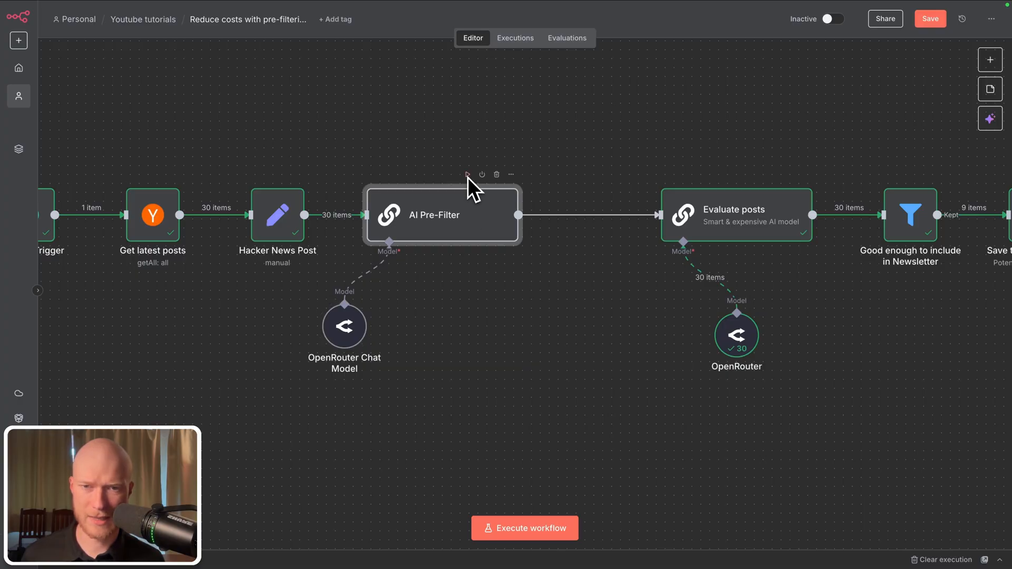
# Execute AI Pre-Filter and check the isAiRelated verdicts for all 30 posts.
pyautogui.click(523, 527)
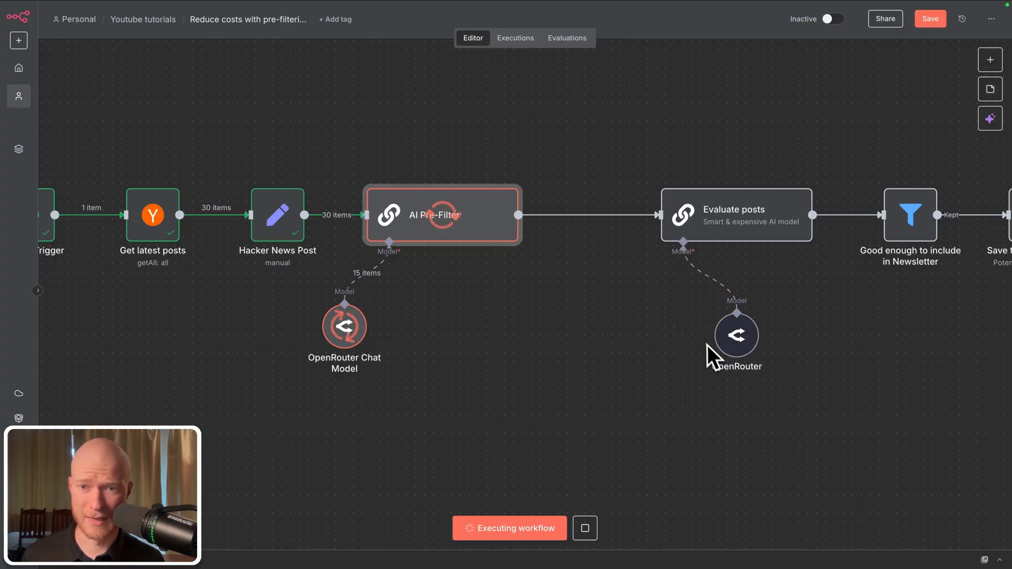
pyautogui.moveTo(597, 365)
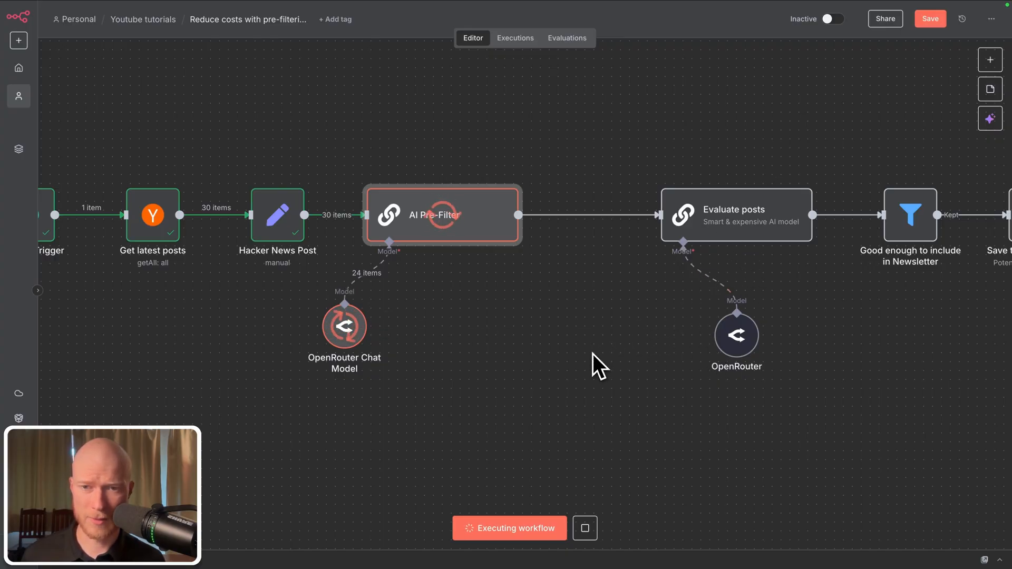
pyautogui.doubleClick(442, 215)
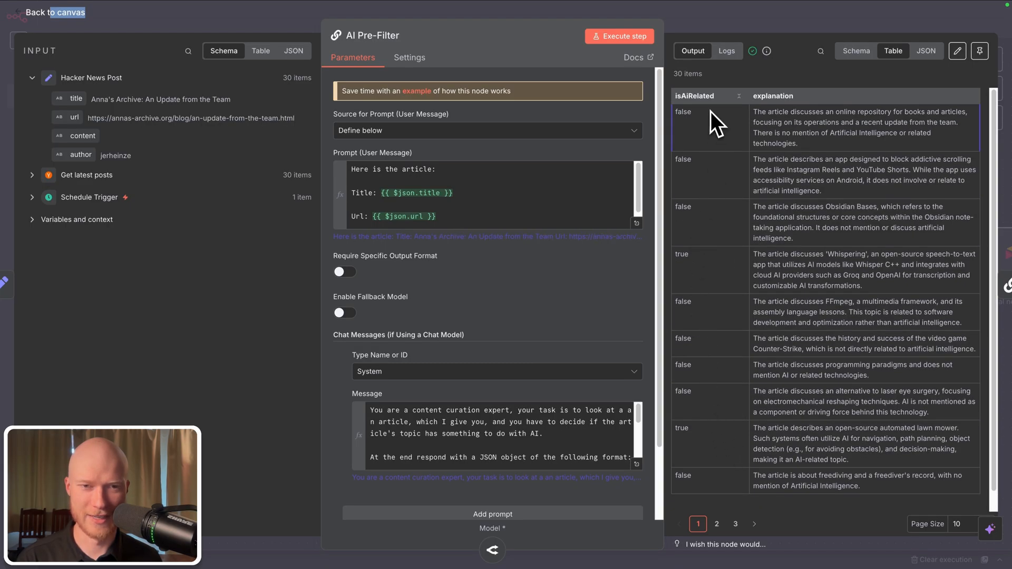
pyautogui.moveTo(713, 126)
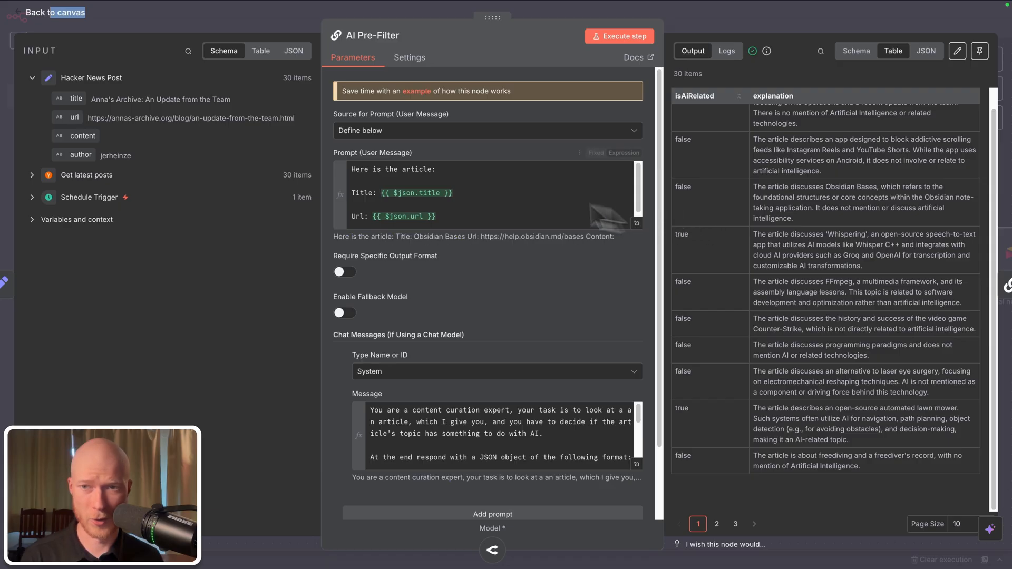
pyautogui.click(57, 11)
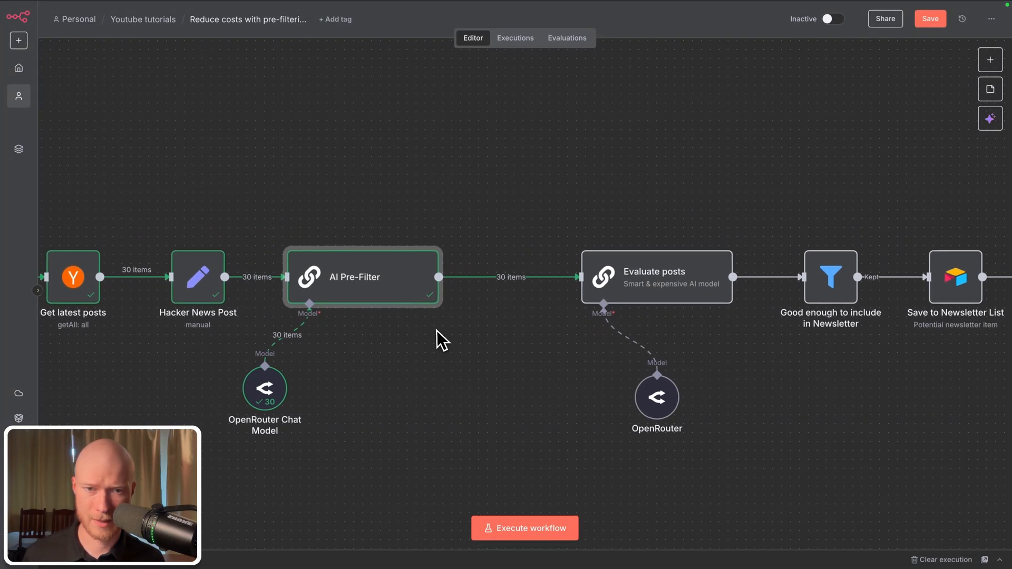
# Insert a Filter after AI Pre-Filter with a boolean isAiRelated condition.
pyautogui.click(498, 277)
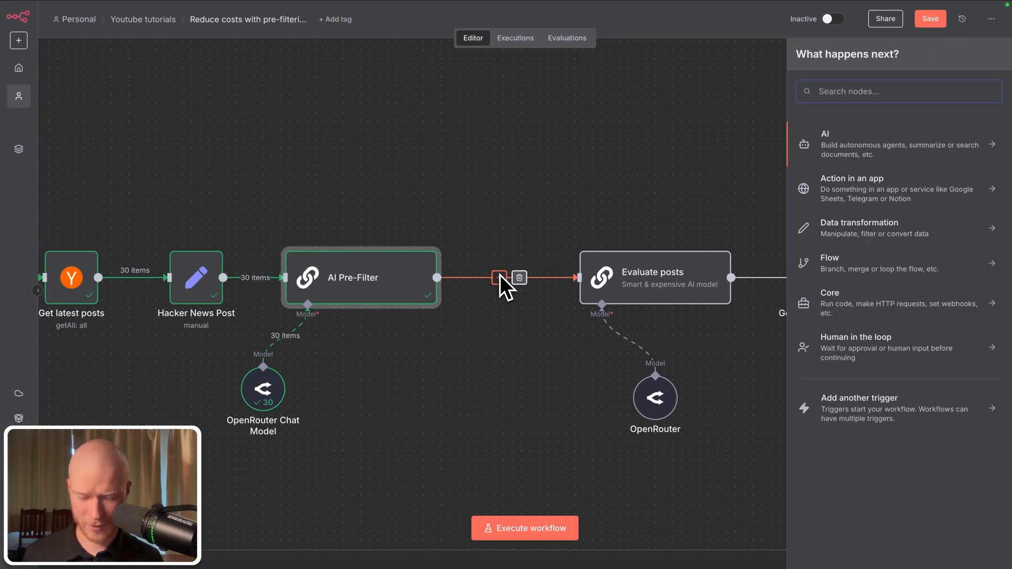
pyautogui.write('filt')
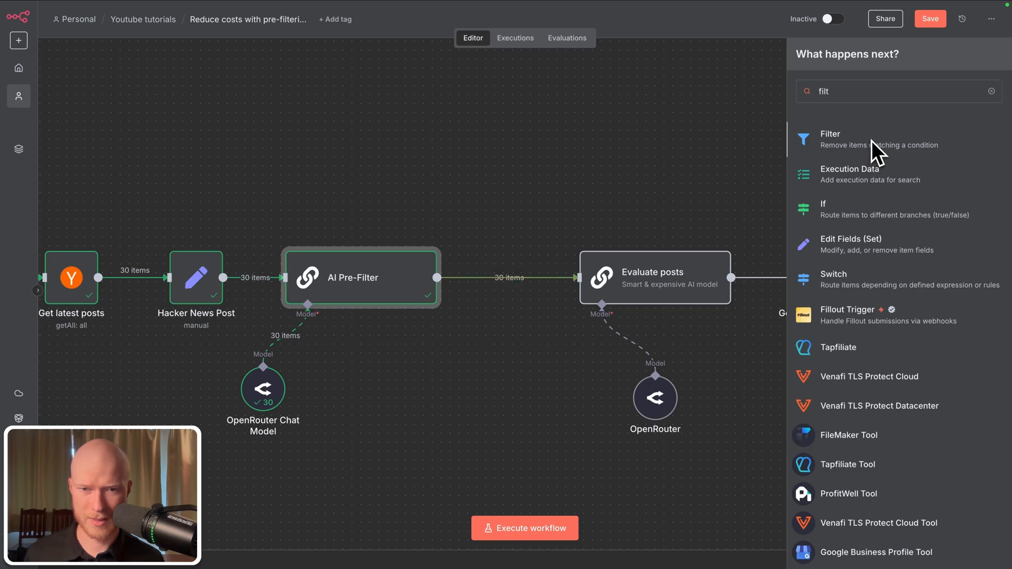
pyautogui.click(830, 139)
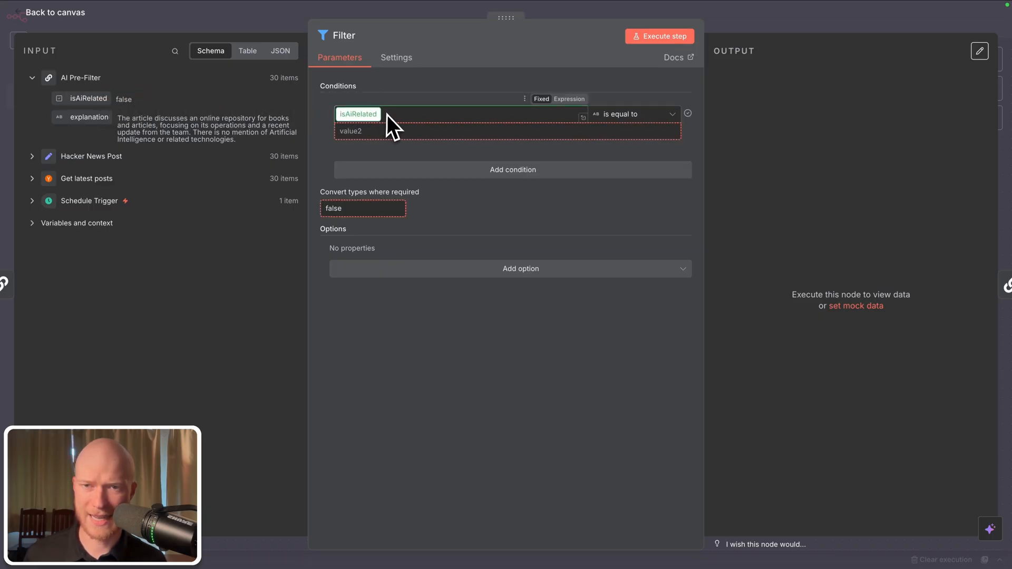
pyautogui.click(633, 114)
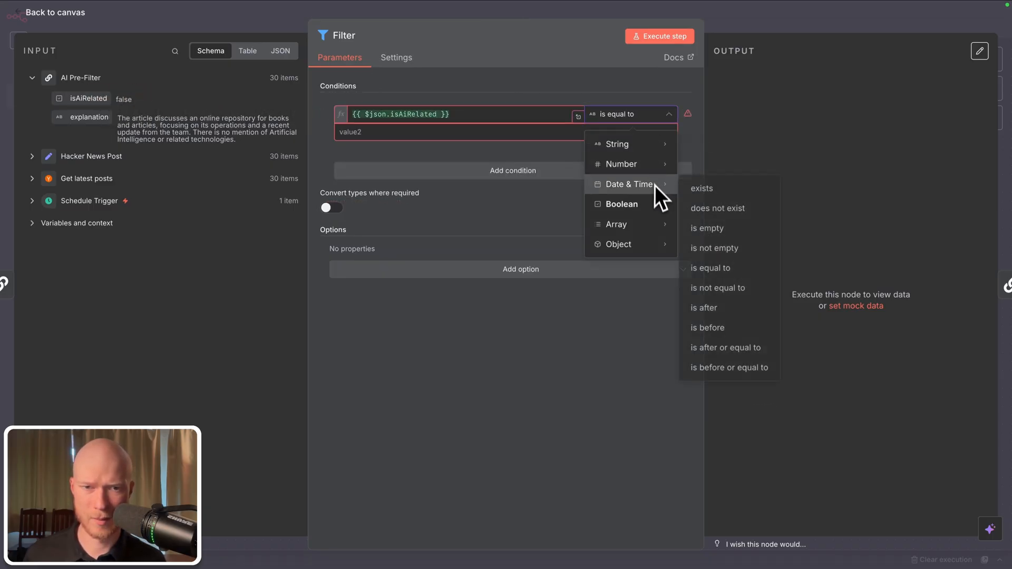
pyautogui.click(621, 203)
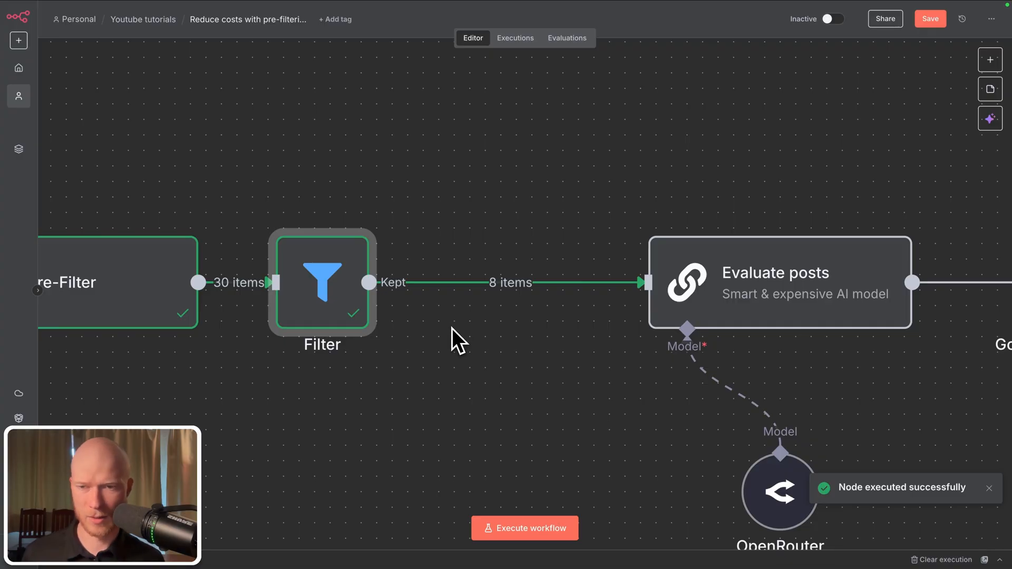
pyautogui.moveTo(500, 384)
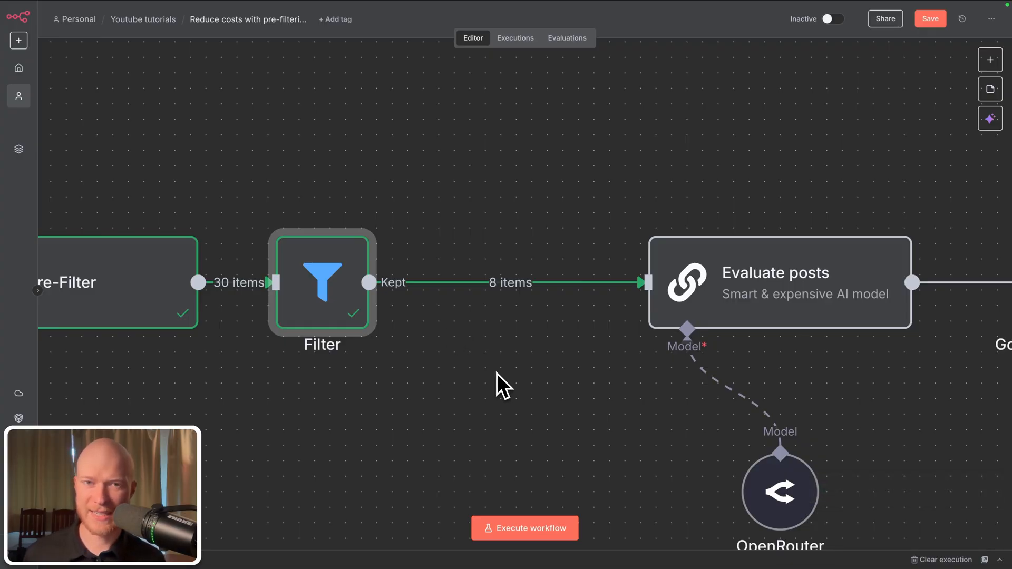
pyautogui.moveTo(478, 377)
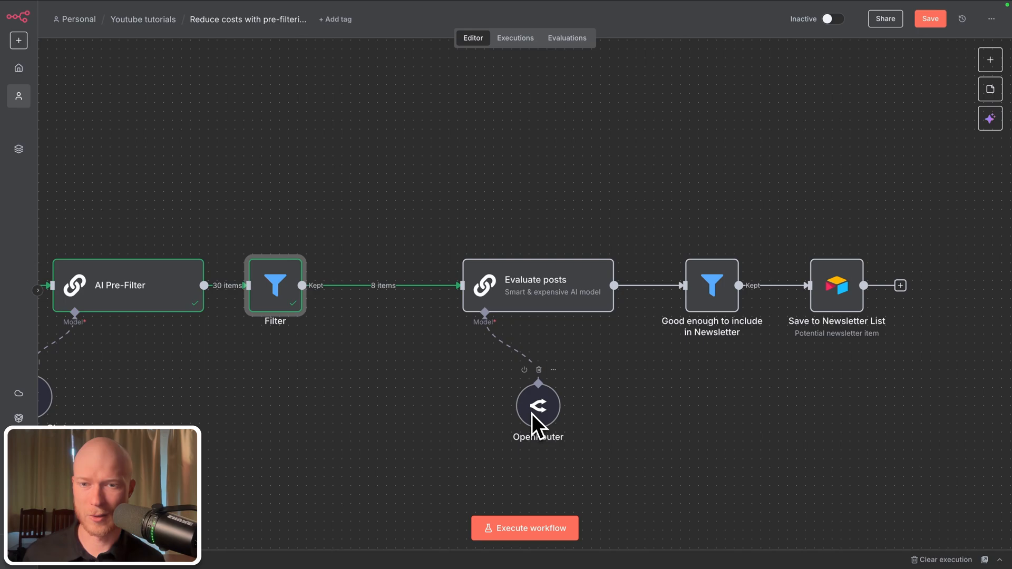
pyautogui.moveTo(439, 361)
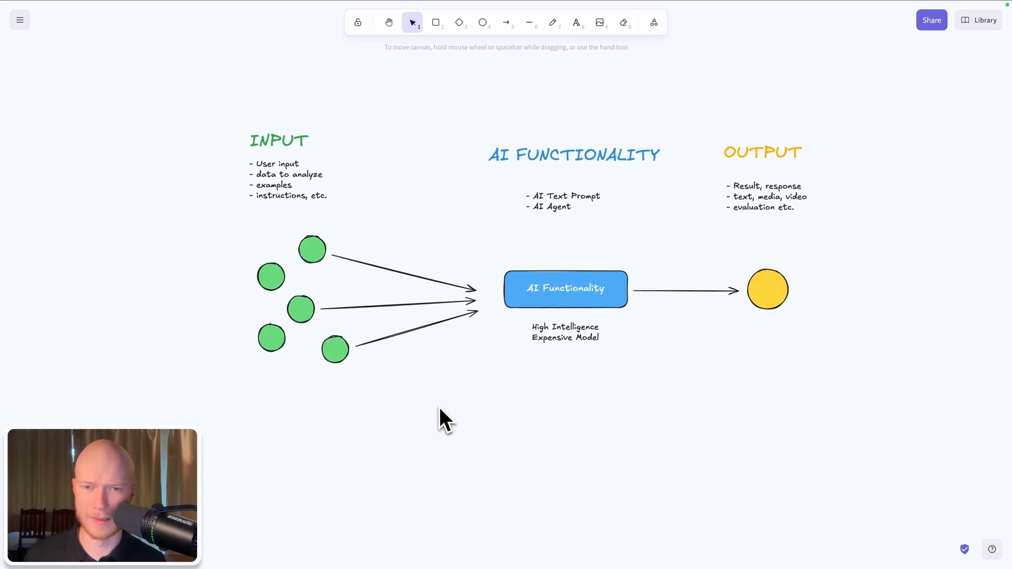
pyautogui.moveTo(469, 426)
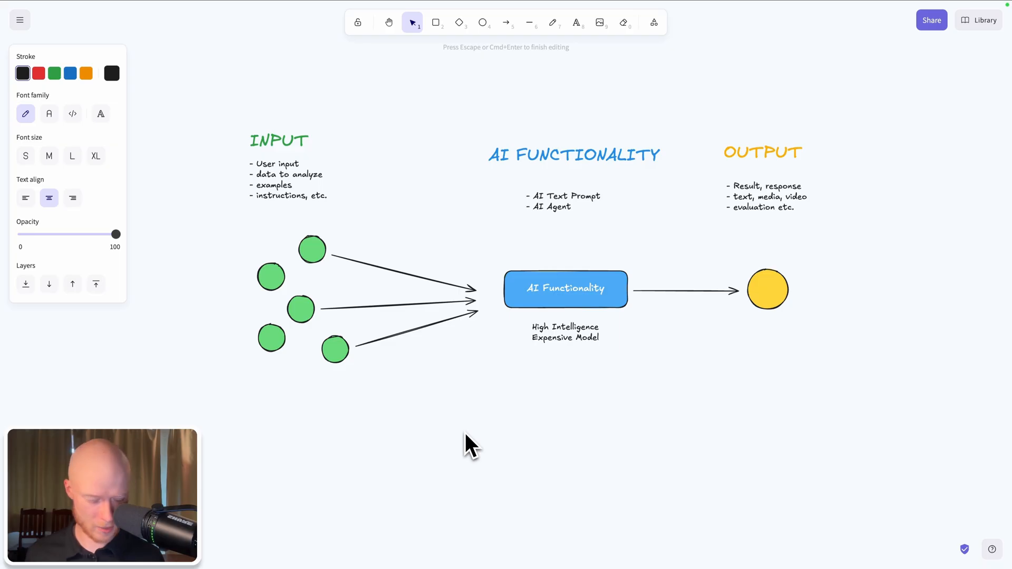
# Type the cost equation '100 * $0.01 = $1' below the diagram.
pyautogui.write('100 *')
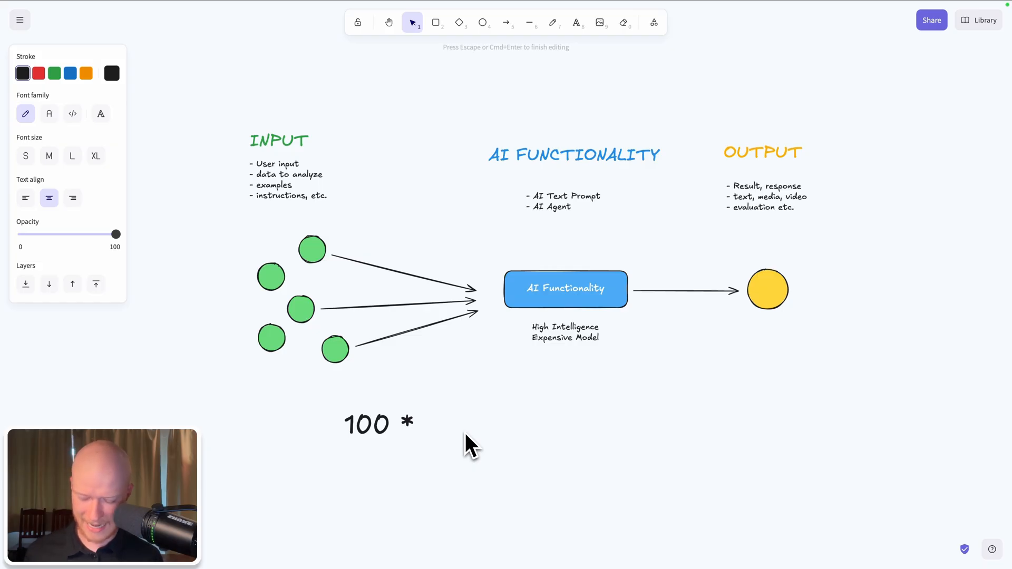
pyautogui.write('$0.01 =')
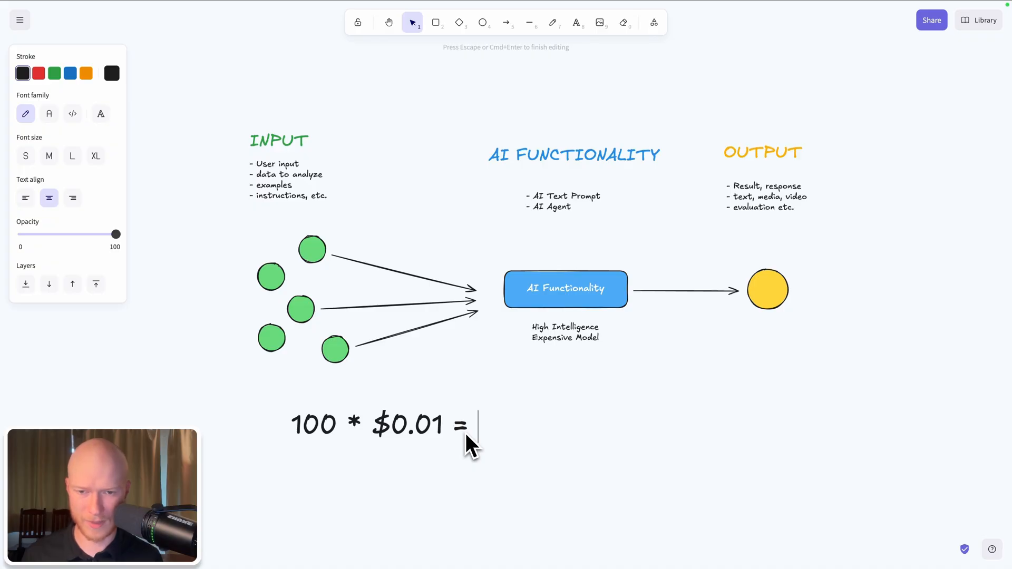
pyautogui.write('$1')
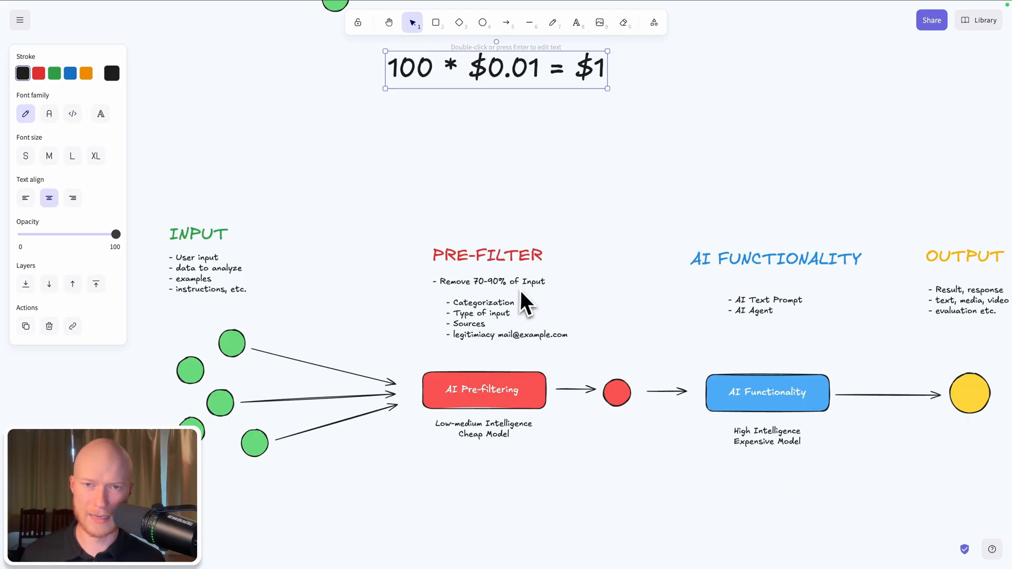
# Move the equation under the pre-filter diagram and change it to 100 * $0.001 = $0.10.
pyautogui.scroll(-3)
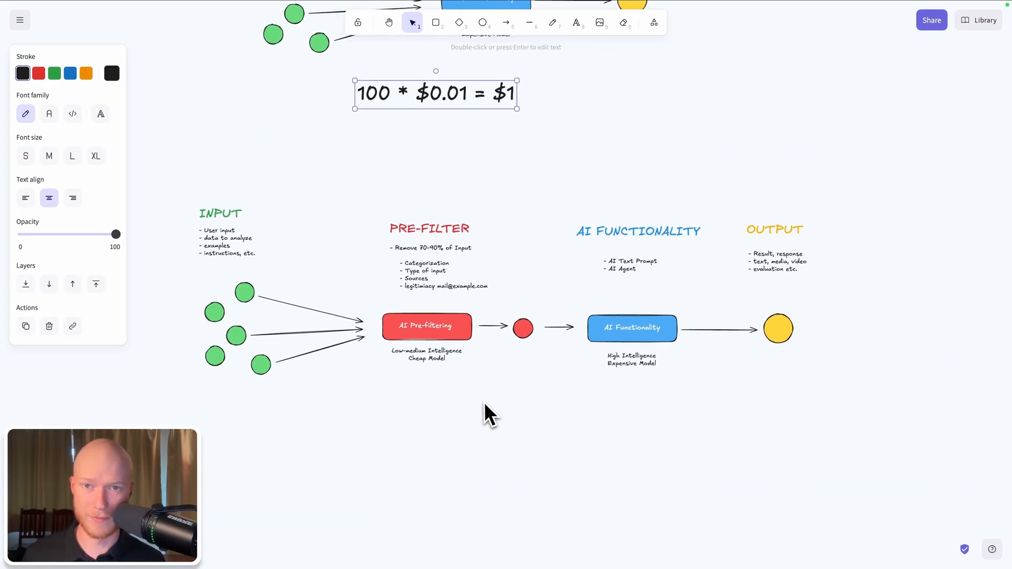
pyautogui.moveTo(436, 94); pyautogui.dragTo(429, 417)
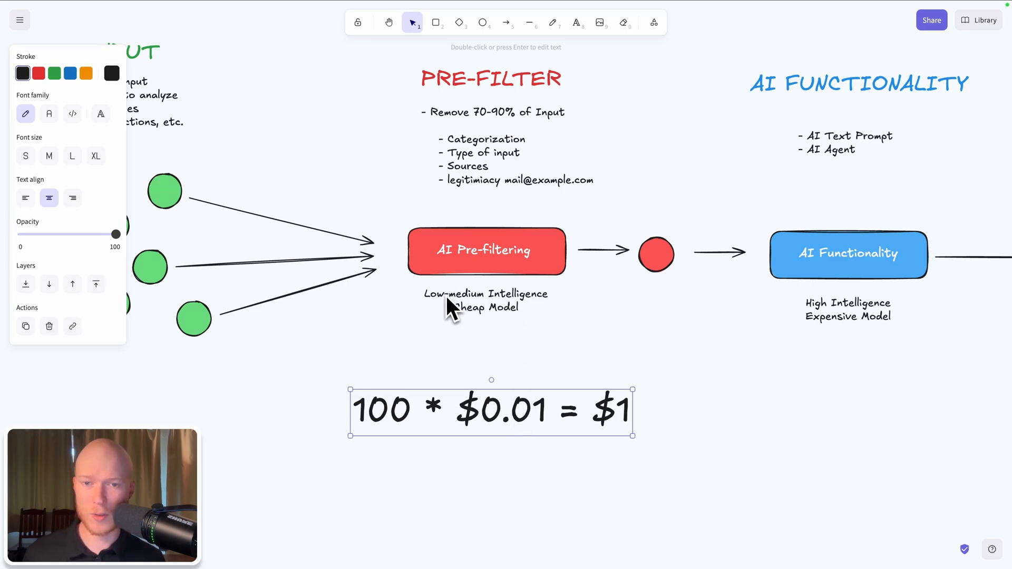
pyautogui.moveTo(529, 309)
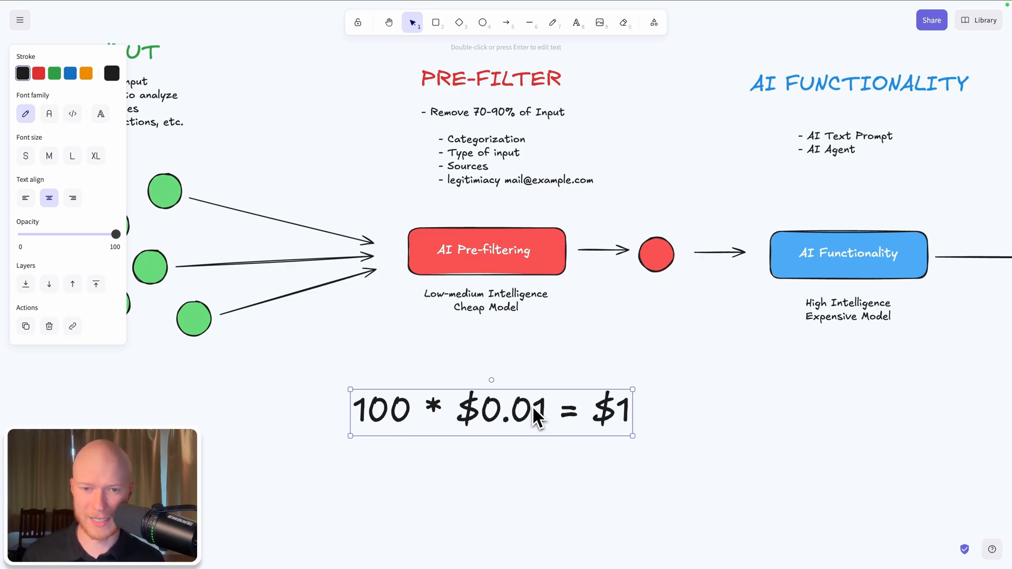
pyautogui.click(543, 449)
pyautogui.write('0')
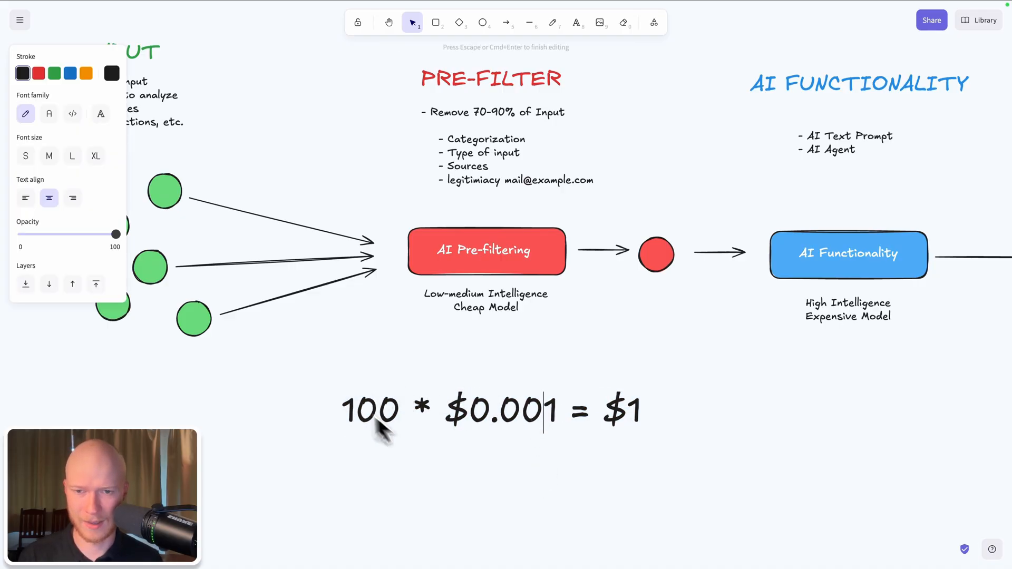
pyautogui.doubleClick(630, 412)
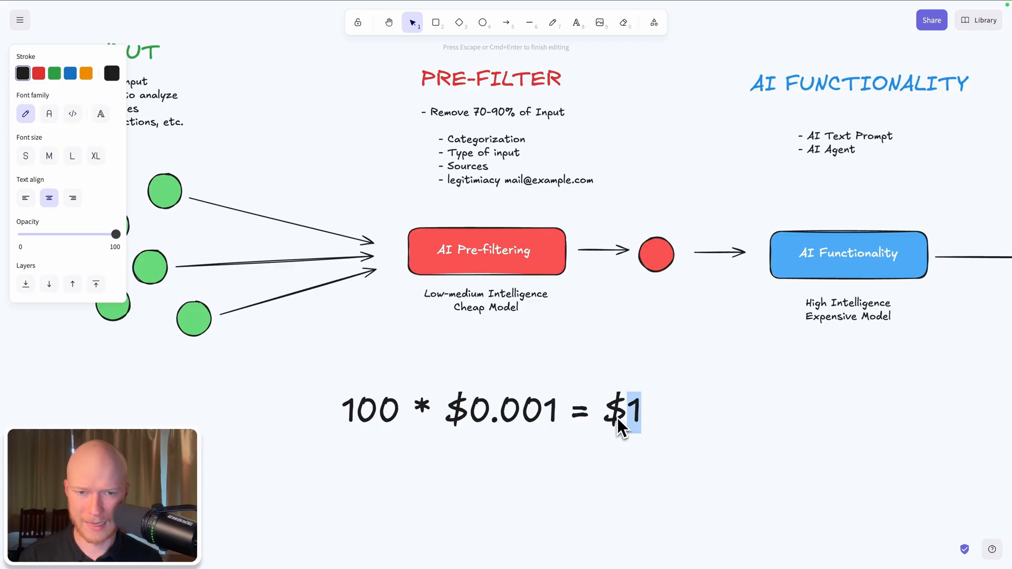
pyautogui.write('0.')
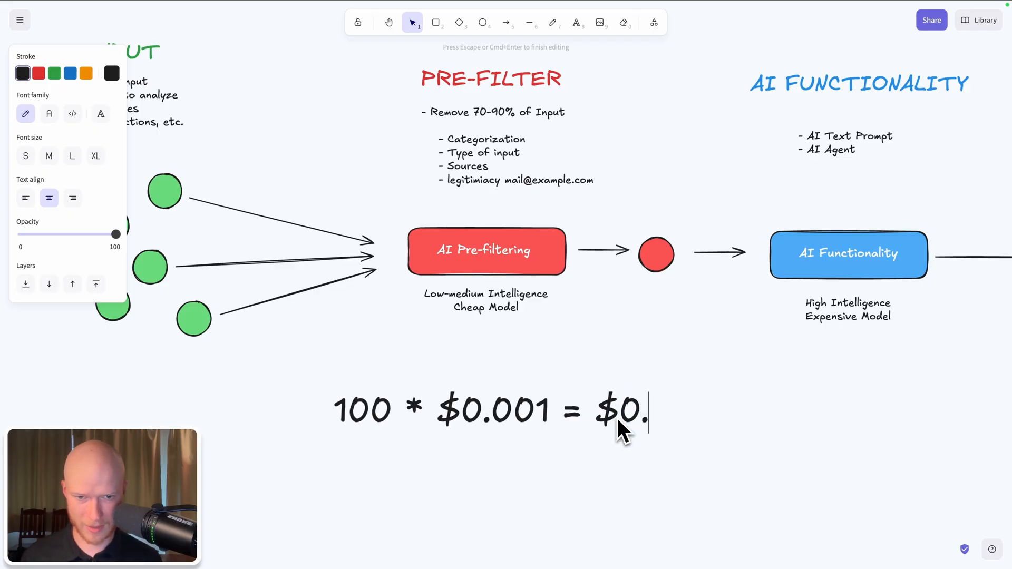
pyautogui.write('10')
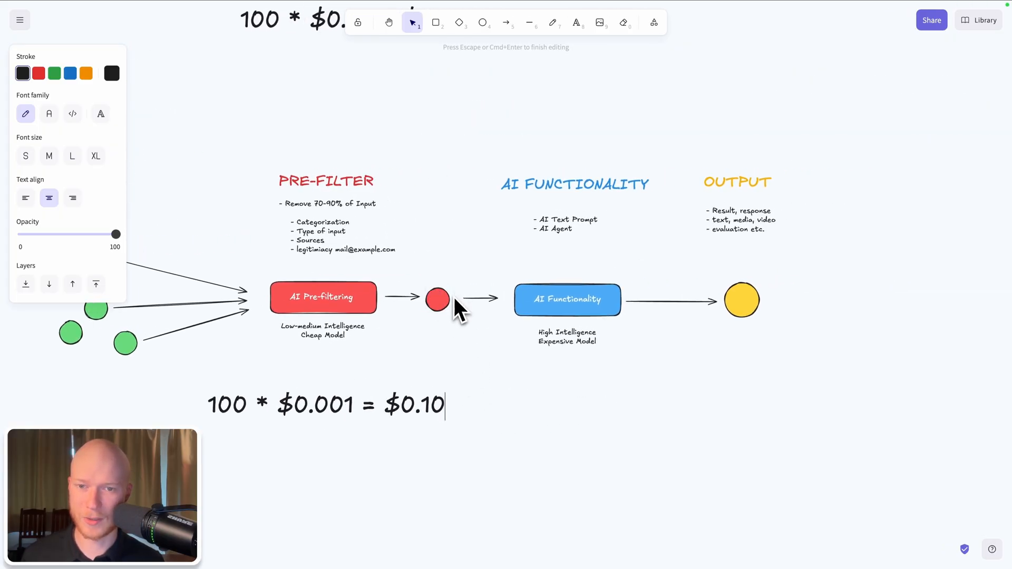
pyautogui.moveTo(476, 350)
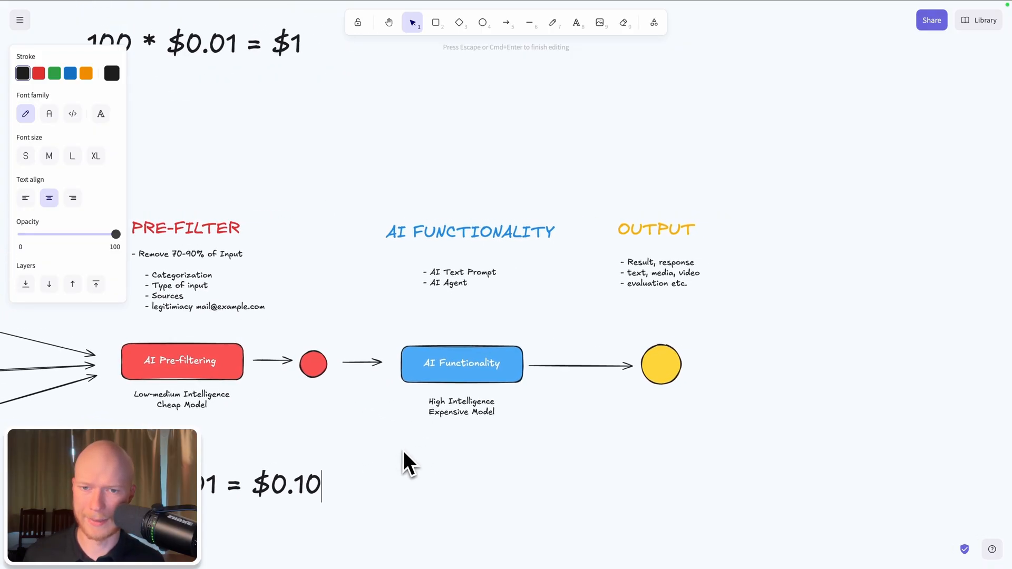
pyautogui.moveTo(394, 439)
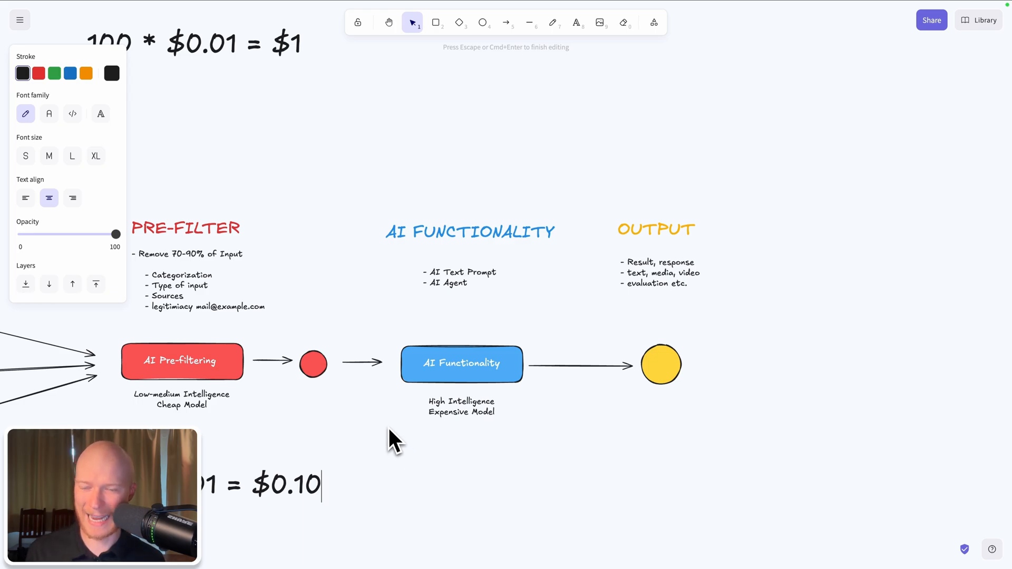
pyautogui.moveTo(371, 462)
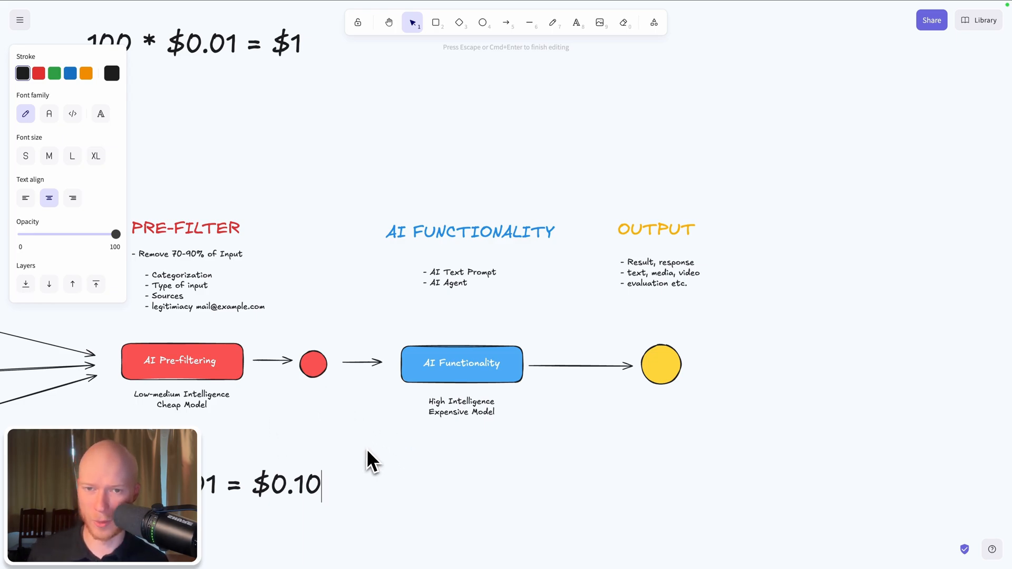
# Add a plus sign and the 10 * $0.01 = $0.10 equation, totalling $0.20.
pyautogui.scroll(-3)
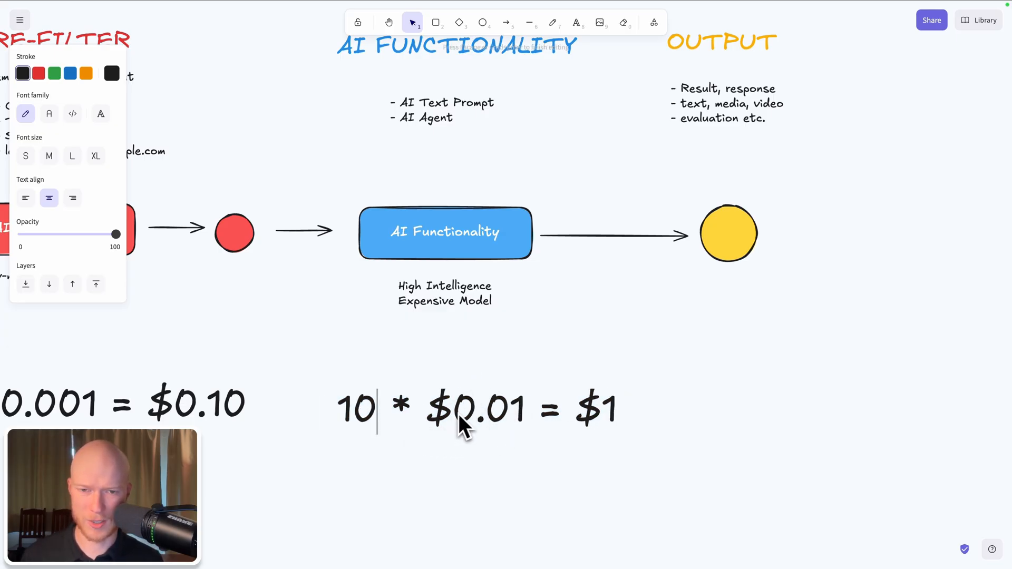
pyautogui.moveTo(474, 306)
pyautogui.write('0.10')
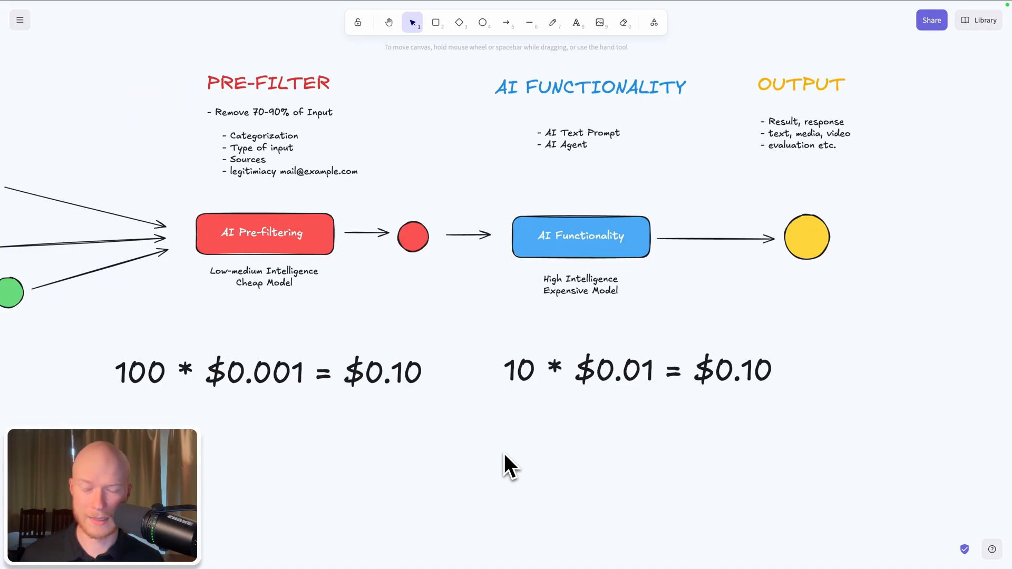
pyautogui.click(457, 373)
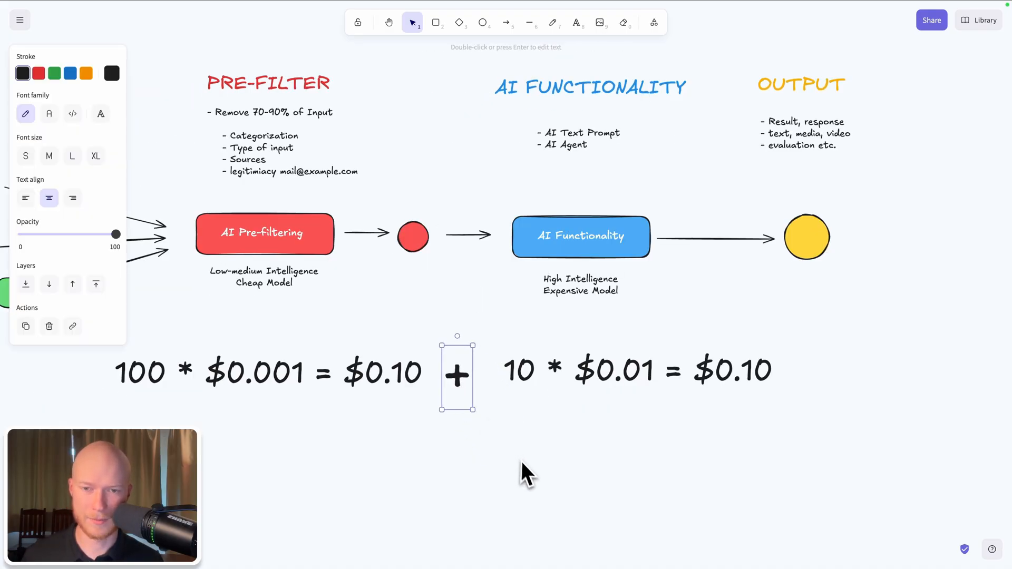
pyautogui.scroll(-3)
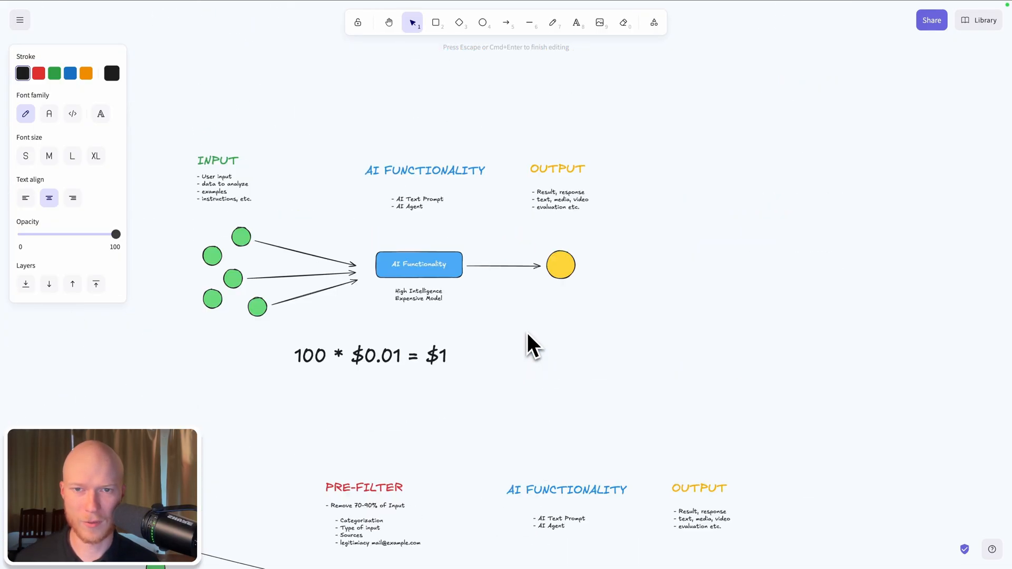
pyautogui.moveTo(509, 303)
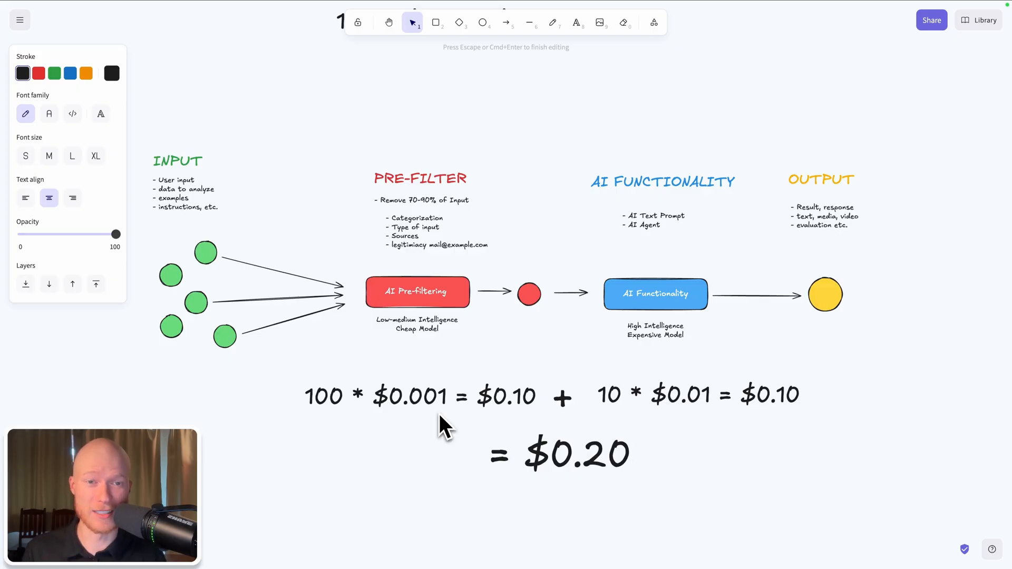
pyautogui.moveTo(707, 458)
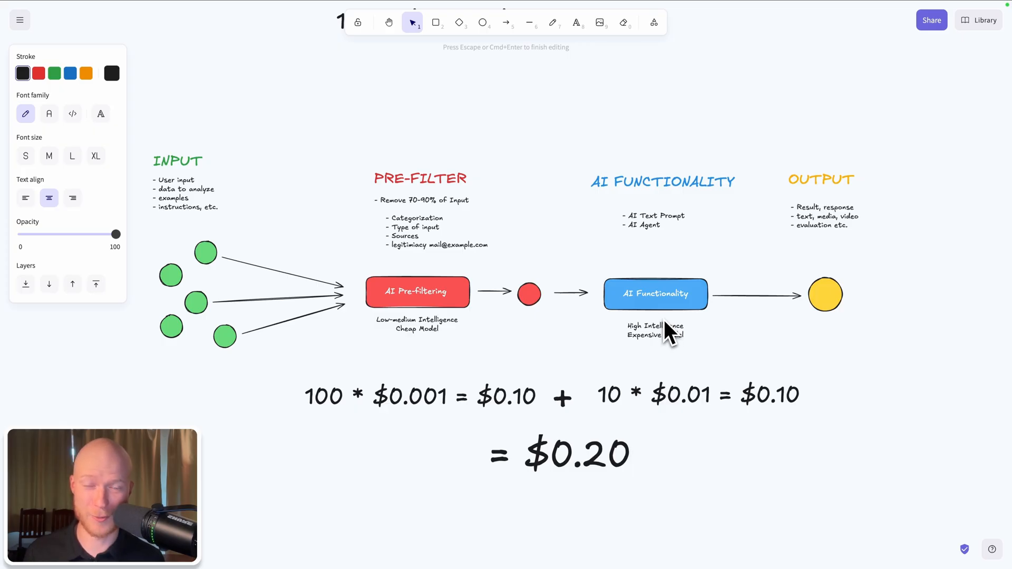
pyautogui.moveTo(607, 414)
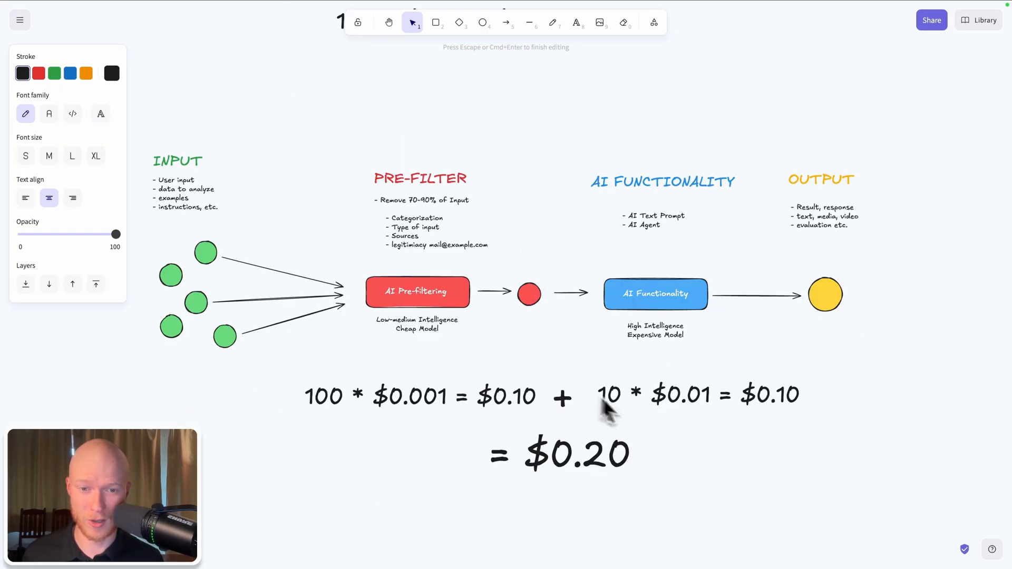
pyautogui.moveTo(694, 481)
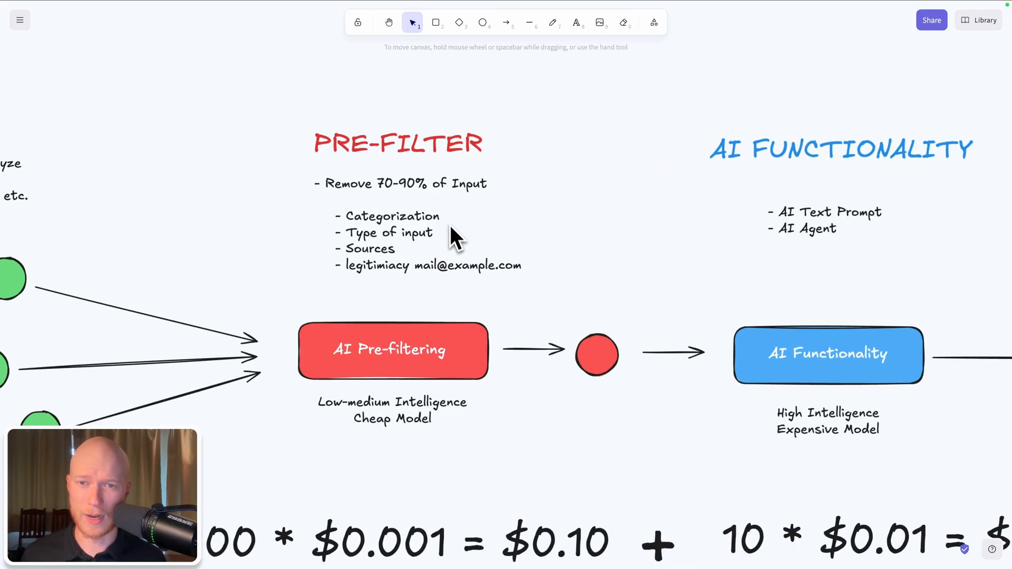
pyautogui.scroll(-3)
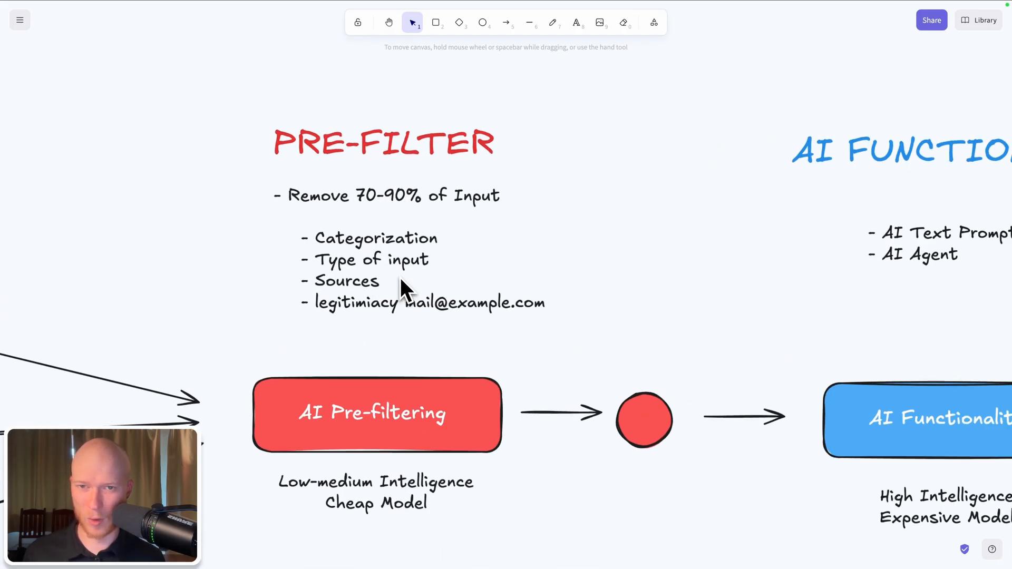
pyautogui.moveTo(413, 242)
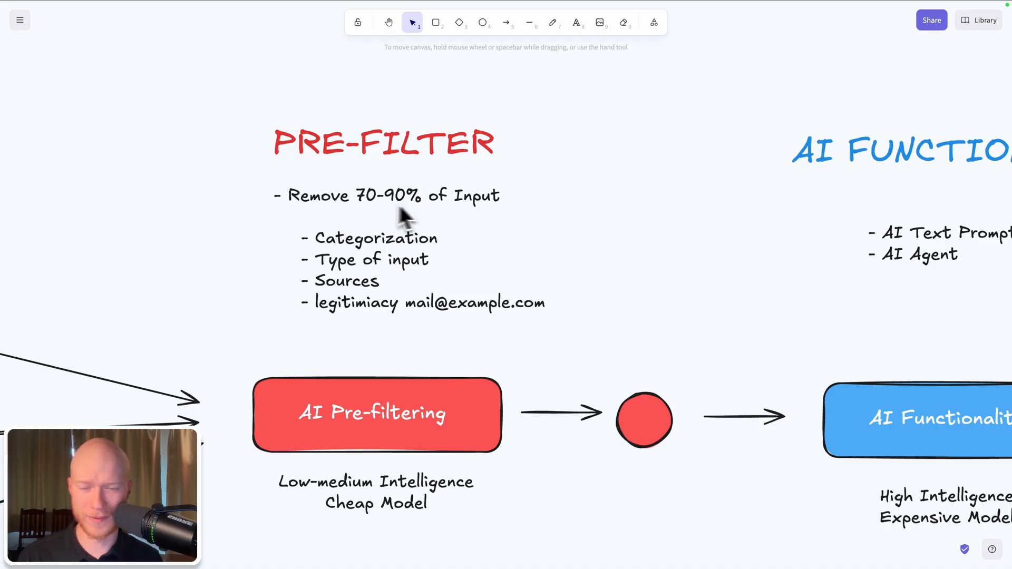
pyautogui.moveTo(465, 206)
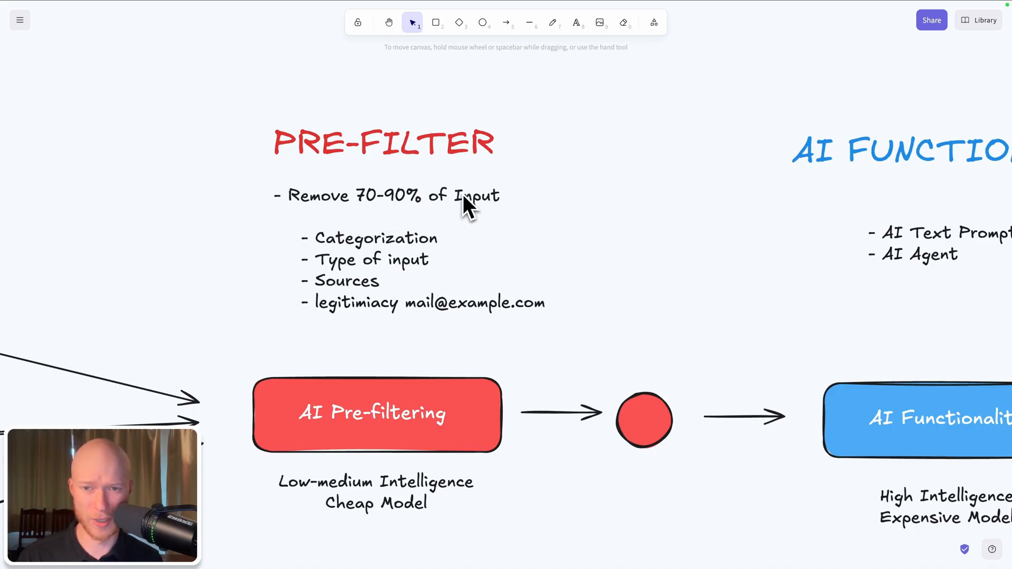
pyautogui.moveTo(333, 267)
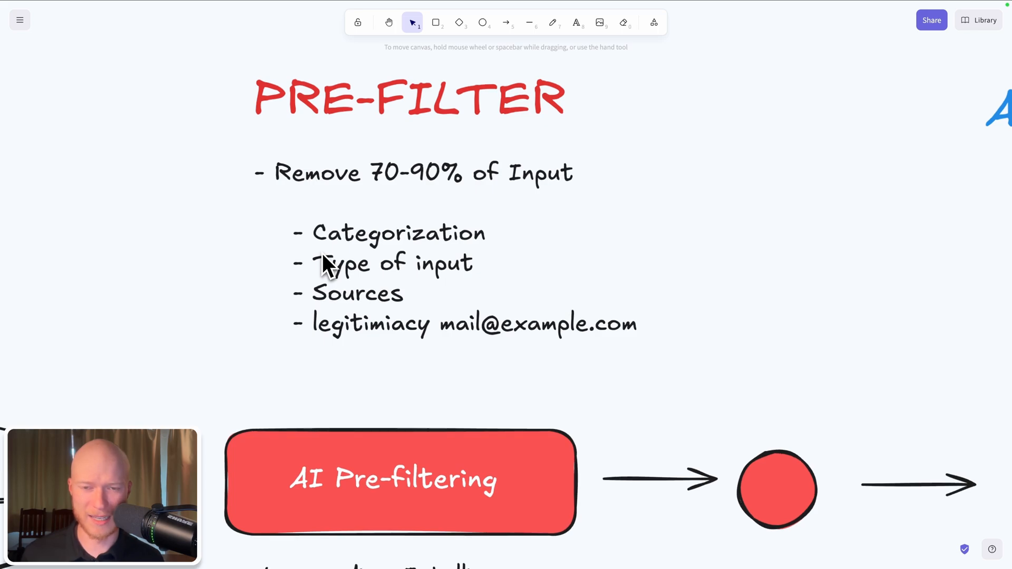
pyautogui.moveTo(380, 258)
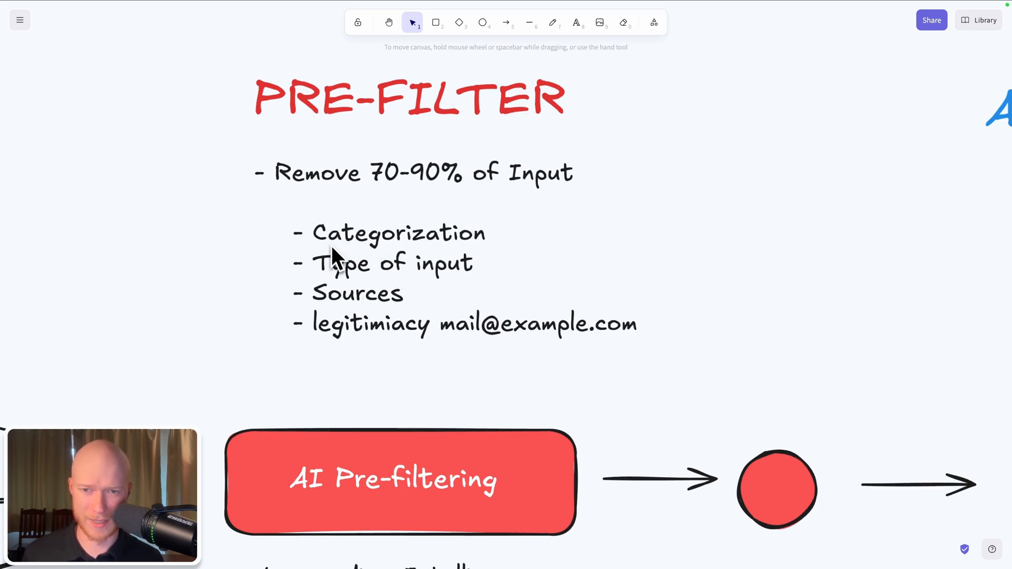
pyautogui.moveTo(351, 245)
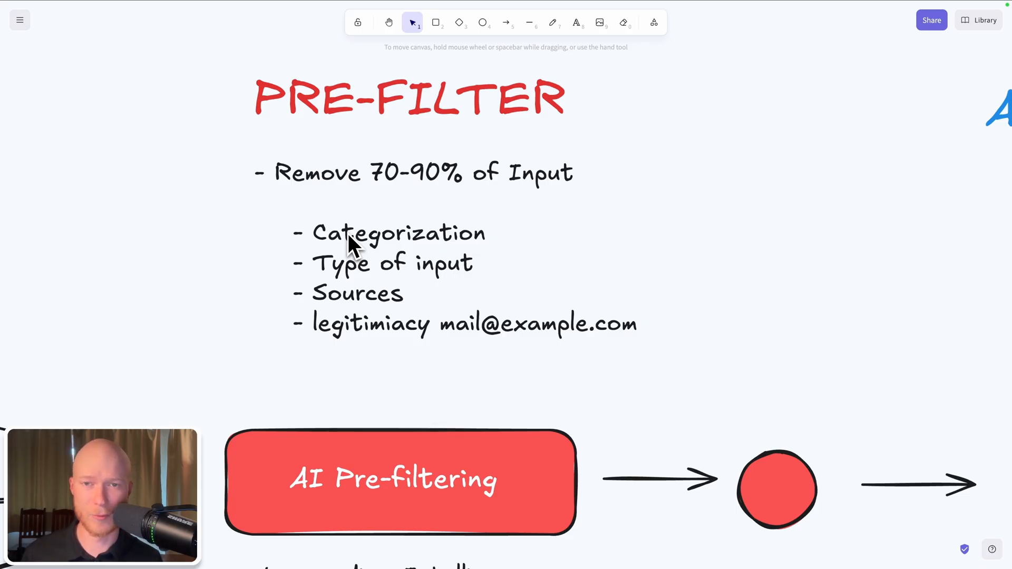
pyautogui.moveTo(339, 242)
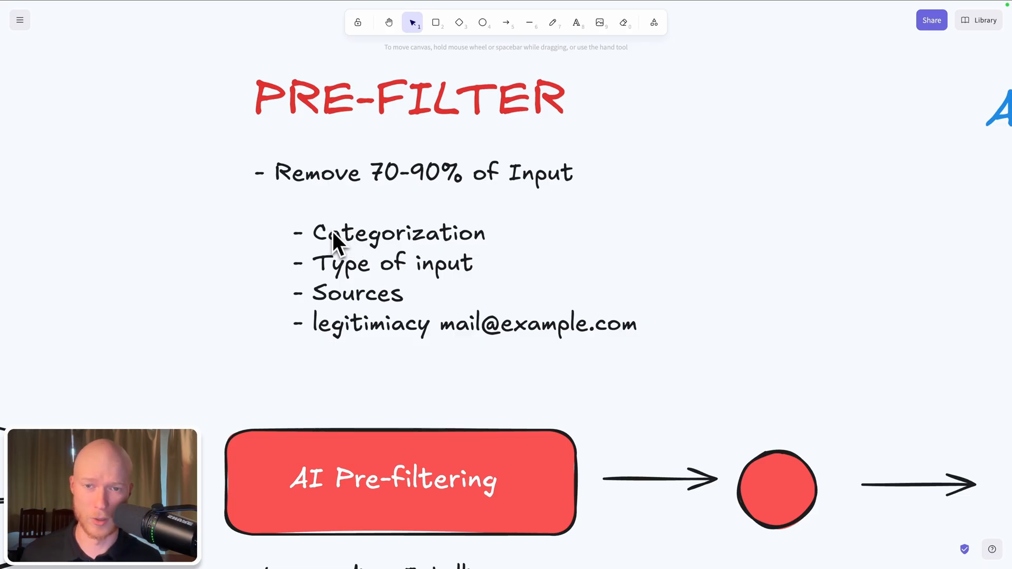
pyautogui.moveTo(371, 270)
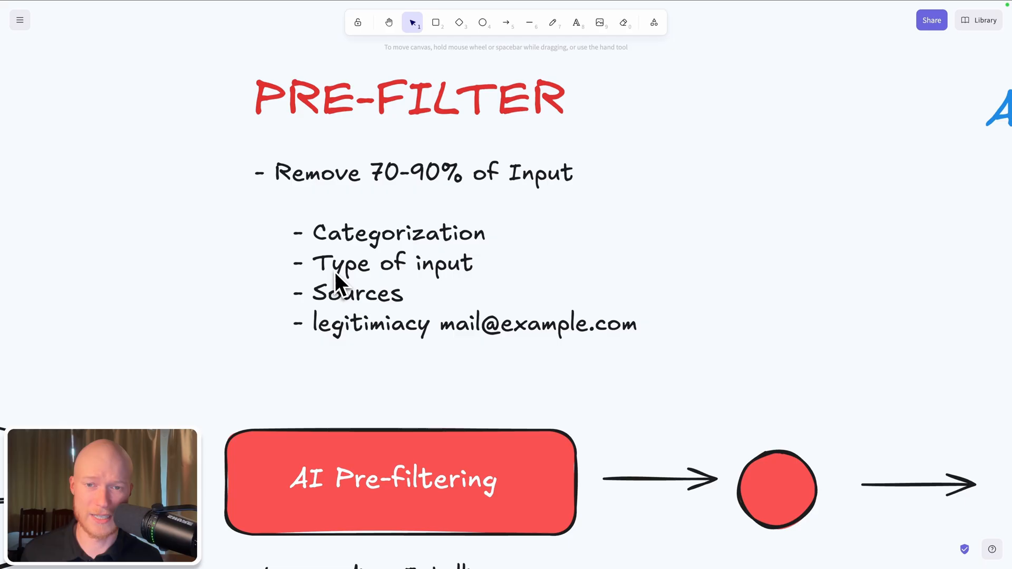
pyautogui.moveTo(315, 271)
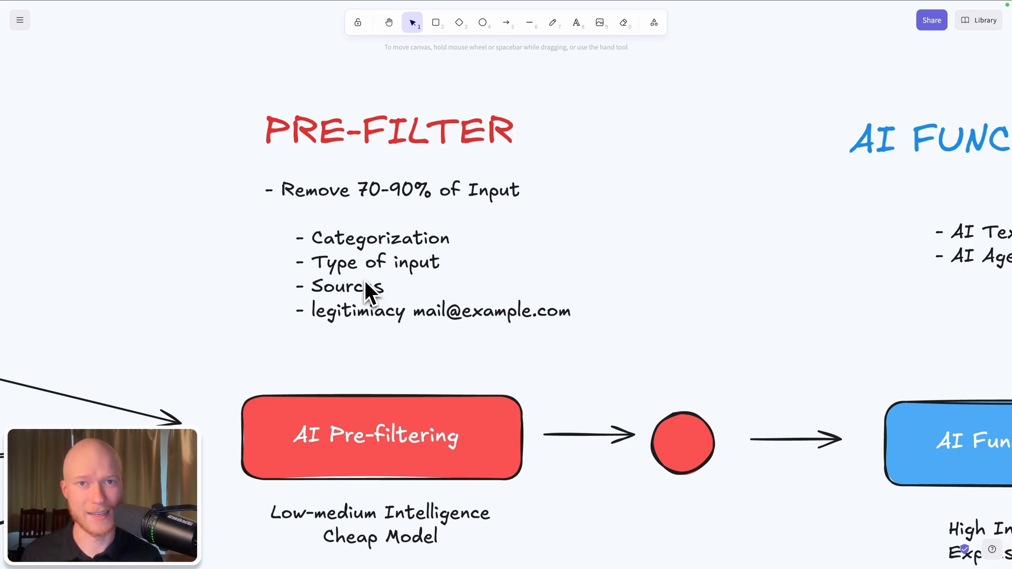
pyautogui.scroll(-3)
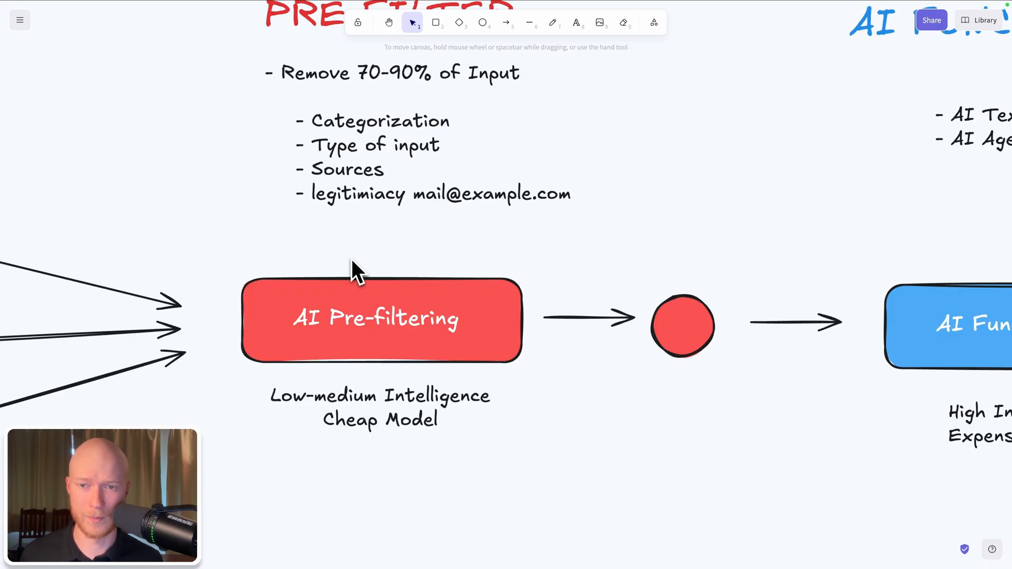
pyautogui.moveTo(368, 184)
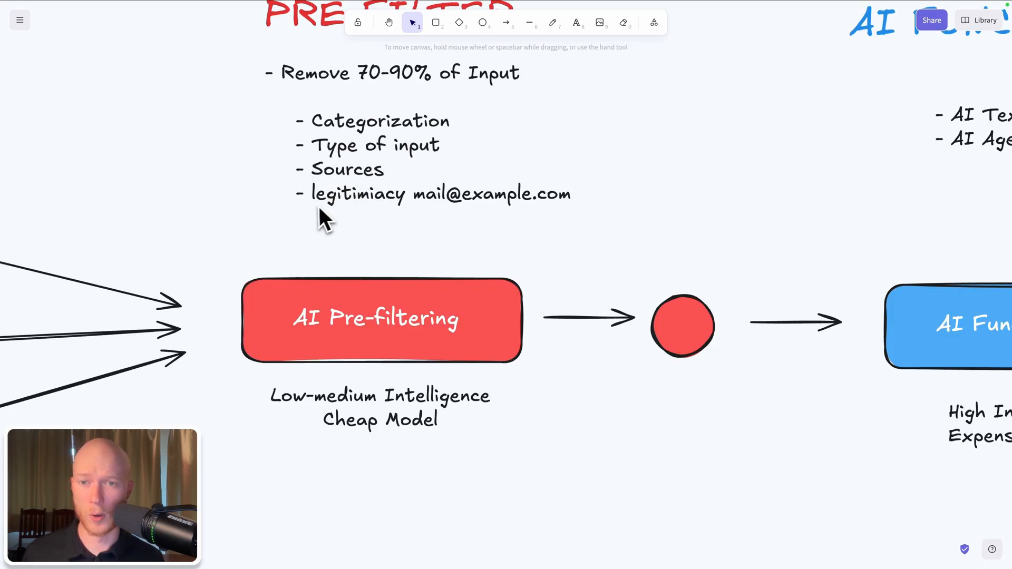
pyautogui.moveTo(404, 213)
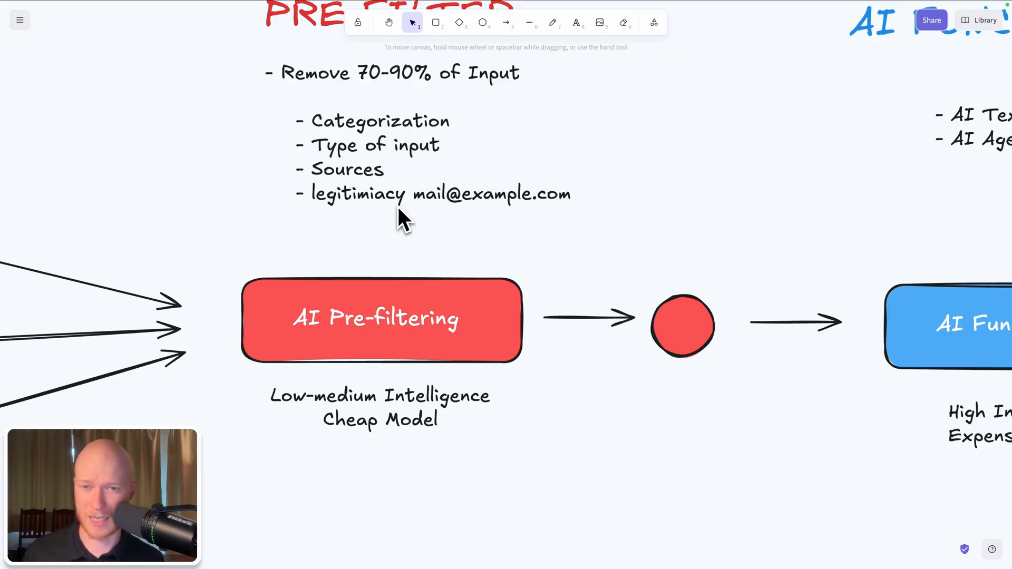
pyautogui.moveTo(377, 222)
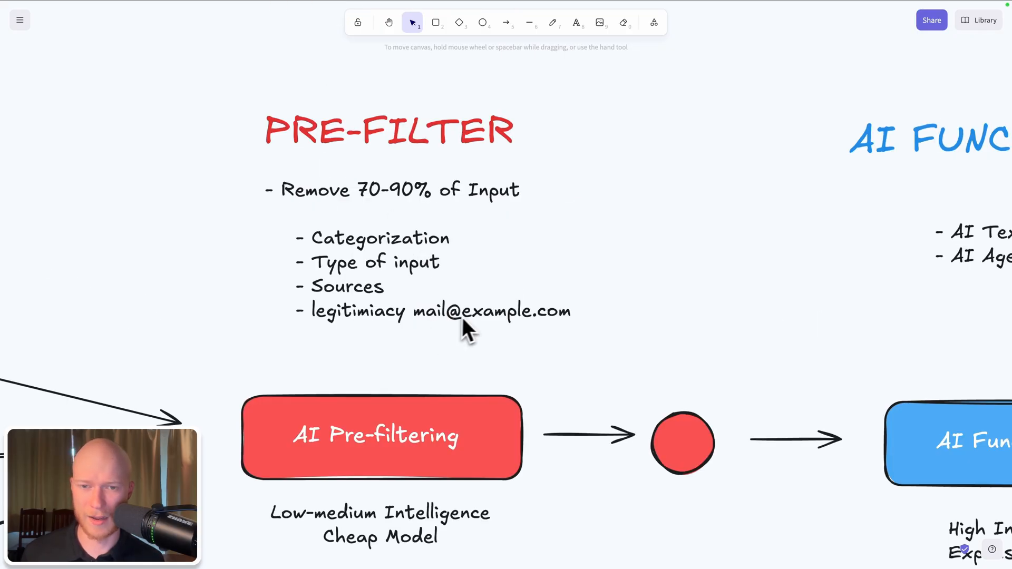
pyautogui.moveTo(446, 329)
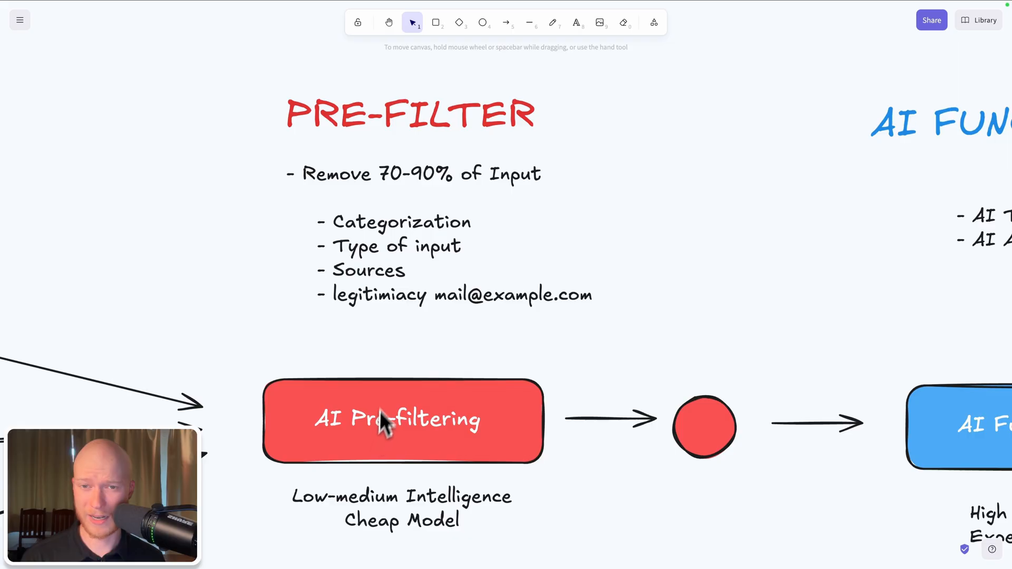
pyautogui.moveTo(394, 374)
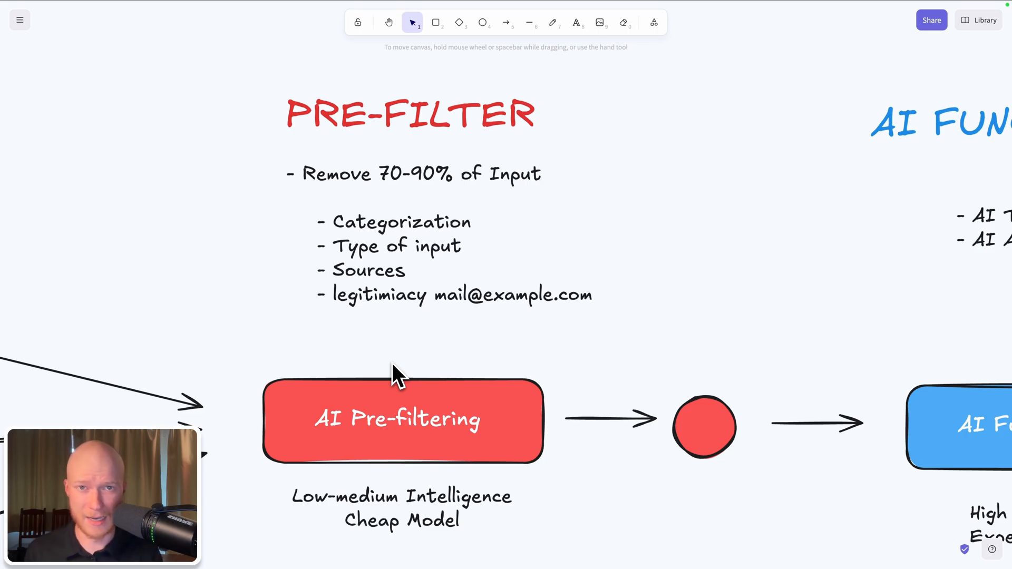
pyautogui.scroll(-3)
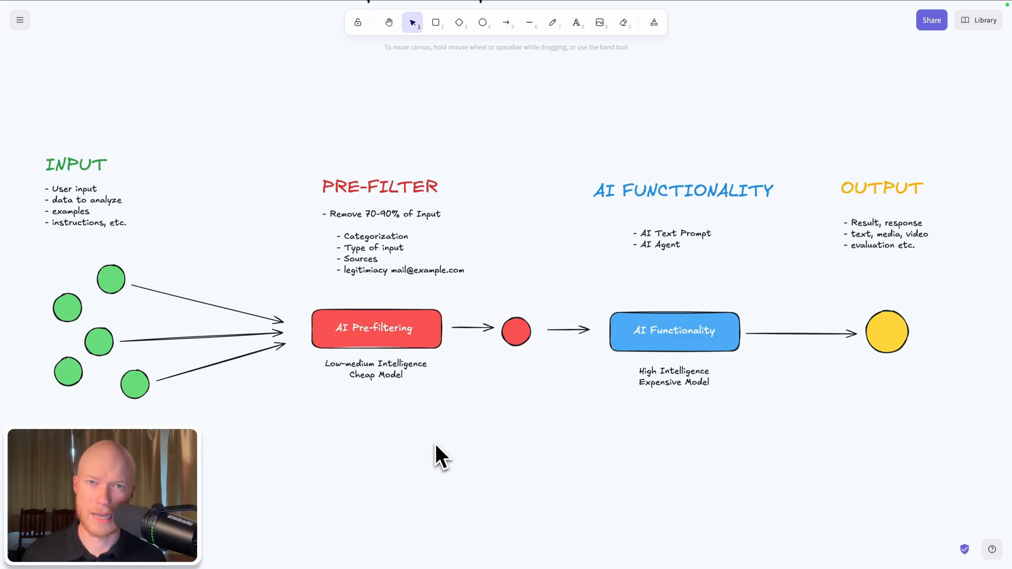
pyautogui.moveTo(445, 242)
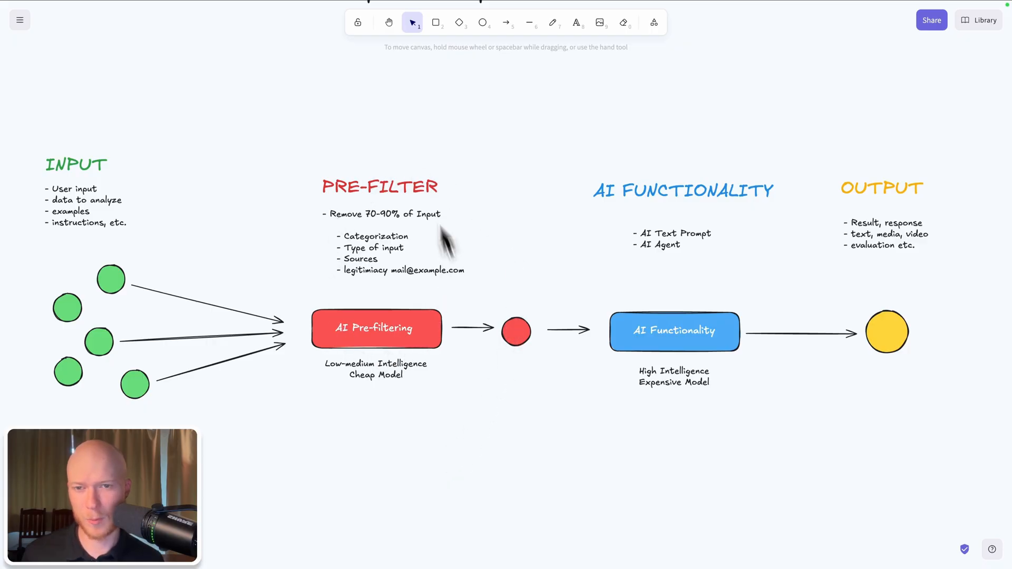
pyautogui.moveTo(414, 397)
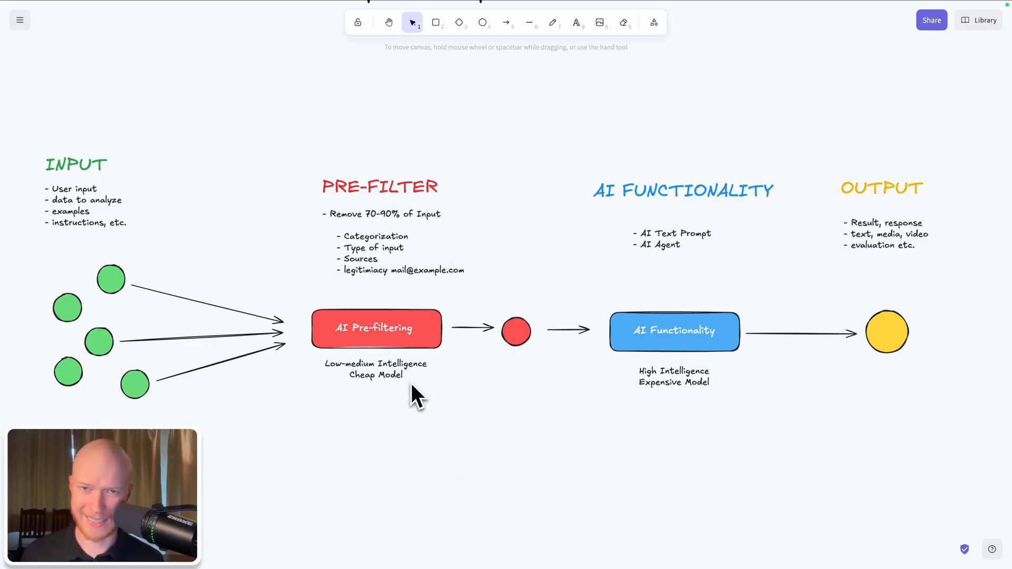
pyautogui.moveTo(471, 407)
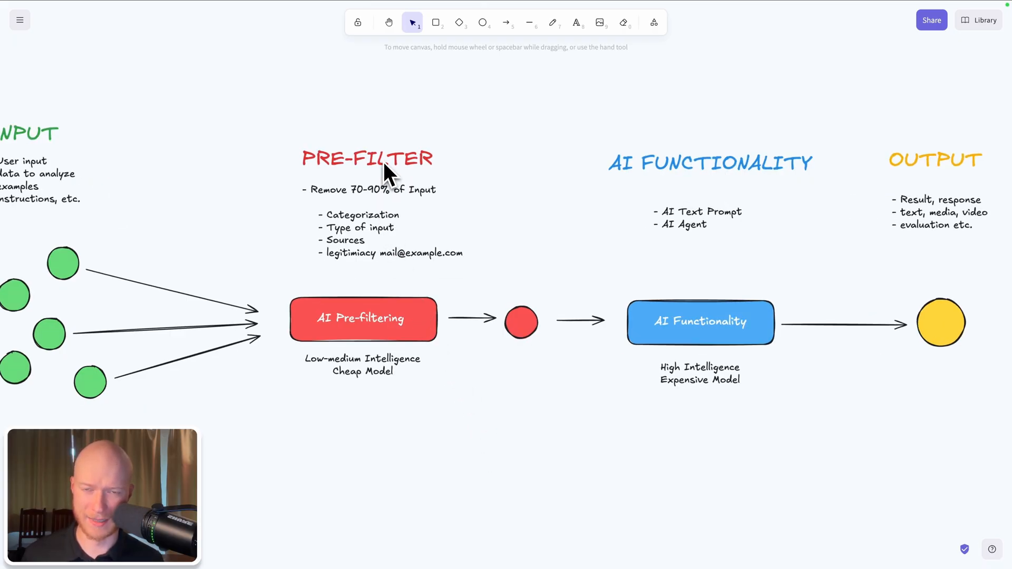
pyautogui.moveTo(380, 190)
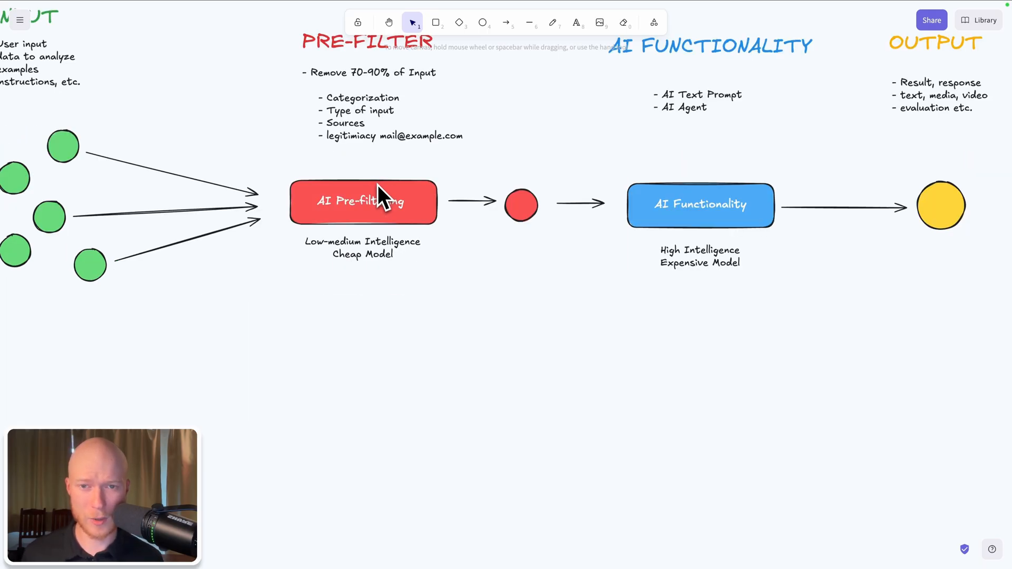
pyautogui.doubleClick(368, 40)
pyautogui.write('ROUTING')
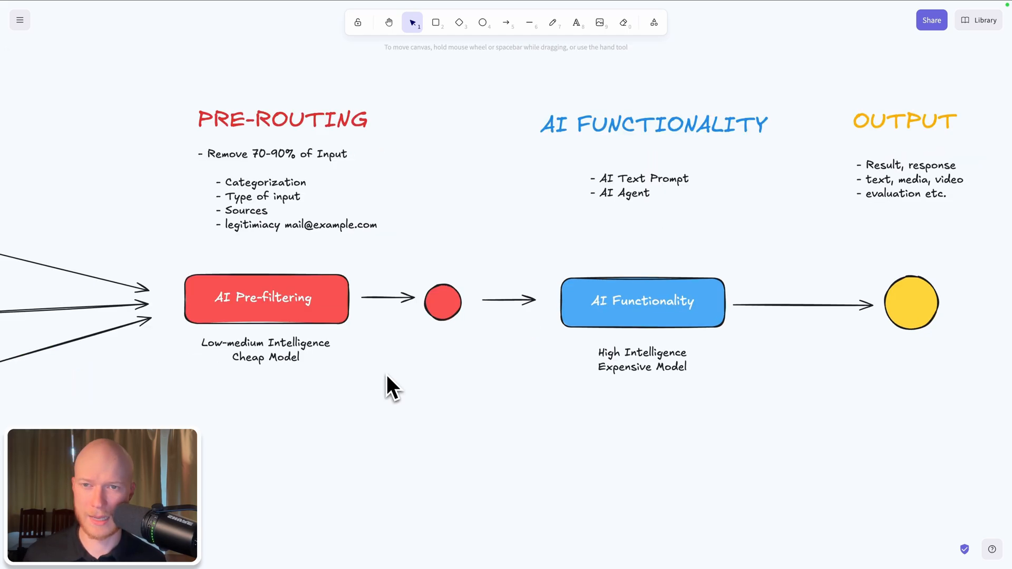
pyautogui.moveTo(452, 413)
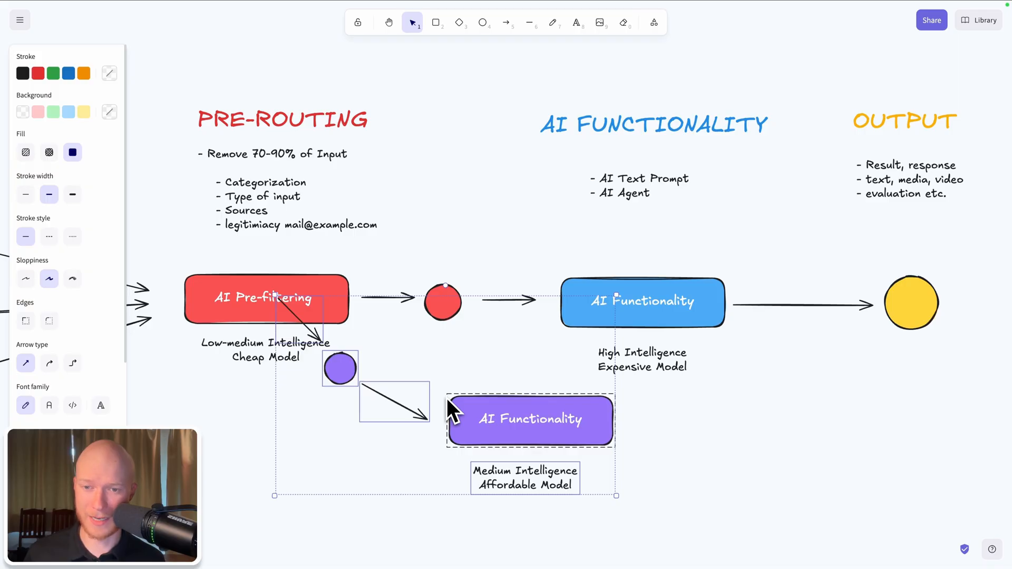
# Label the routing branches HARD and EASY.
pyautogui.scroll(-3)
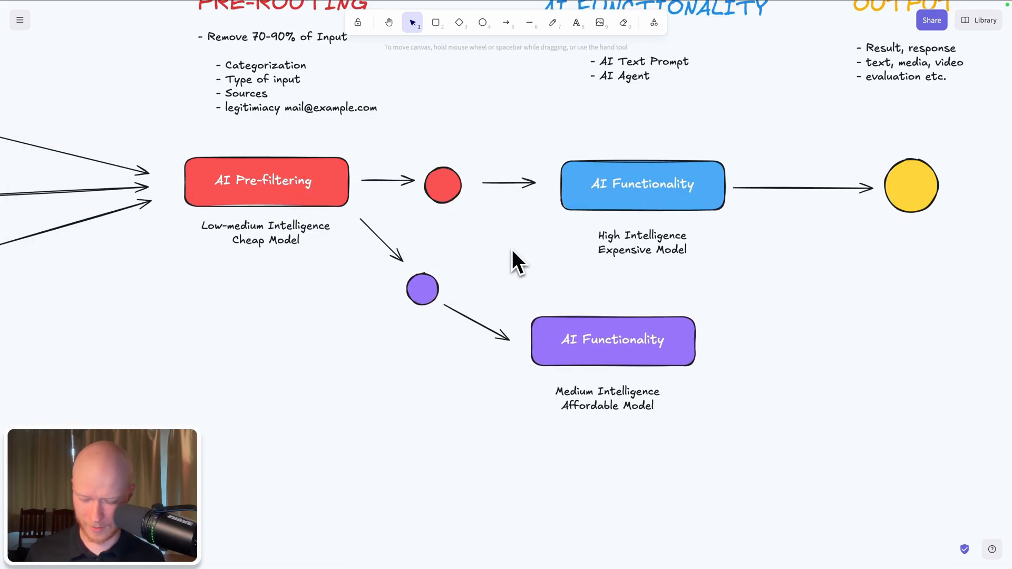
pyautogui.write('HARD')
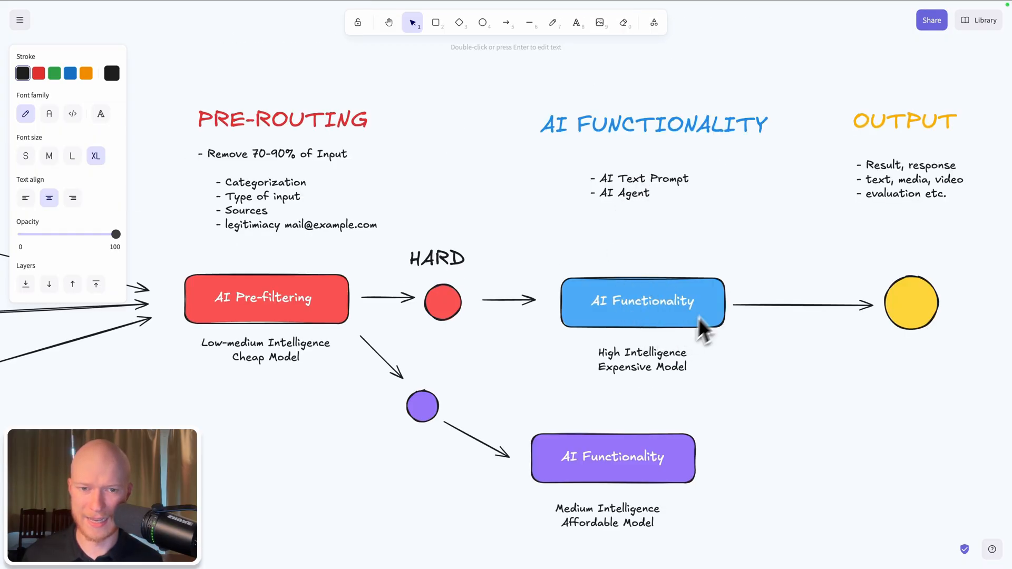
pyautogui.scroll(-3)
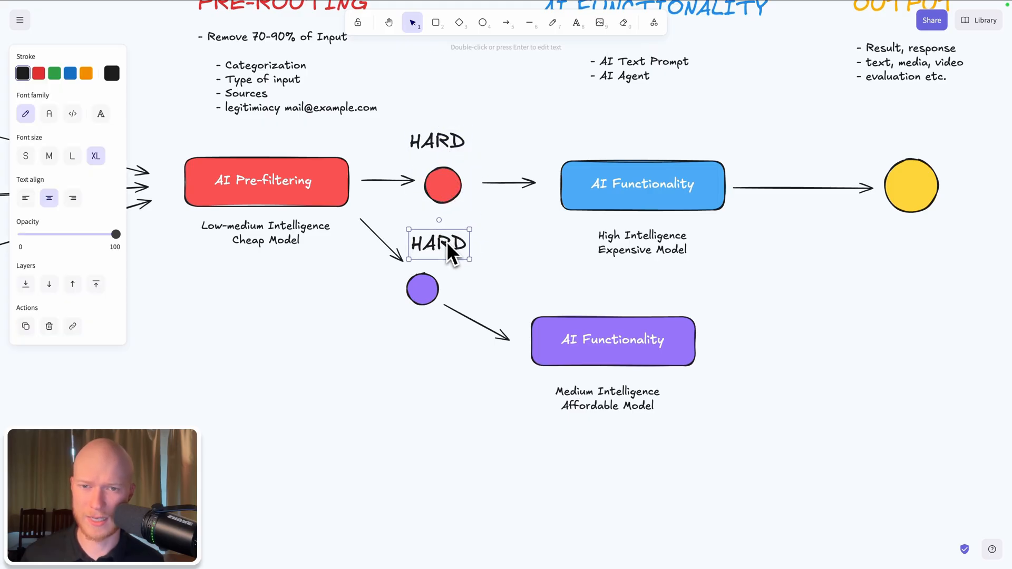
pyautogui.write('EASY')
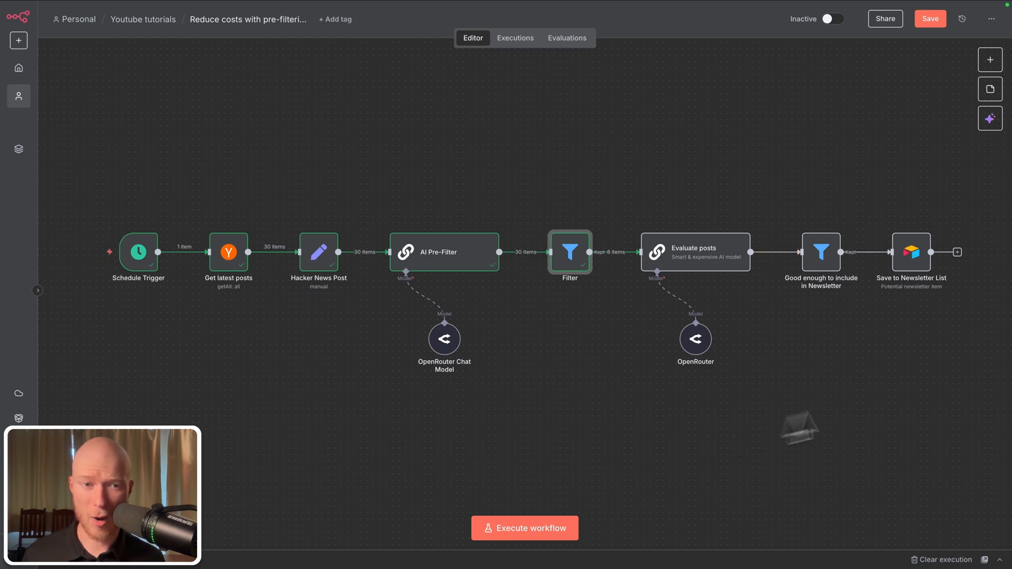
pyautogui.moveTo(953, 342)
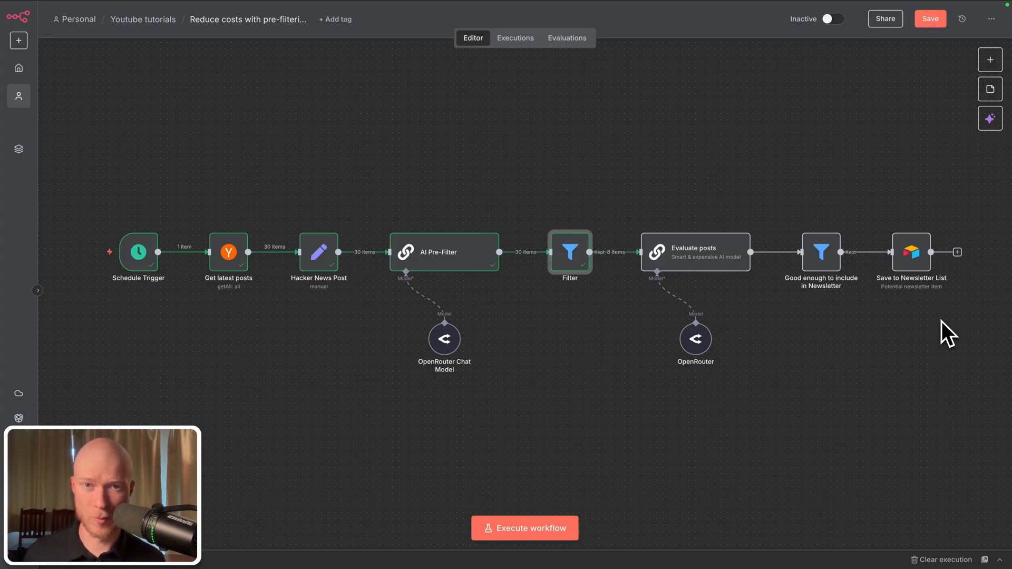
pyautogui.moveTo(873, 342)
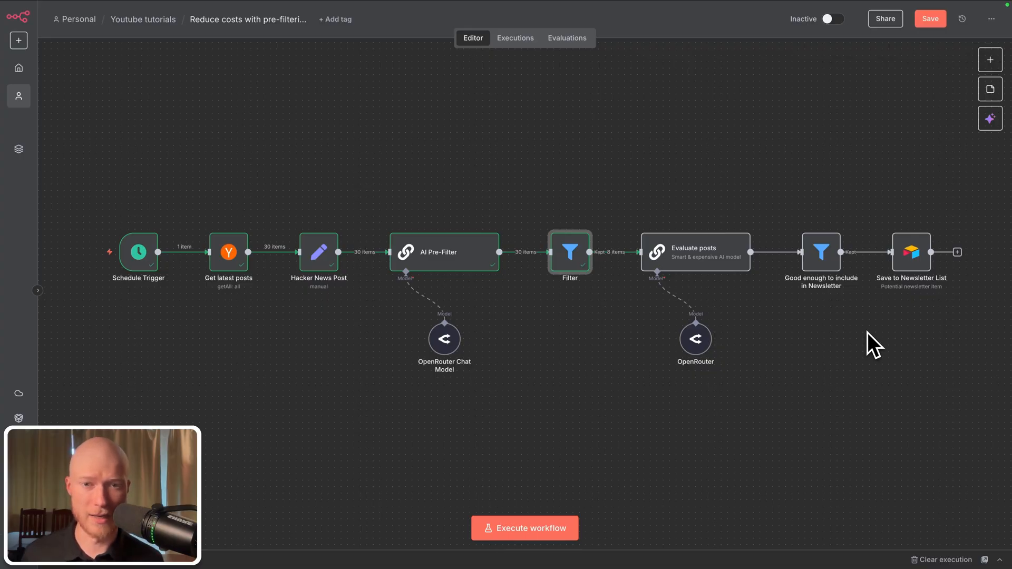
pyautogui.moveTo(959, 331)
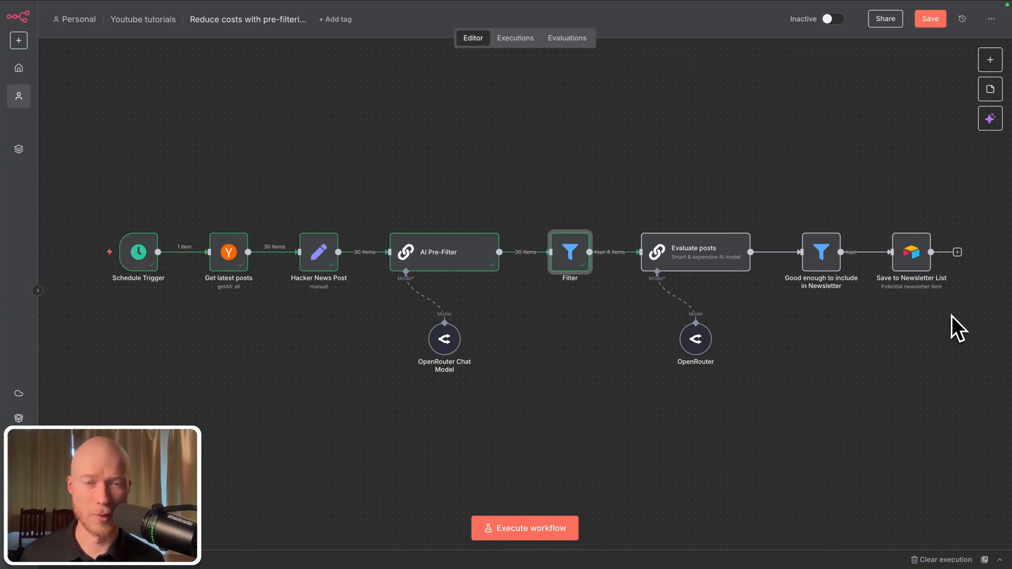
pyautogui.moveTo(591, 428)
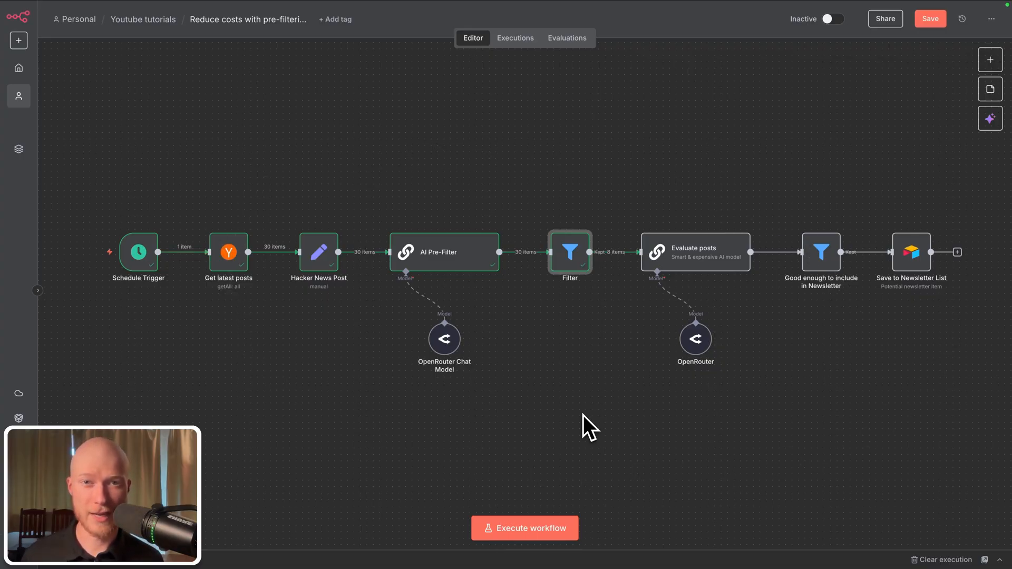